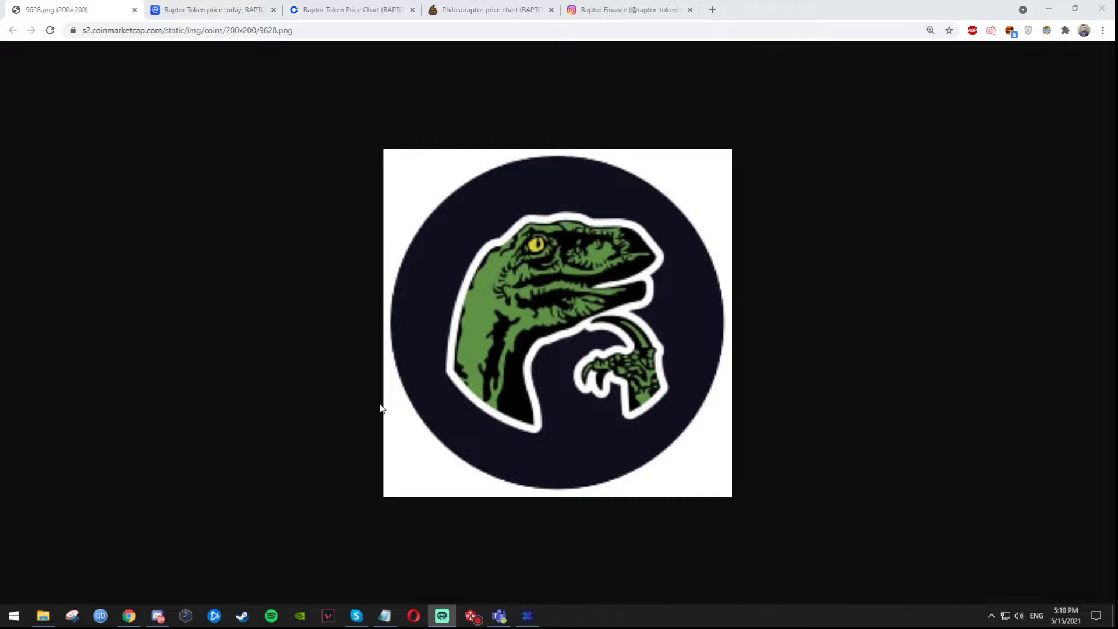
pyautogui.moveTo(602, 316)
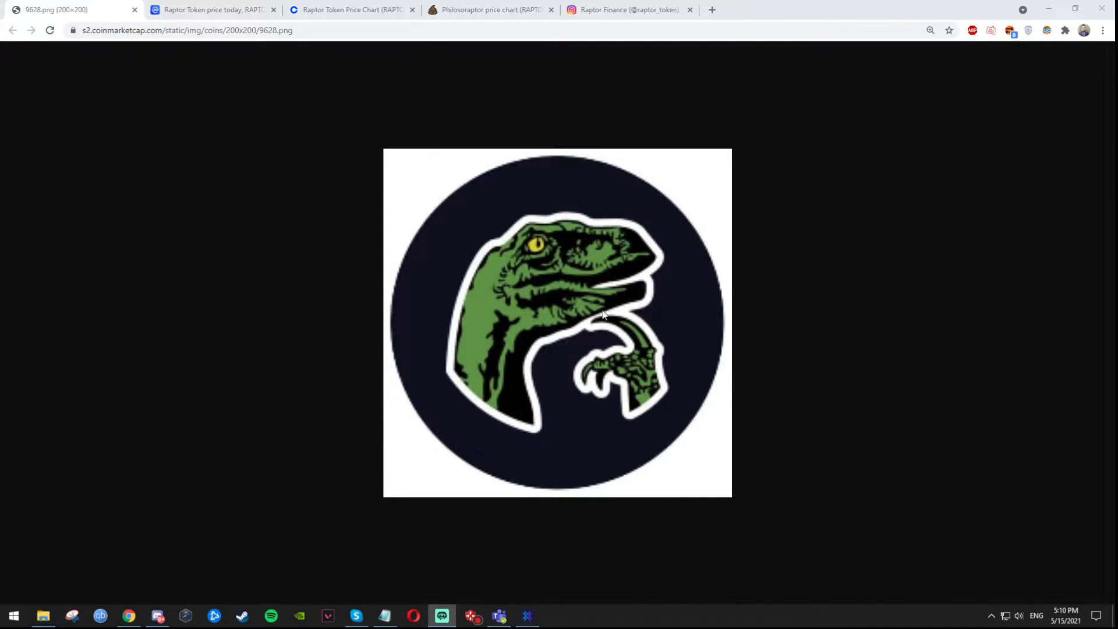
pyautogui.moveTo(522, 369)
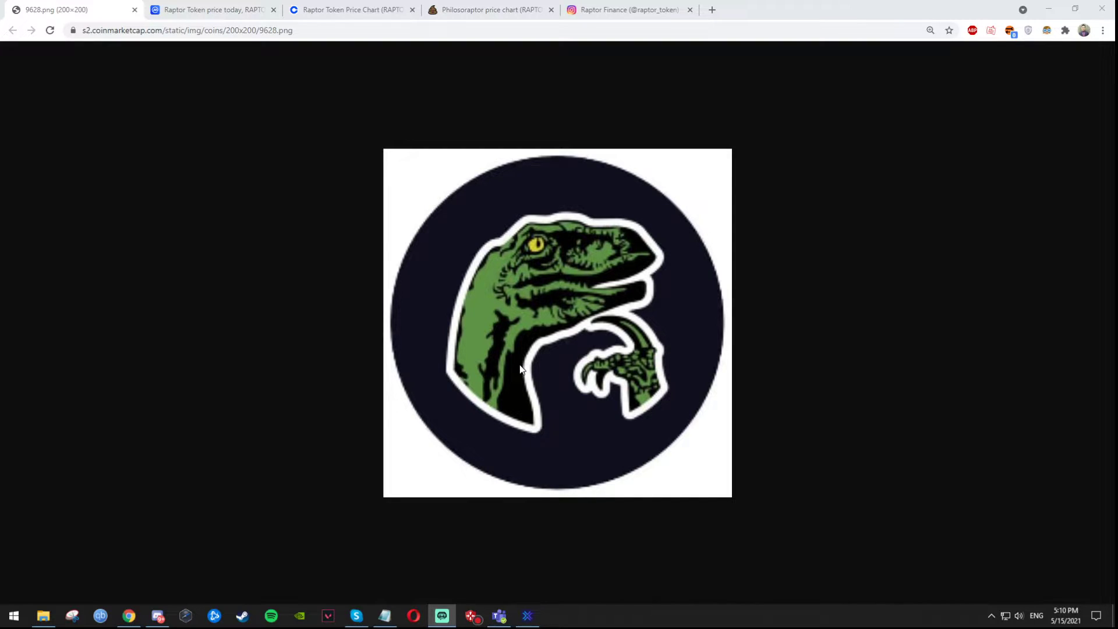
pyautogui.moveTo(297, 208)
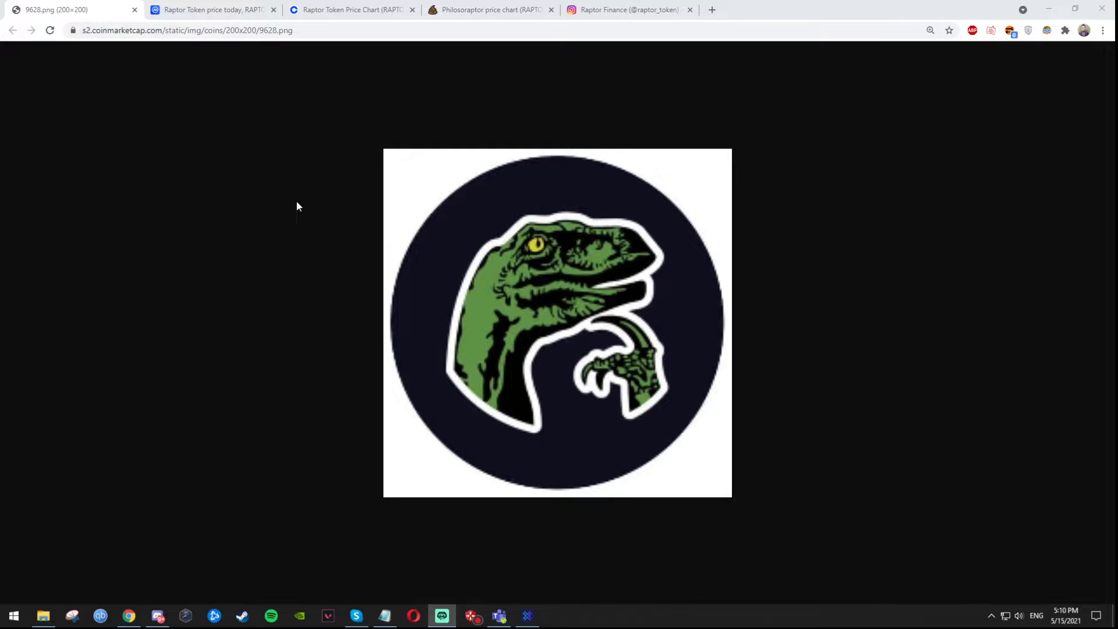
# Review CoinMarketCap's Raptor Token markets page and its Volume Excluded footnote, then switch to Coinbase's price page.
pyautogui.click(211, 9)
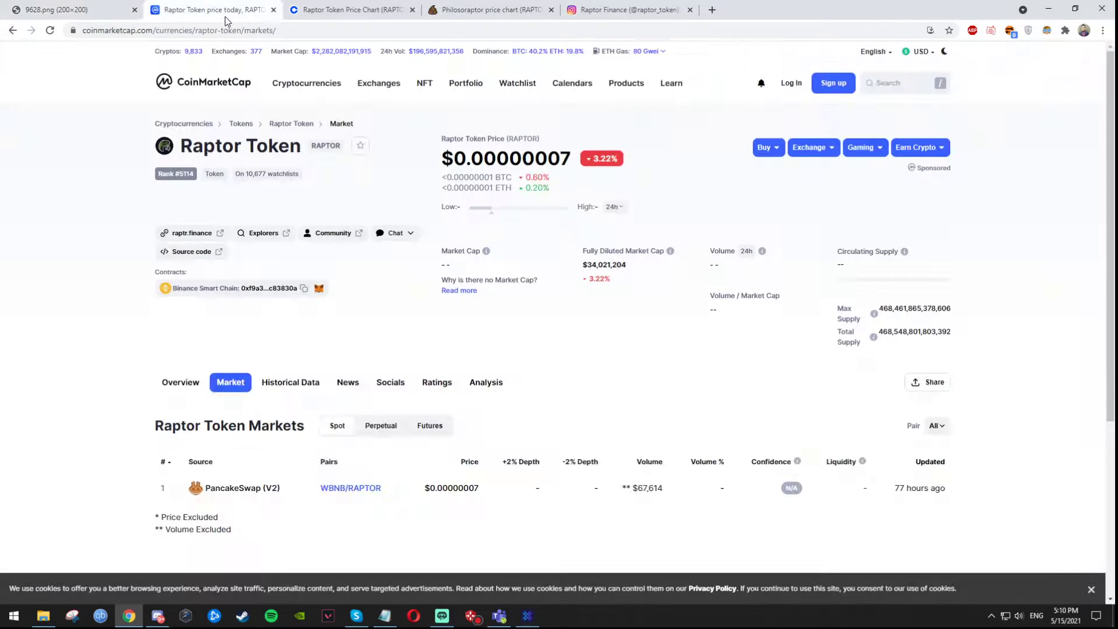
pyautogui.moveTo(528, 361)
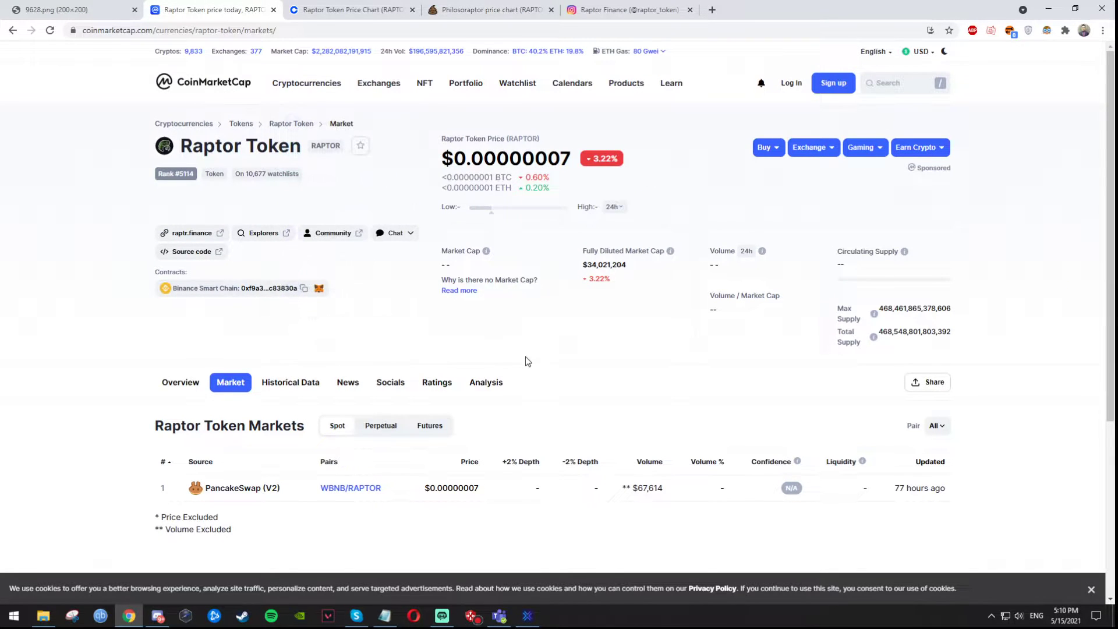
pyautogui.moveTo(640, 277)
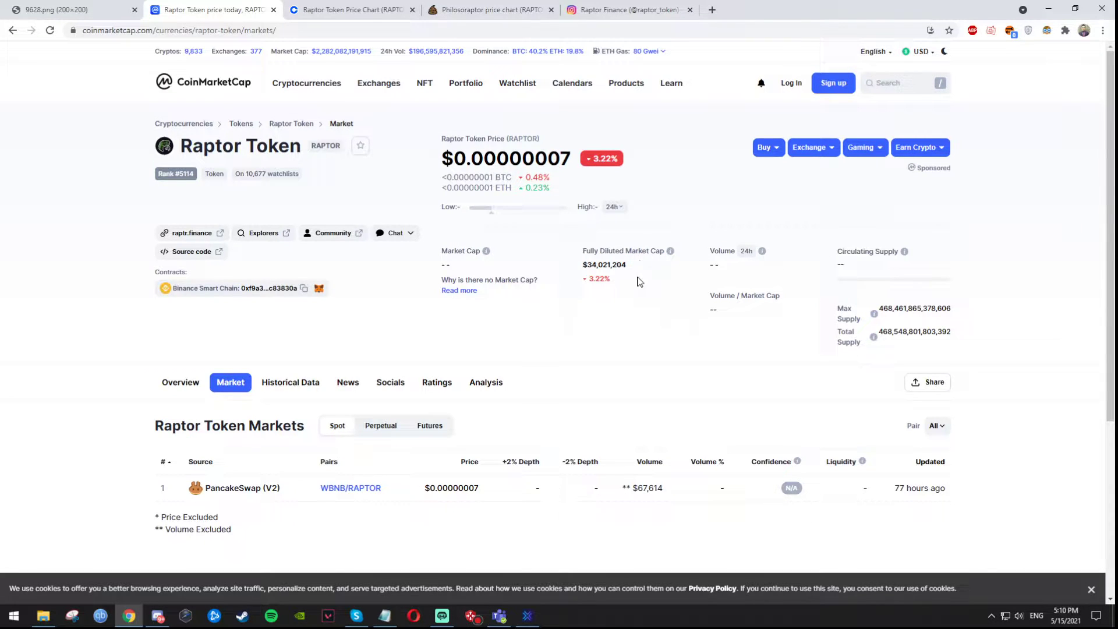
pyautogui.moveTo(615, 293)
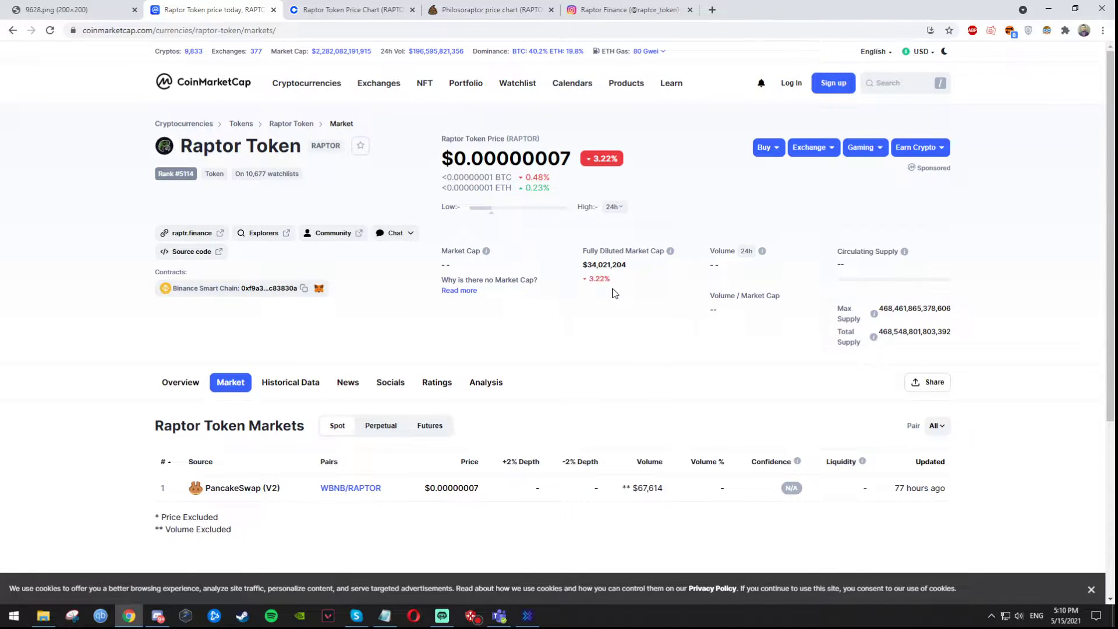
pyautogui.moveTo(595, 312)
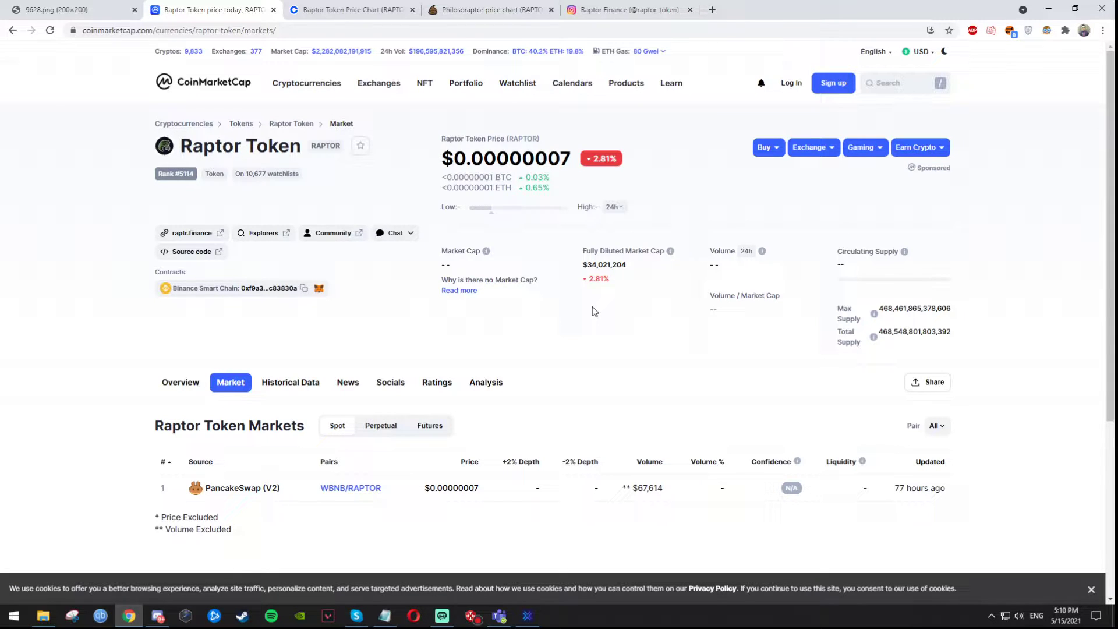
pyautogui.moveTo(615, 303)
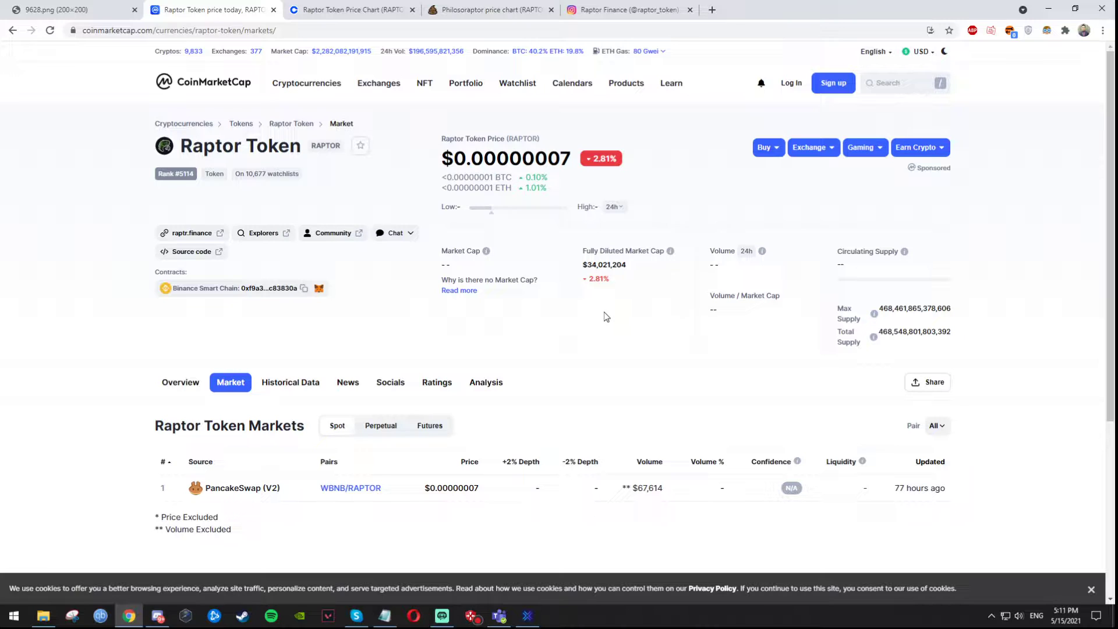
pyautogui.moveTo(330, 498)
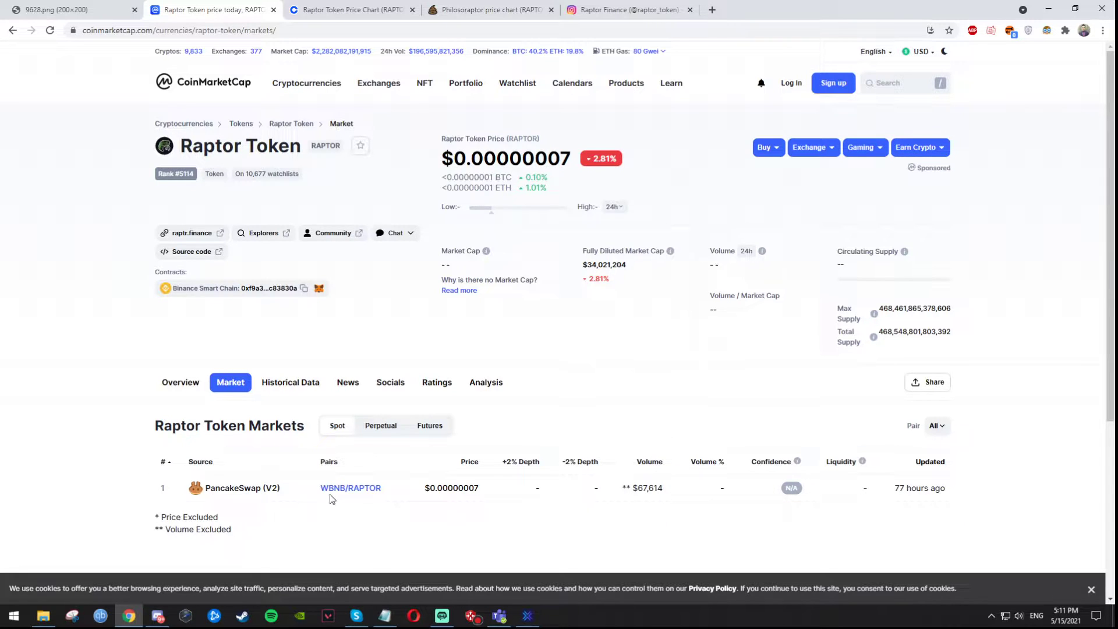
pyautogui.doubleClick(192, 529)
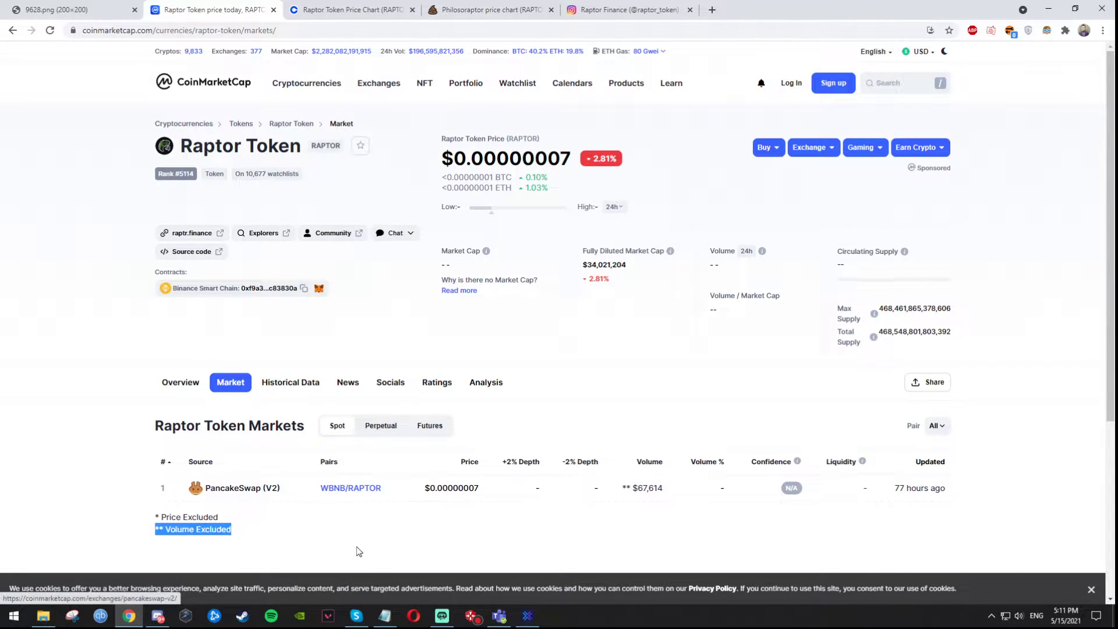
pyautogui.click(520, 507)
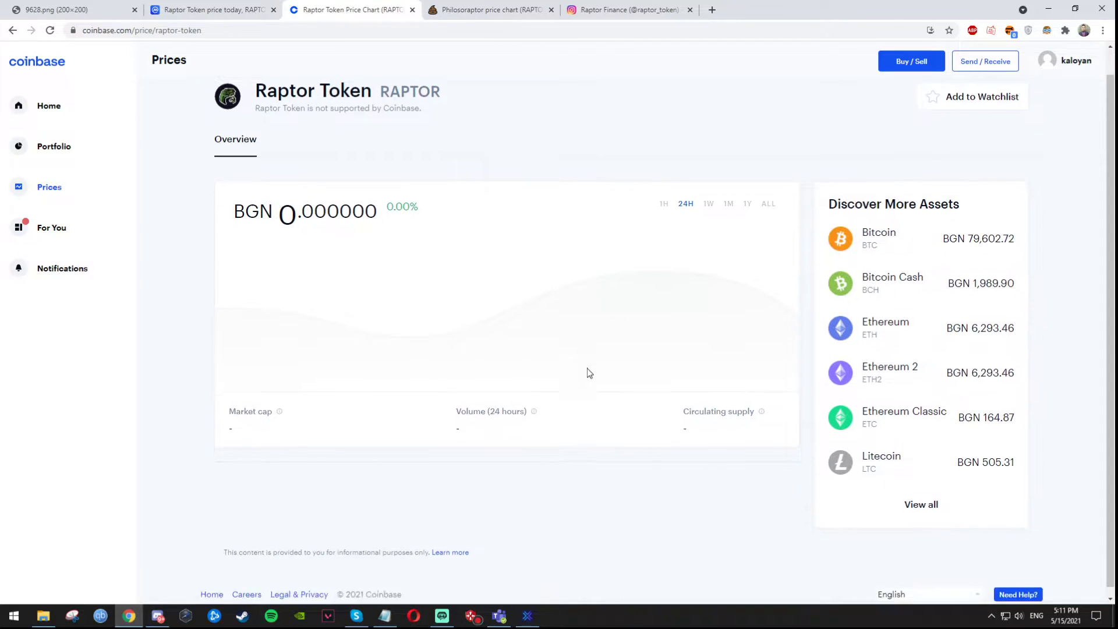
# View Raptor Token's one-month Coinbase price history, then move to the PooCoin RAPTOR/BNB chart.
pyautogui.scroll(-3)
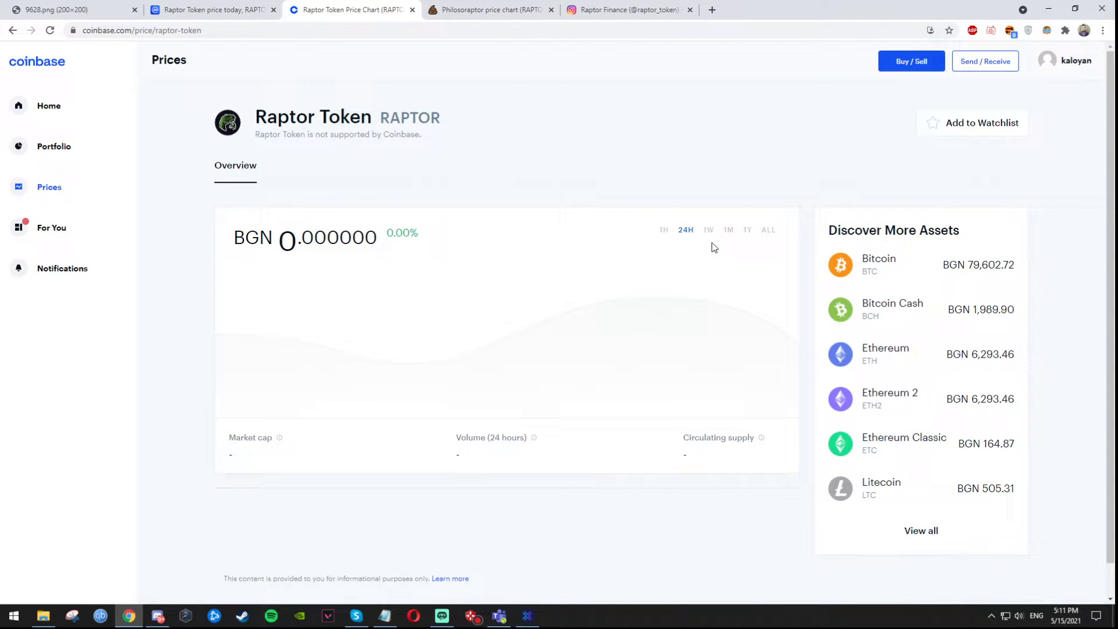
pyautogui.click(728, 229)
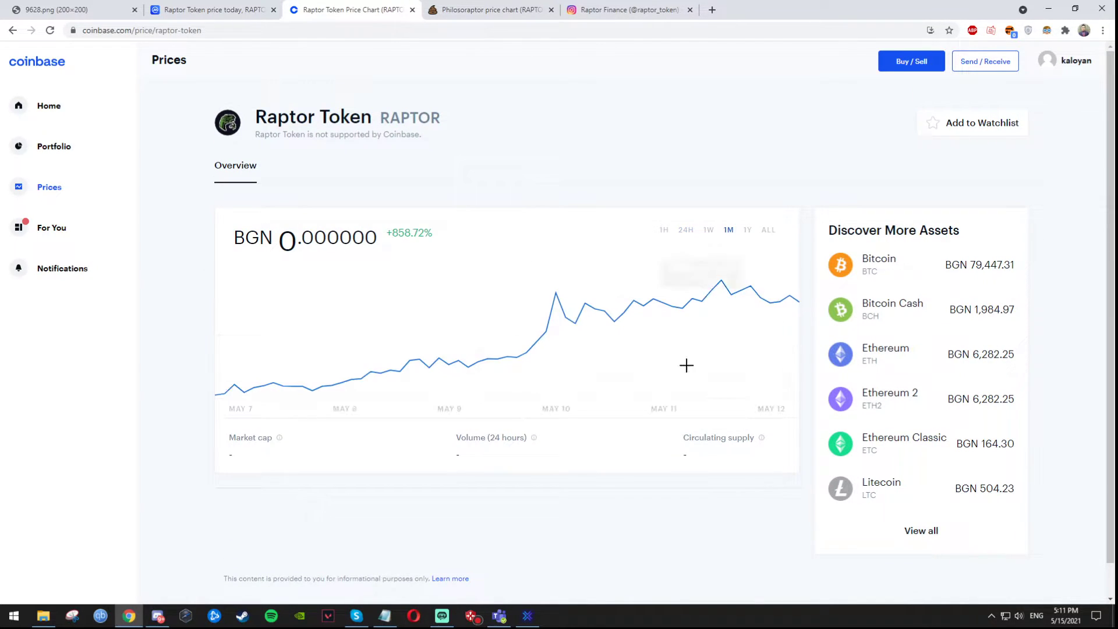
pyautogui.moveTo(728, 234)
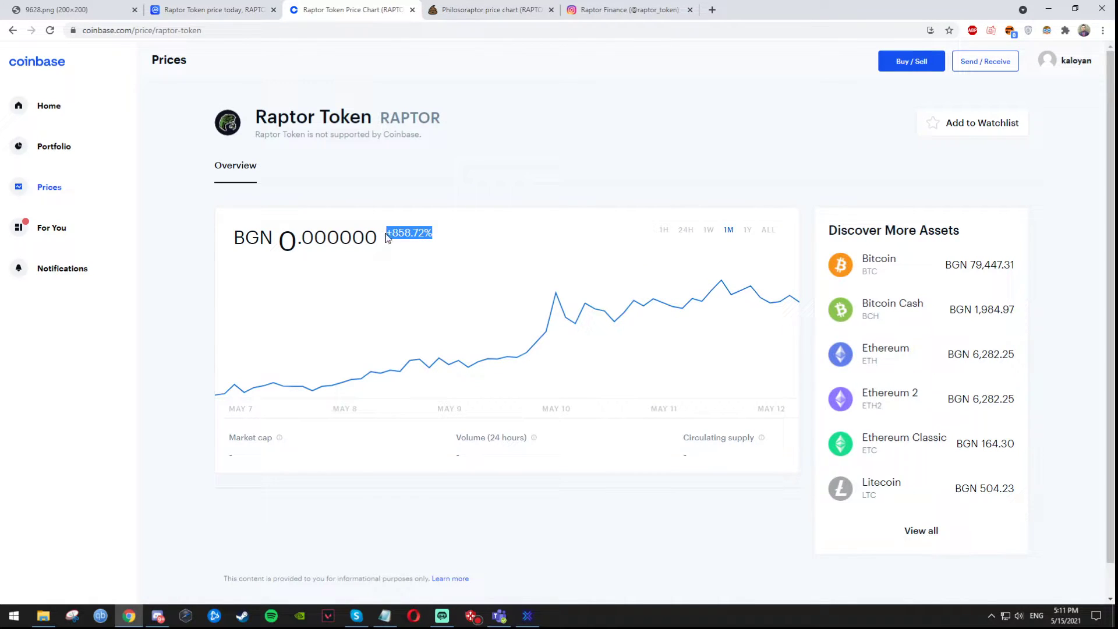
pyautogui.moveTo(219, 397)
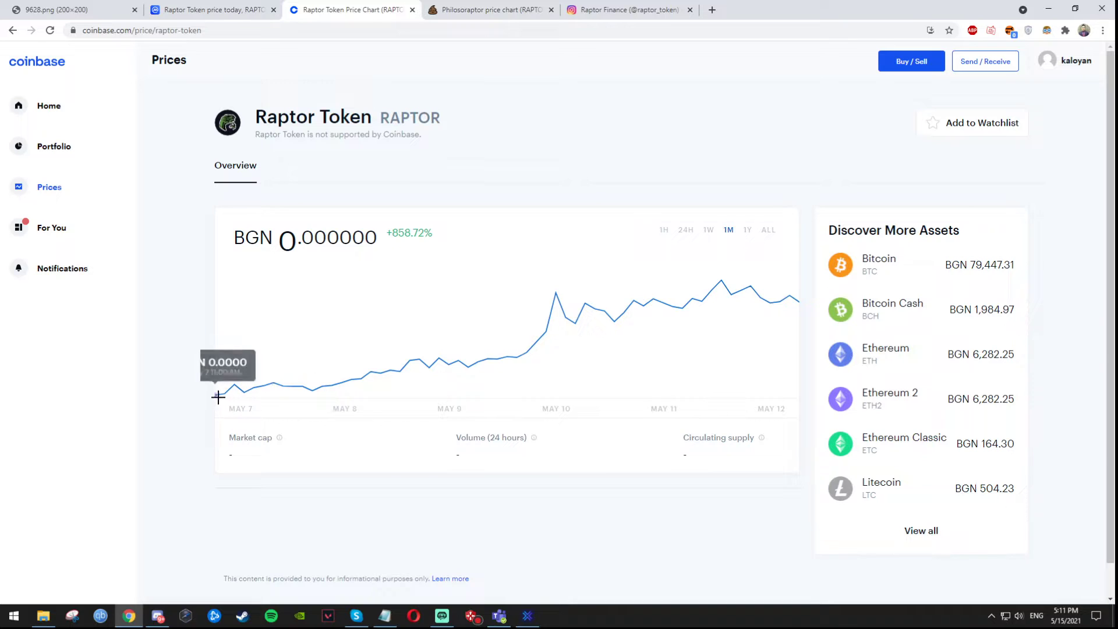
pyautogui.moveTo(227, 395)
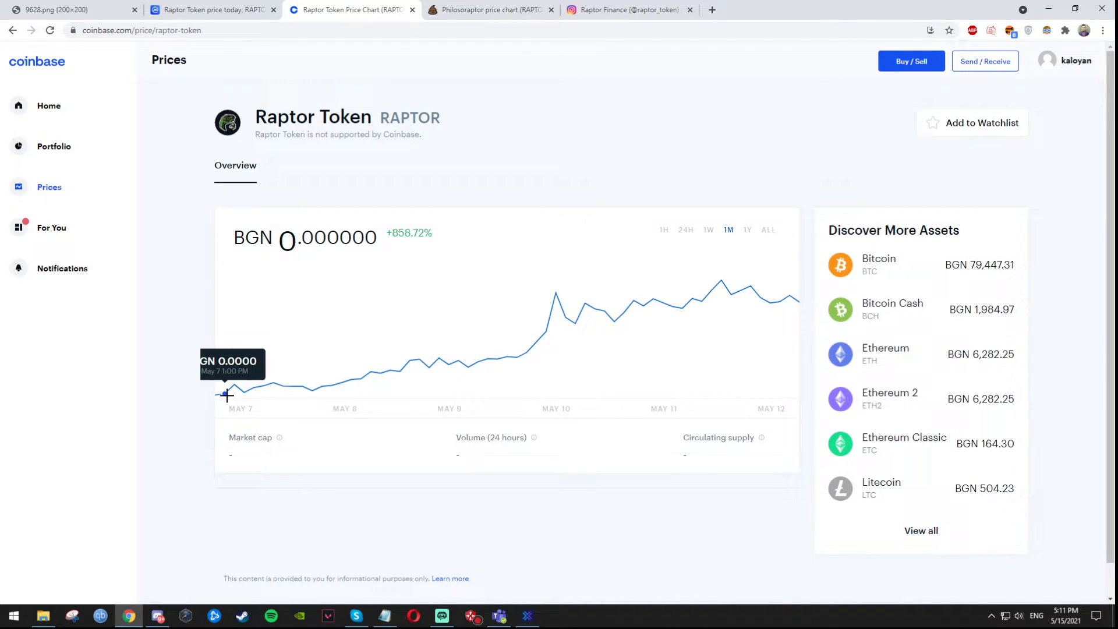
pyautogui.moveTo(608, 306)
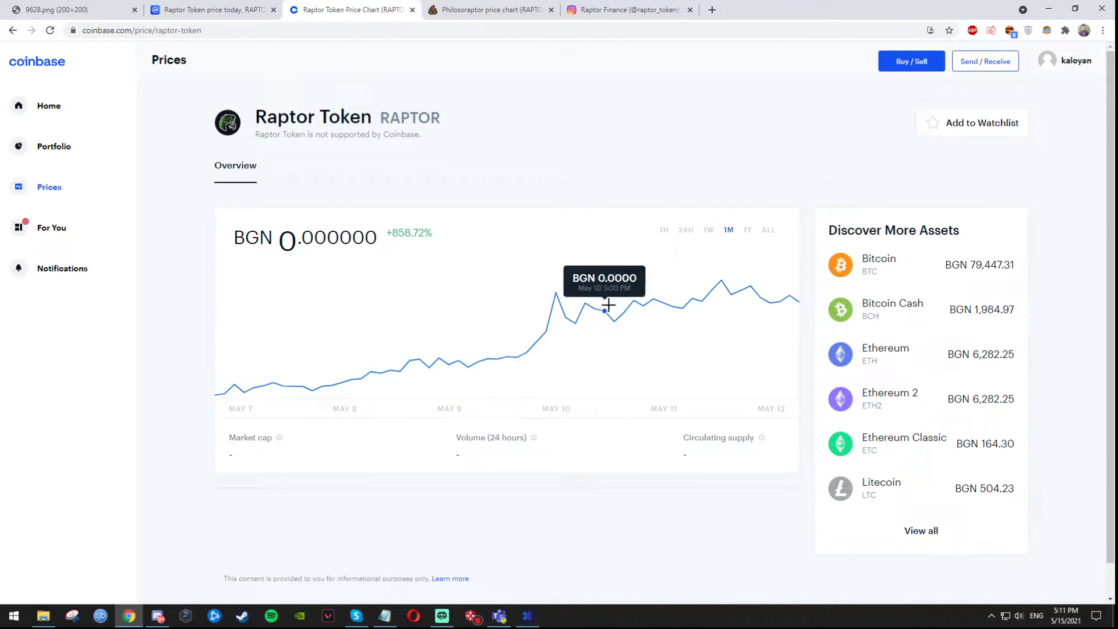
pyautogui.moveTo(749, 286)
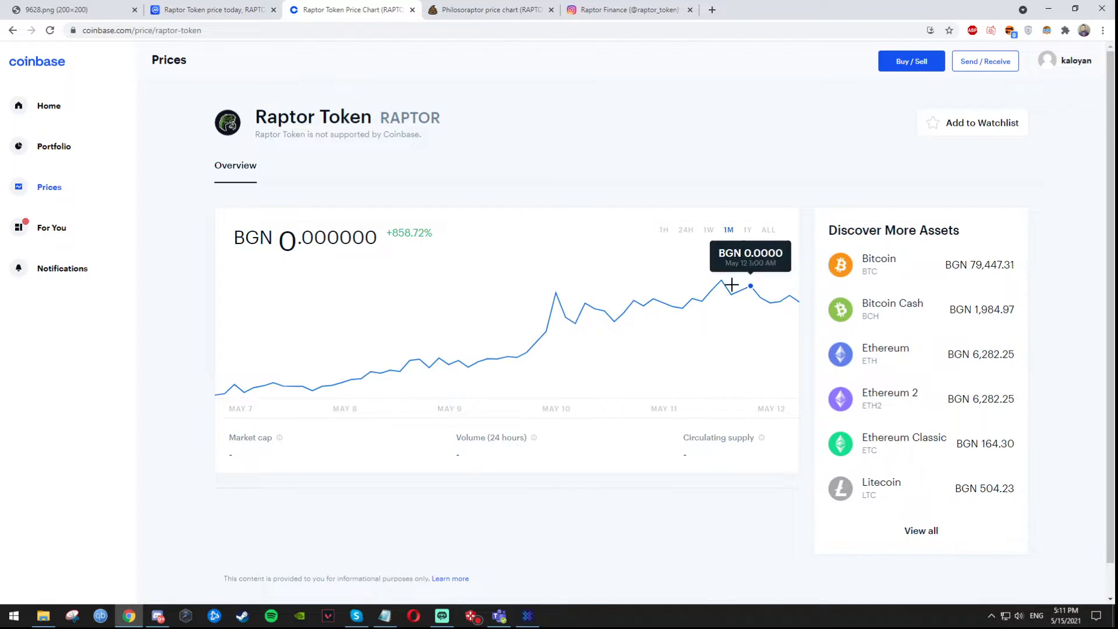
pyautogui.moveTo(734, 291)
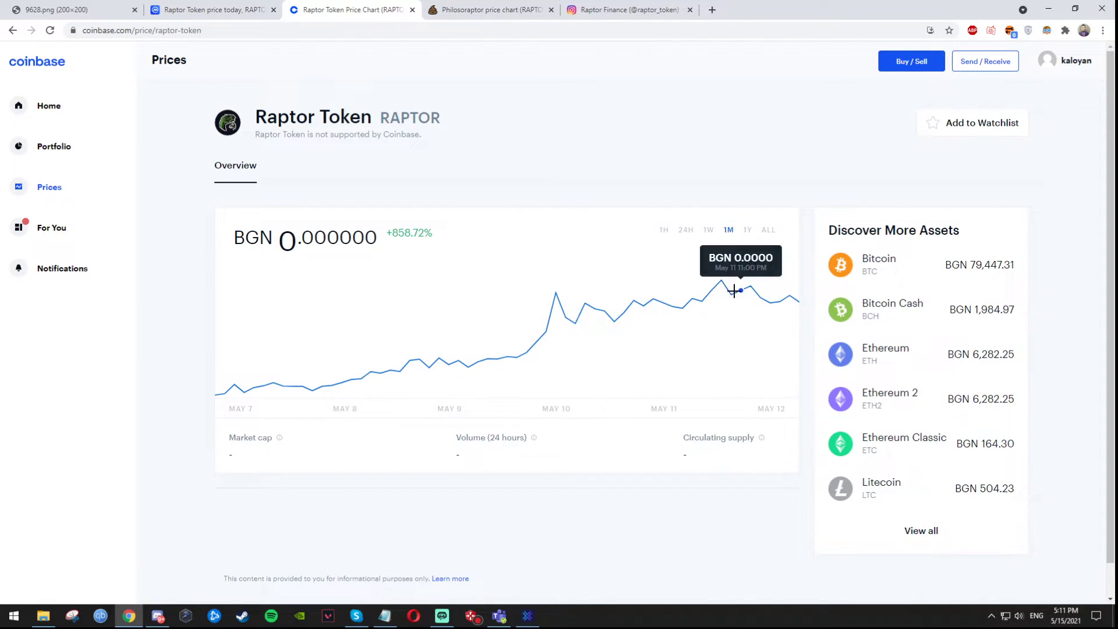
pyautogui.moveTo(507, 227)
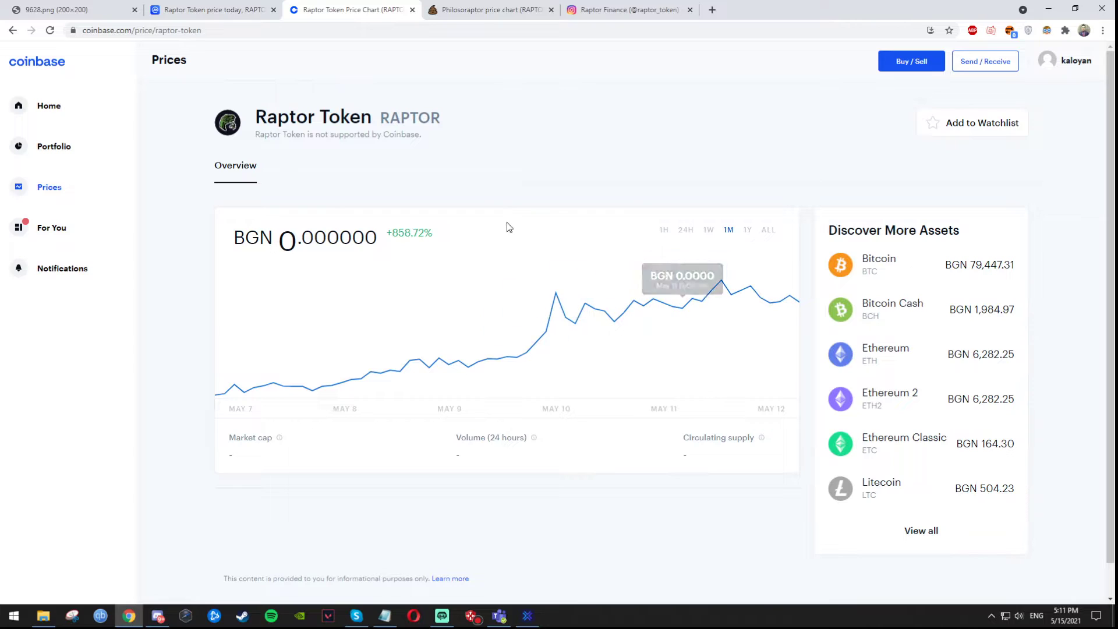
pyautogui.moveTo(407, 183)
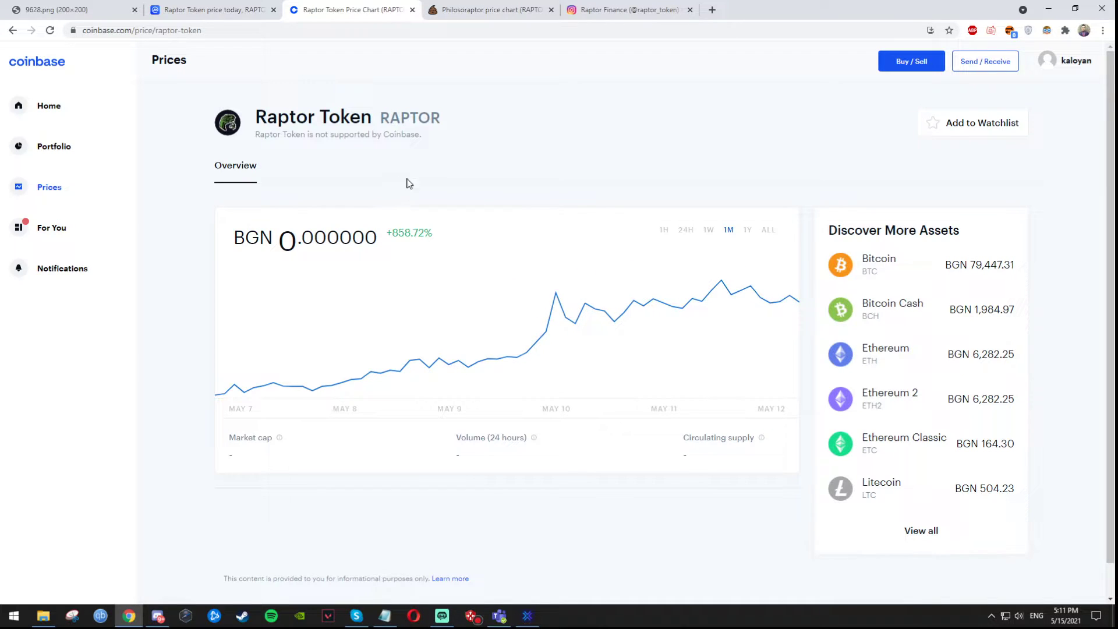
pyautogui.moveTo(485, 183)
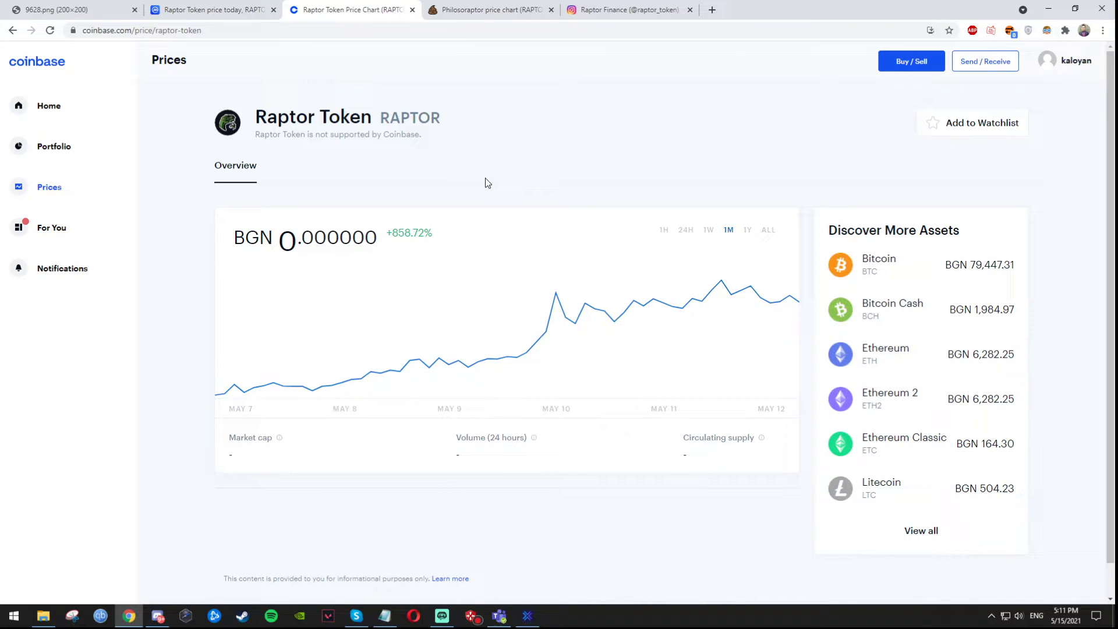
pyautogui.moveTo(484, 234)
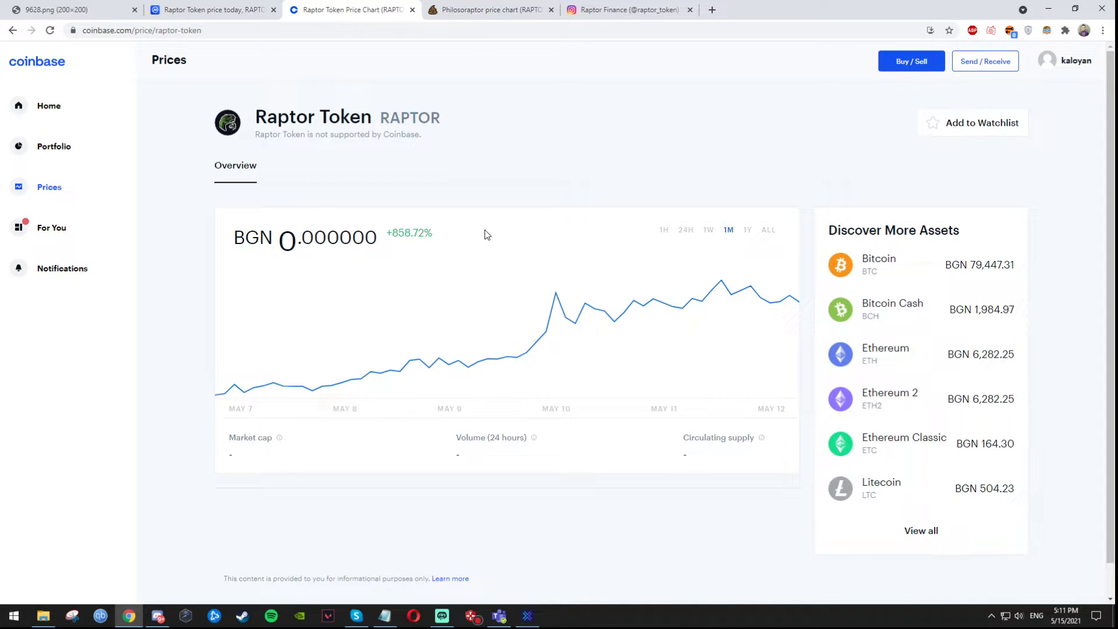
pyautogui.moveTo(539, 247)
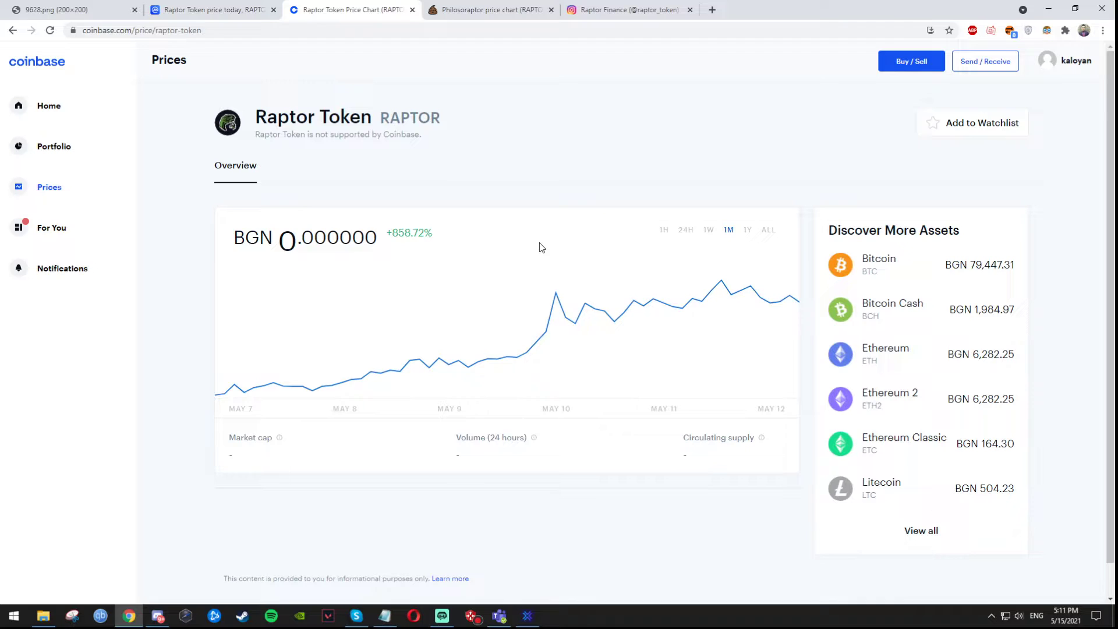
pyautogui.moveTo(410, 360)
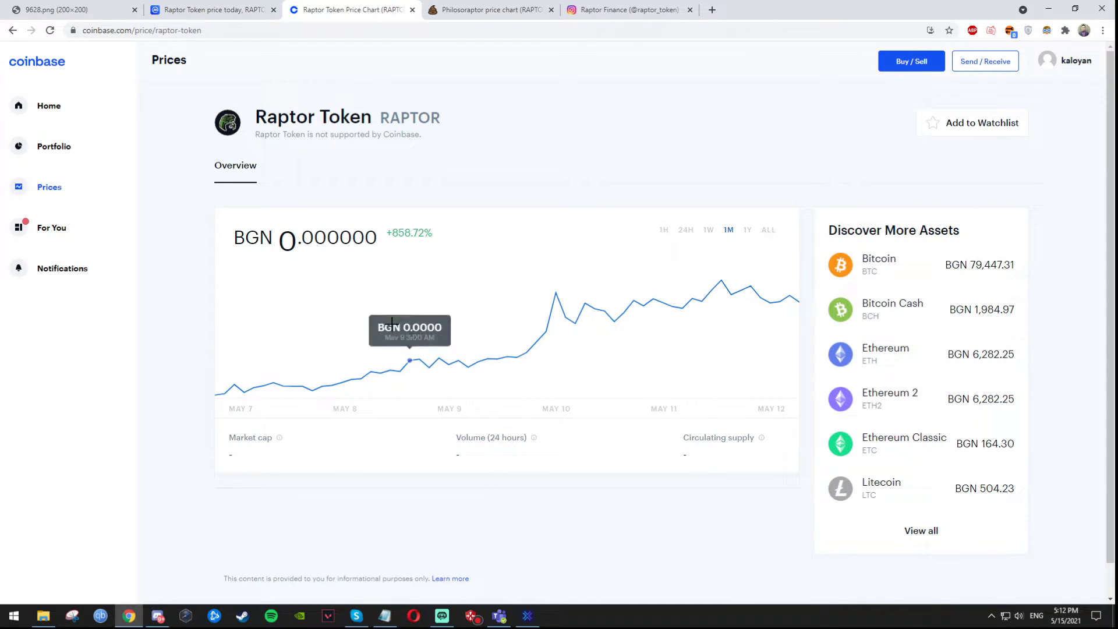
pyautogui.moveTo(362, 377)
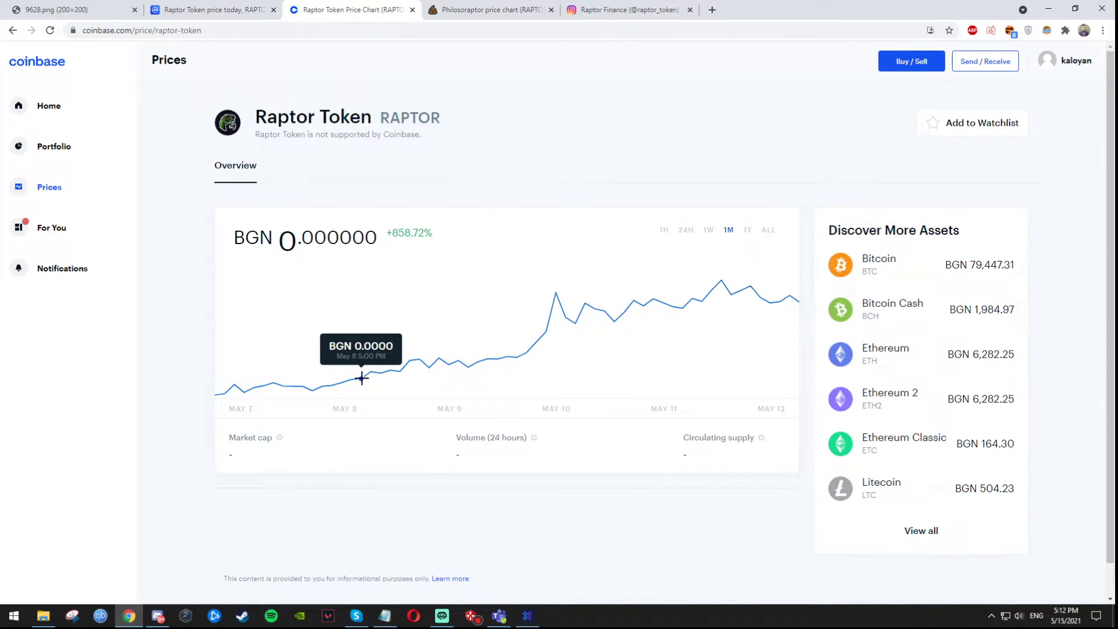
pyautogui.moveTo(565, 317)
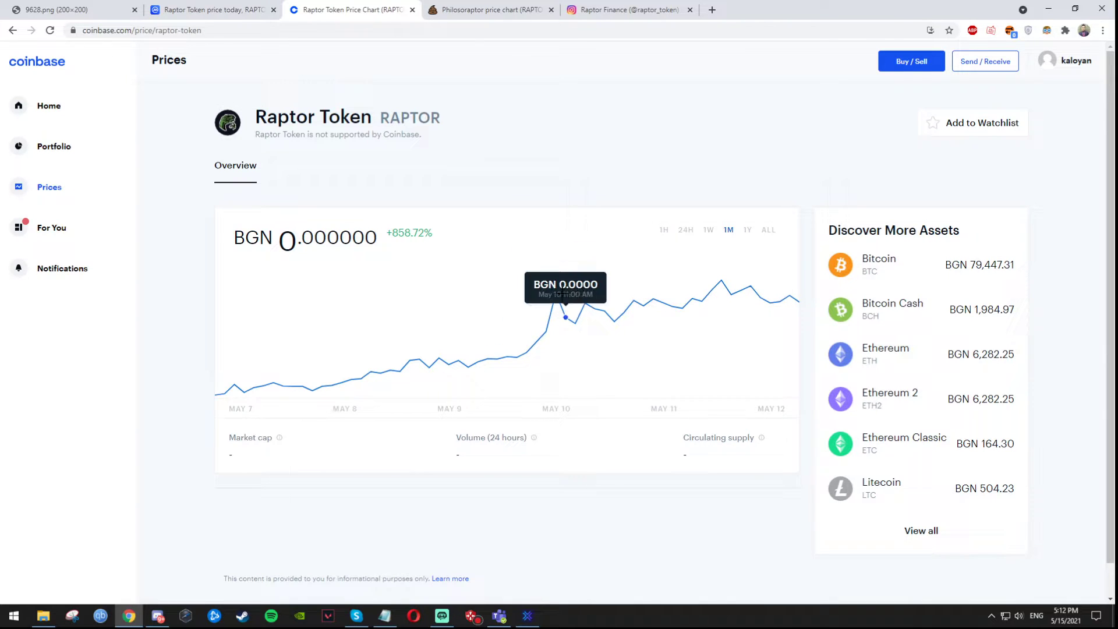
pyautogui.moveTo(558, 295)
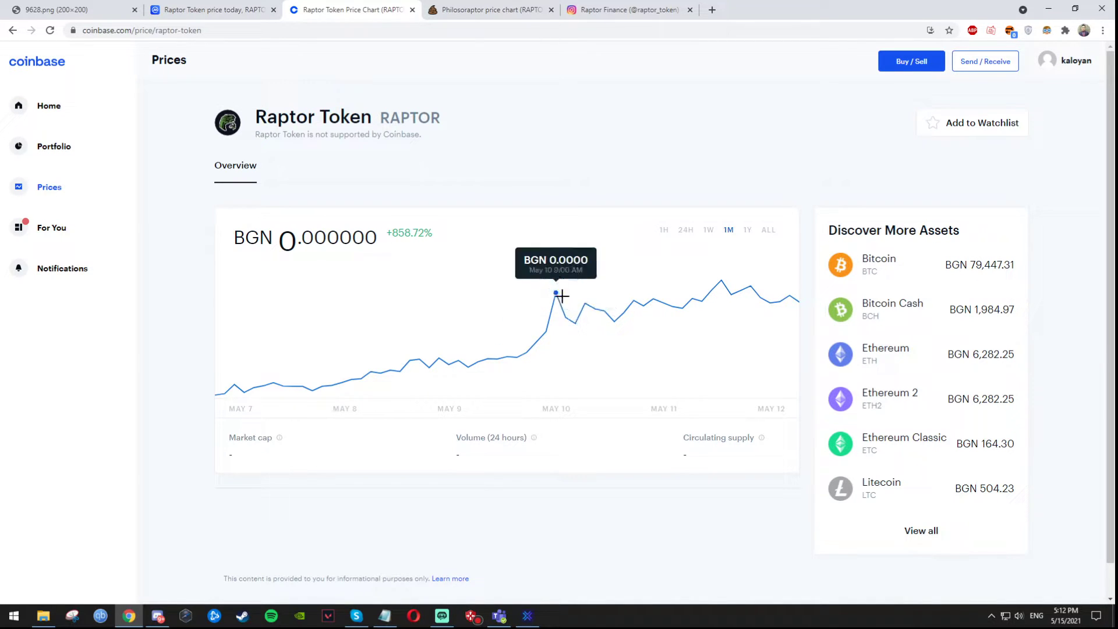
pyautogui.moveTo(574, 323)
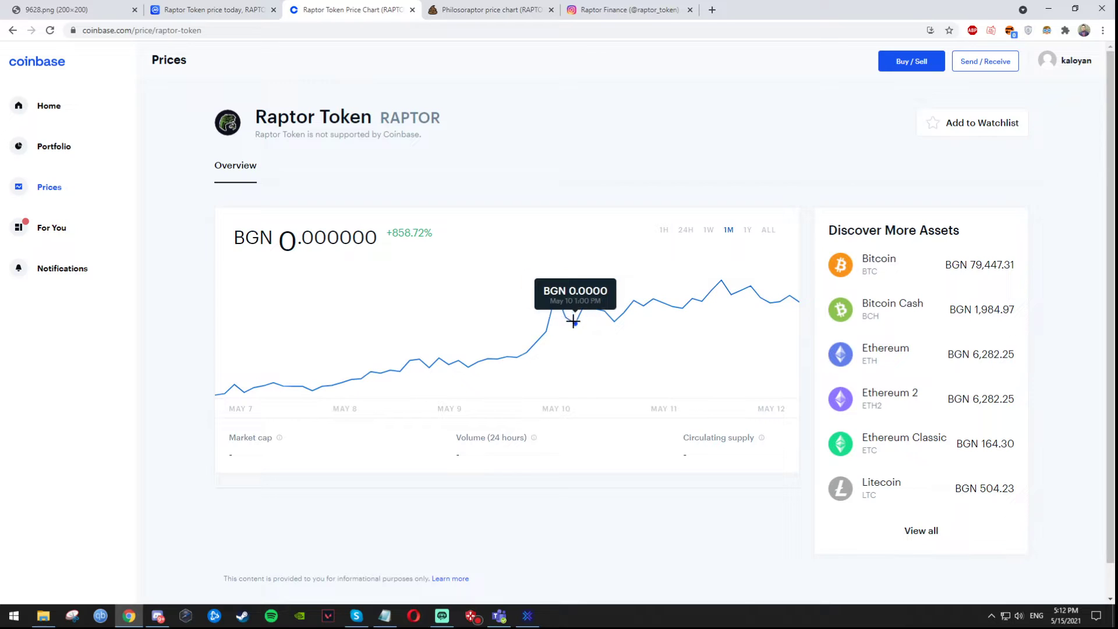
pyautogui.moveTo(370, 369)
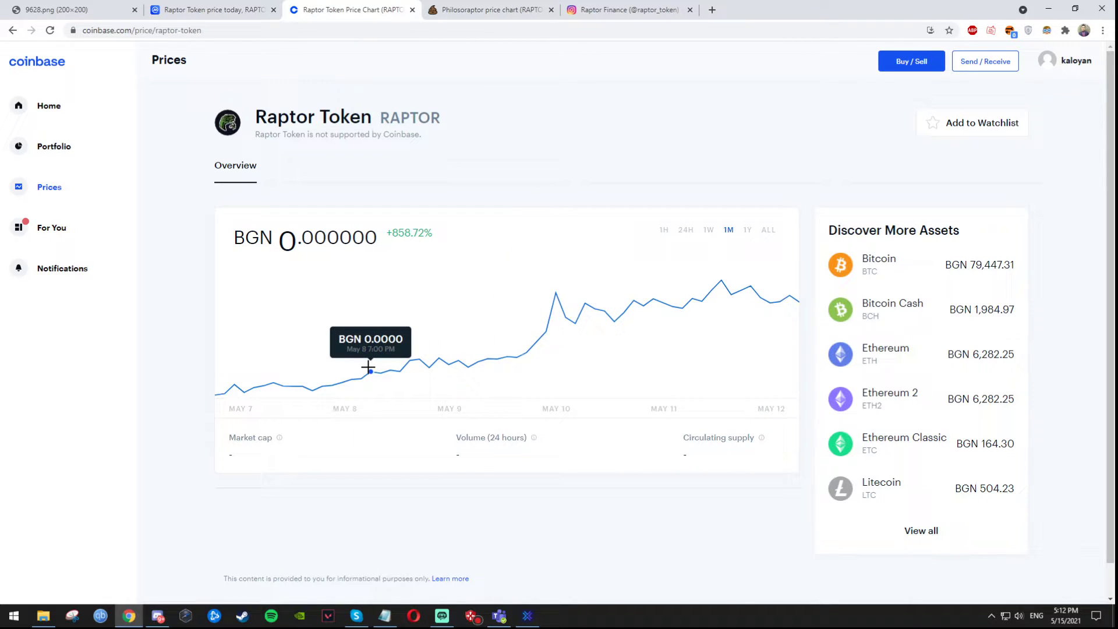
pyautogui.moveTo(556, 296)
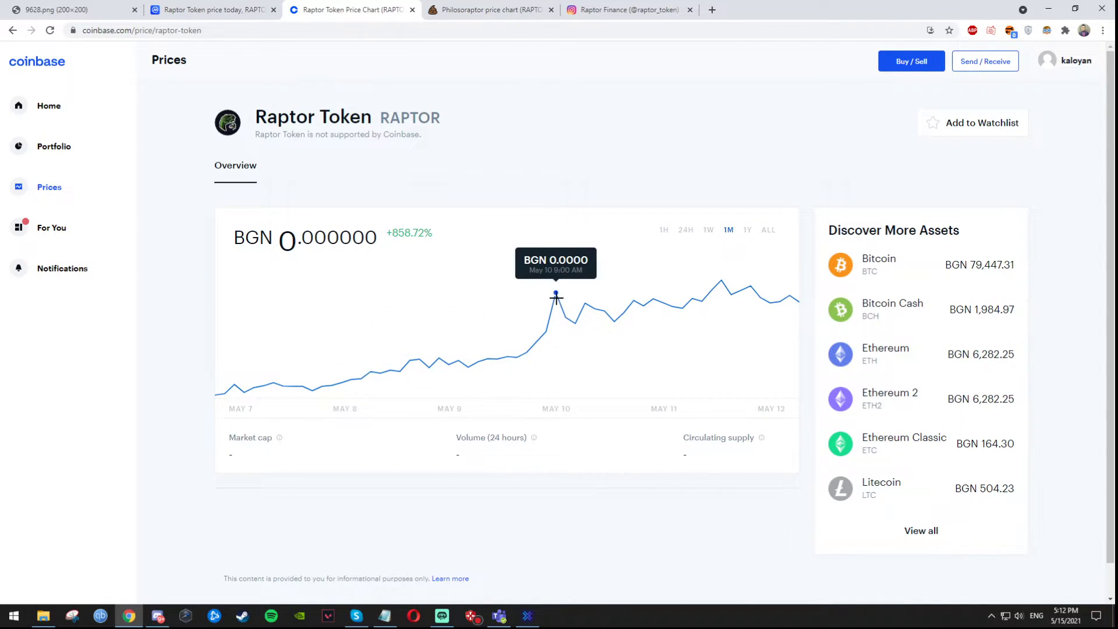
pyautogui.moveTo(587, 300)
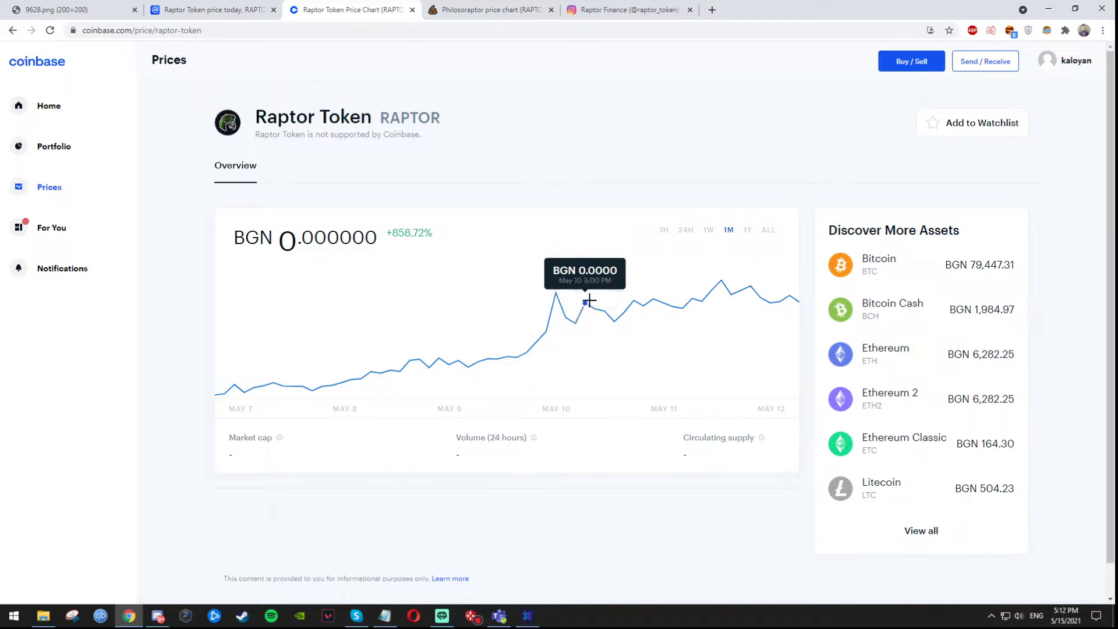
pyautogui.moveTo(796, 296)
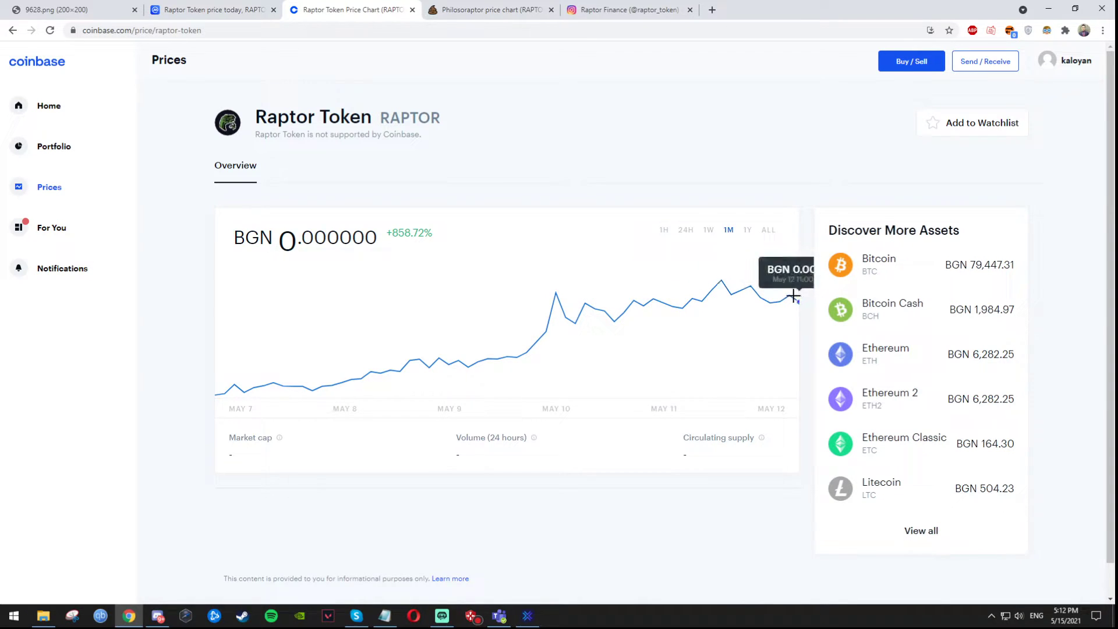
pyautogui.moveTo(584, 304)
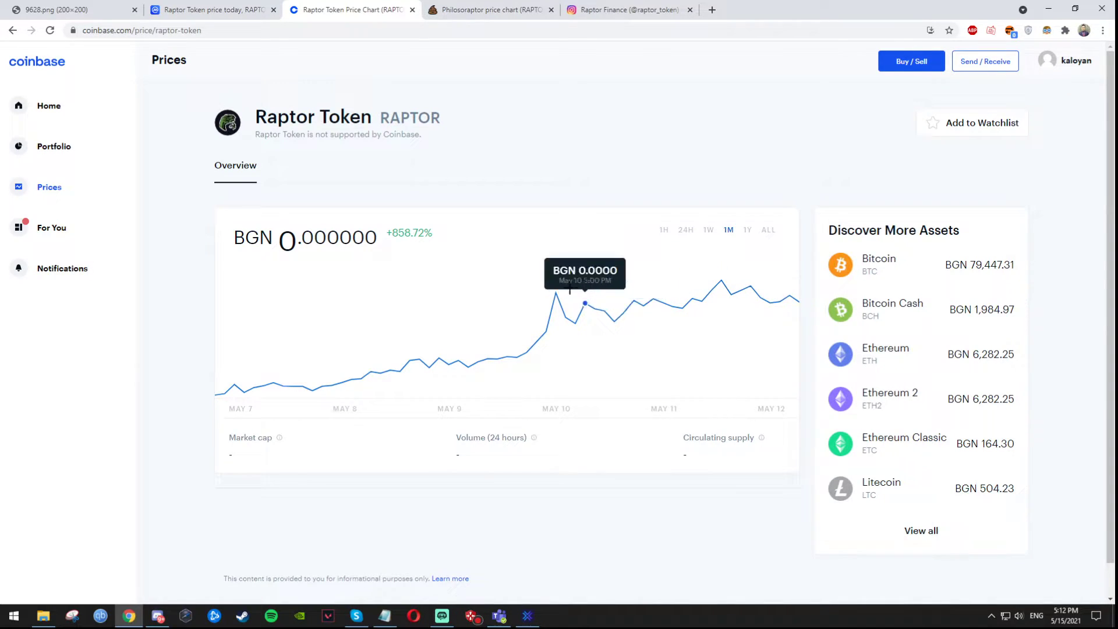
pyautogui.moveTo(485, 143)
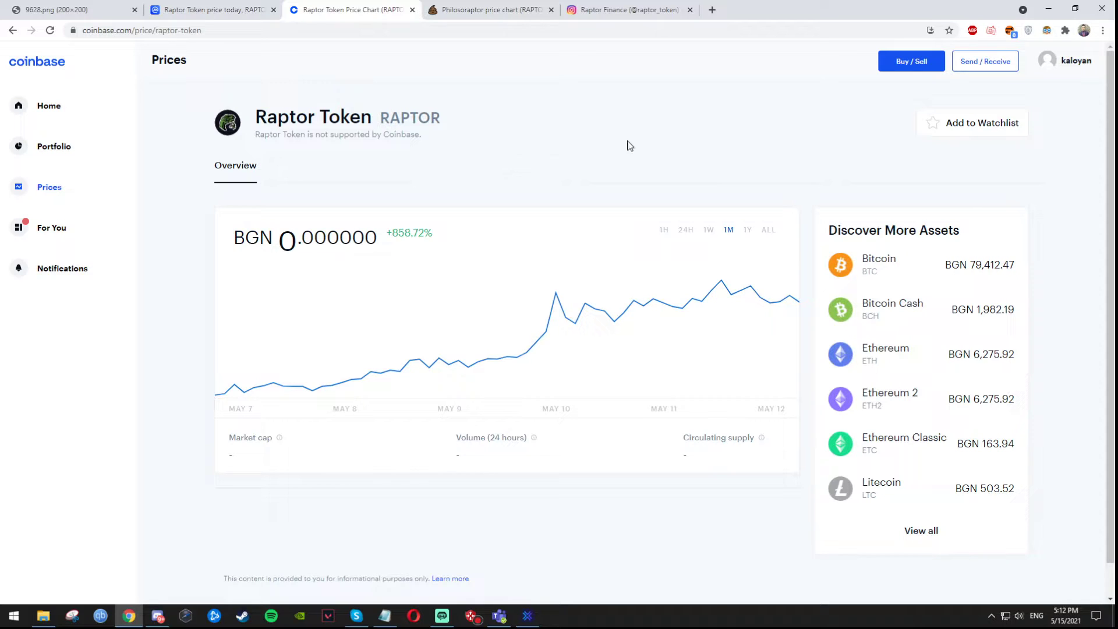
pyautogui.click(490, 10)
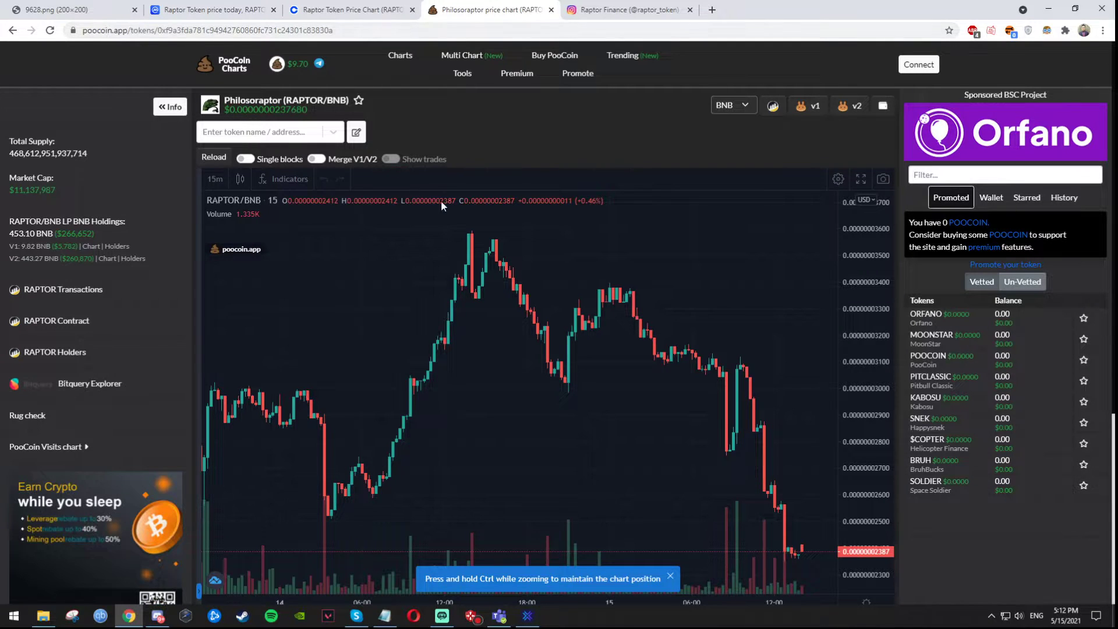
pyautogui.moveTo(470, 239)
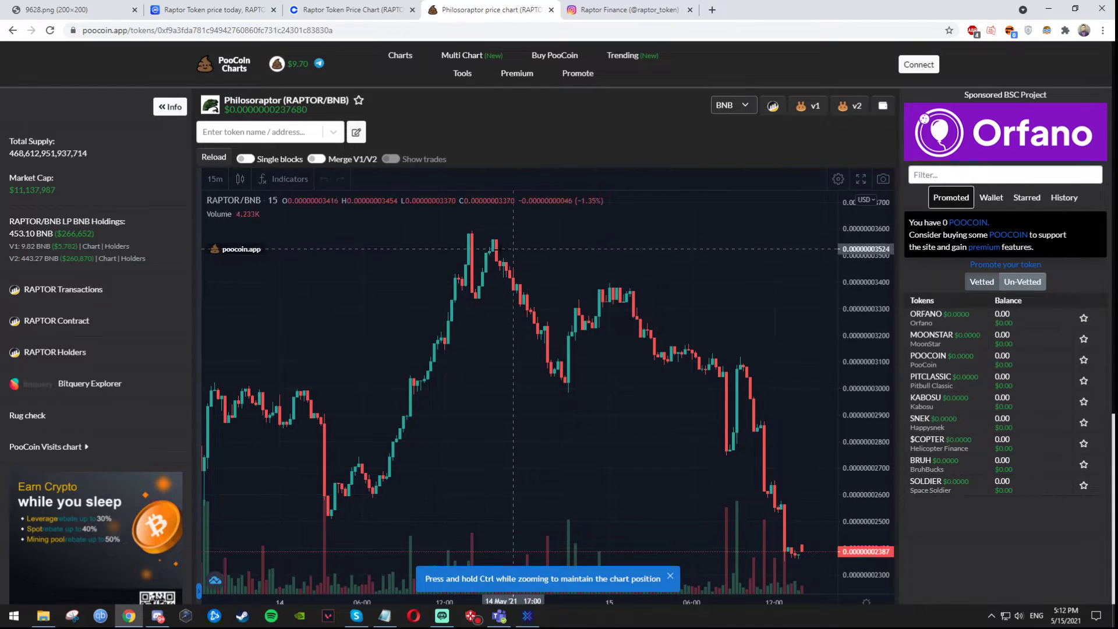
pyautogui.moveTo(521, 310)
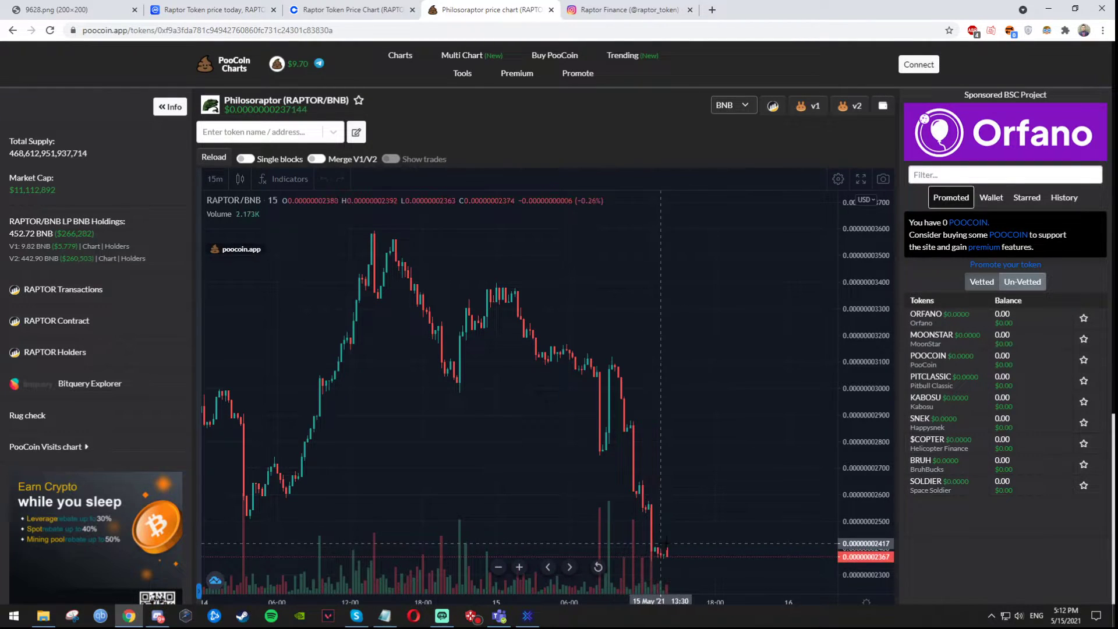
# Look over the RAPTOR/BNB candlestick chart, then open the Bitcoin carbon footprint post on Raptor's Instagram profile.
pyautogui.doubleClick(271, 110)
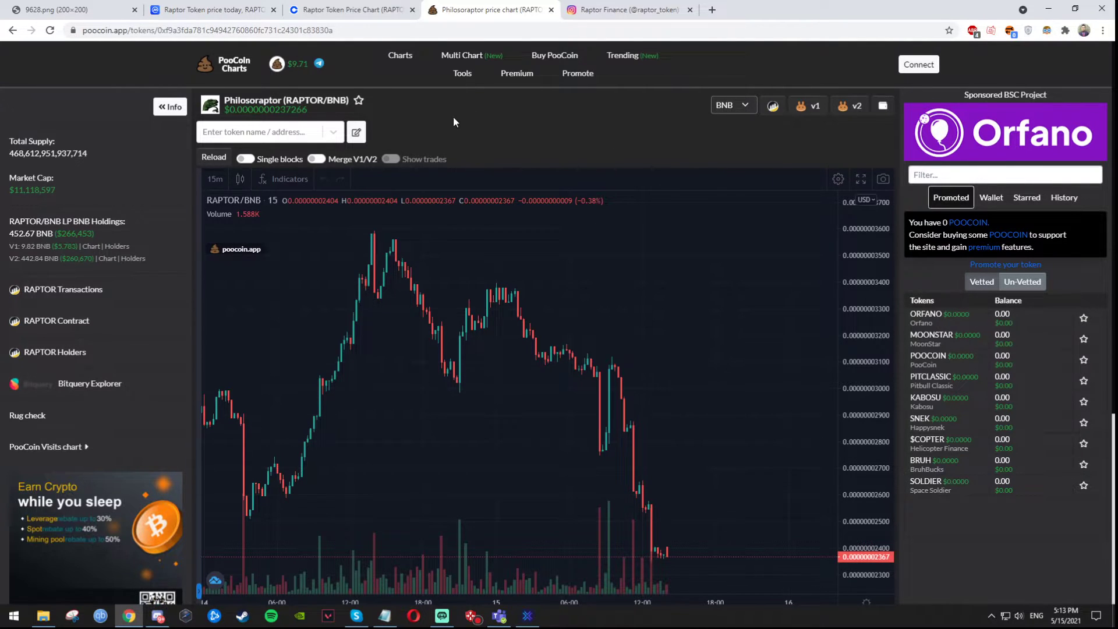
pyautogui.moveTo(429, 120)
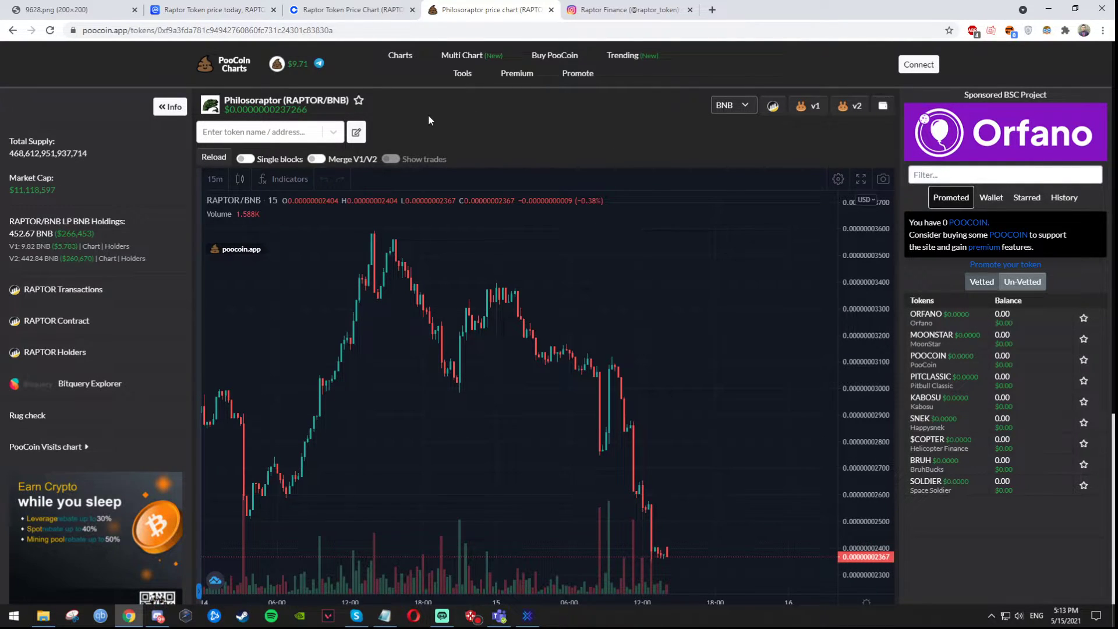
pyautogui.moveTo(549, 142)
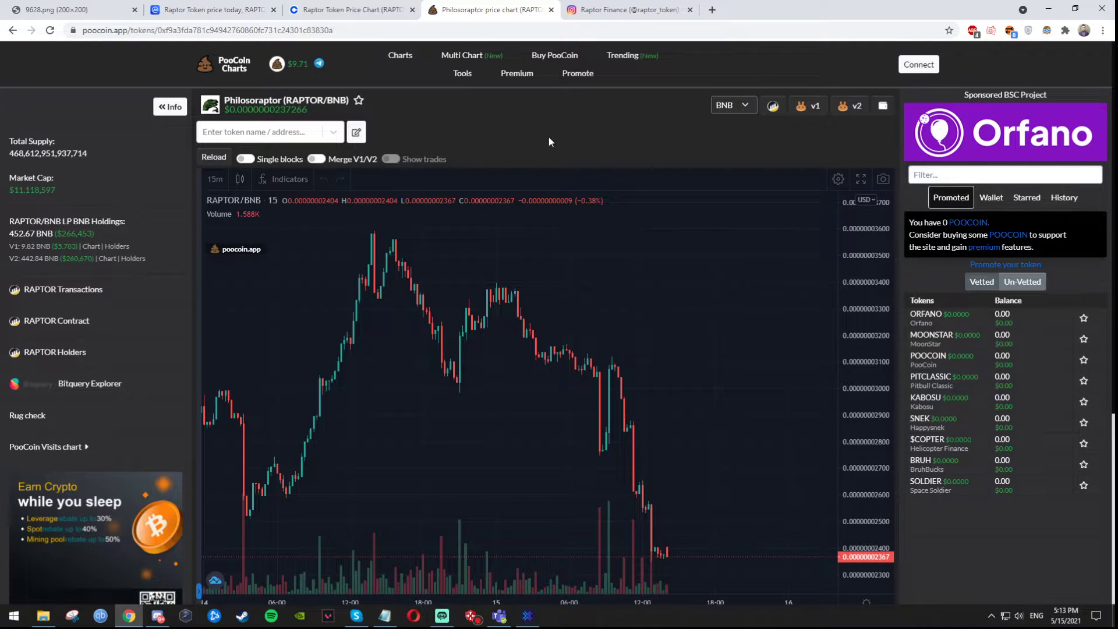
pyautogui.click(628, 10)
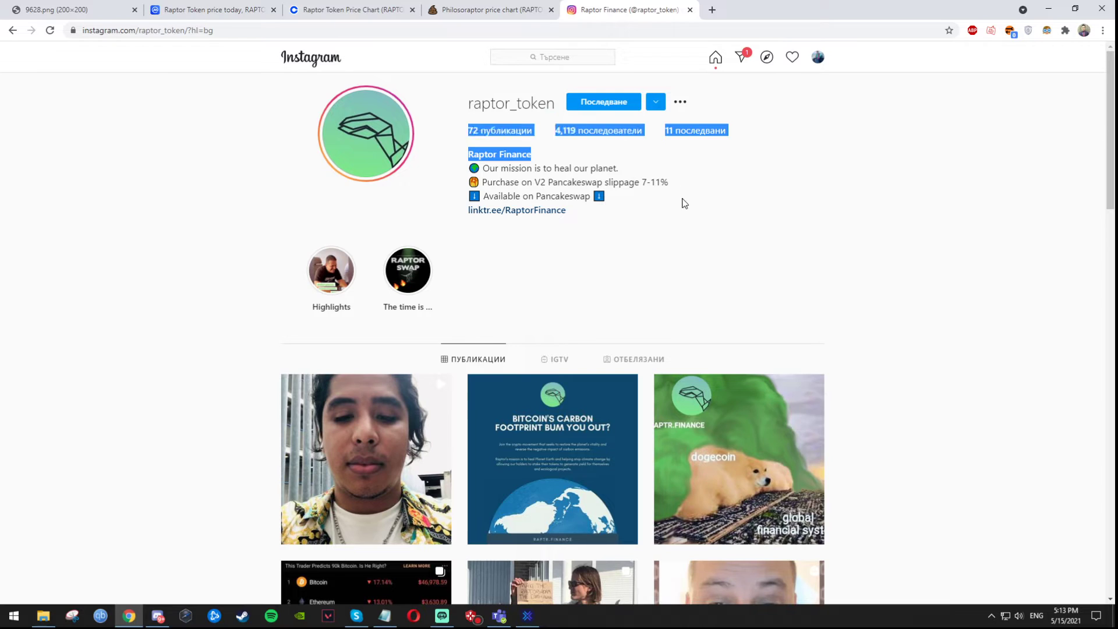
pyautogui.scroll(-3)
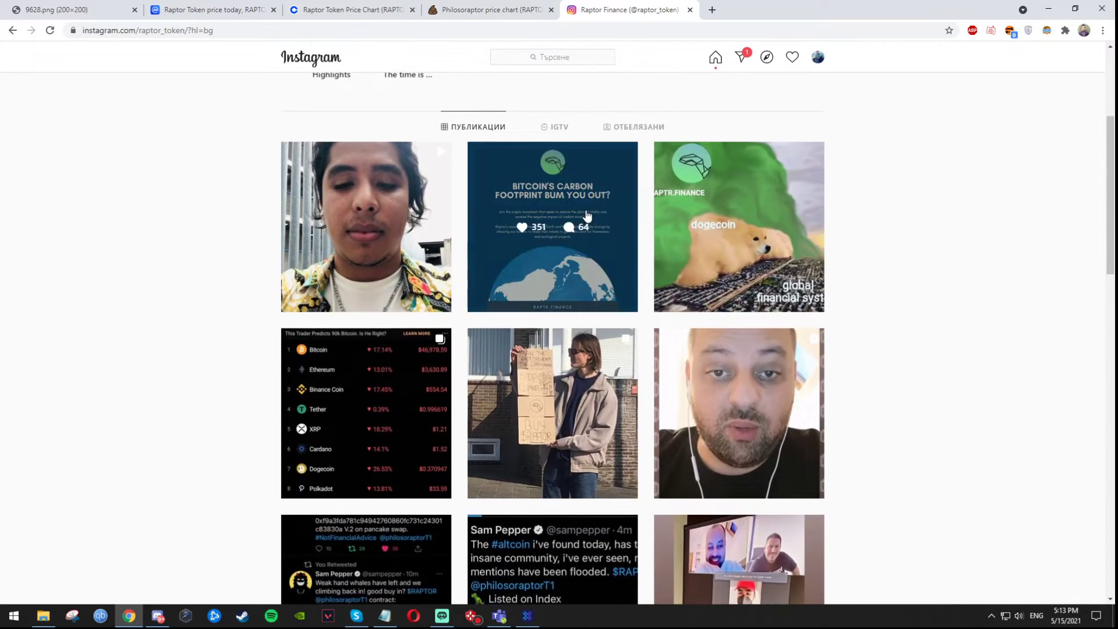
pyautogui.click(552, 227)
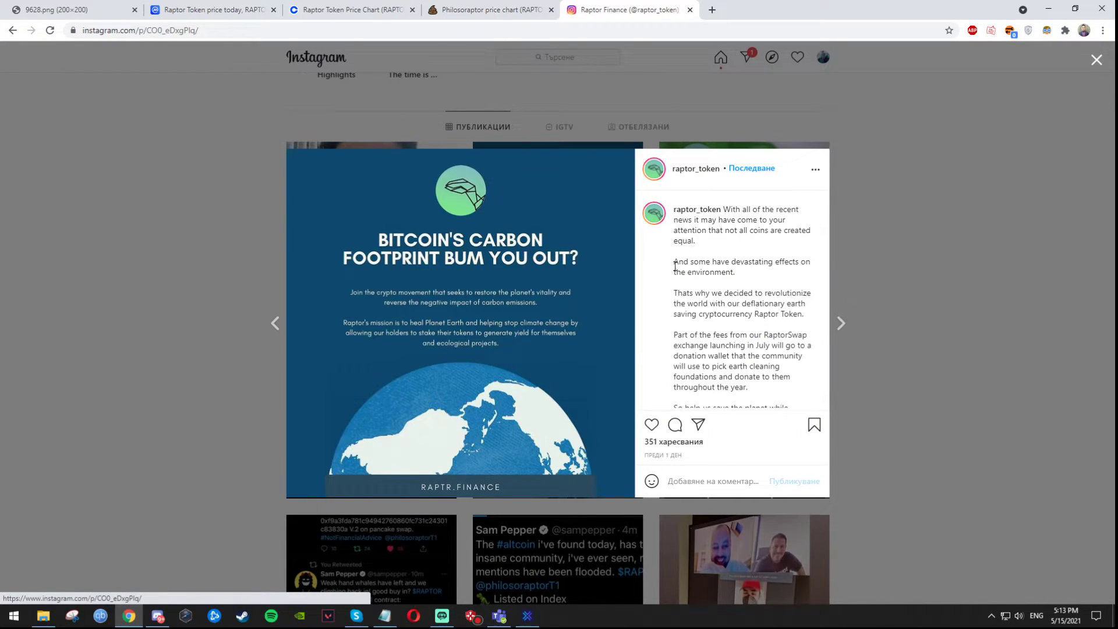
pyautogui.moveTo(726, 265)
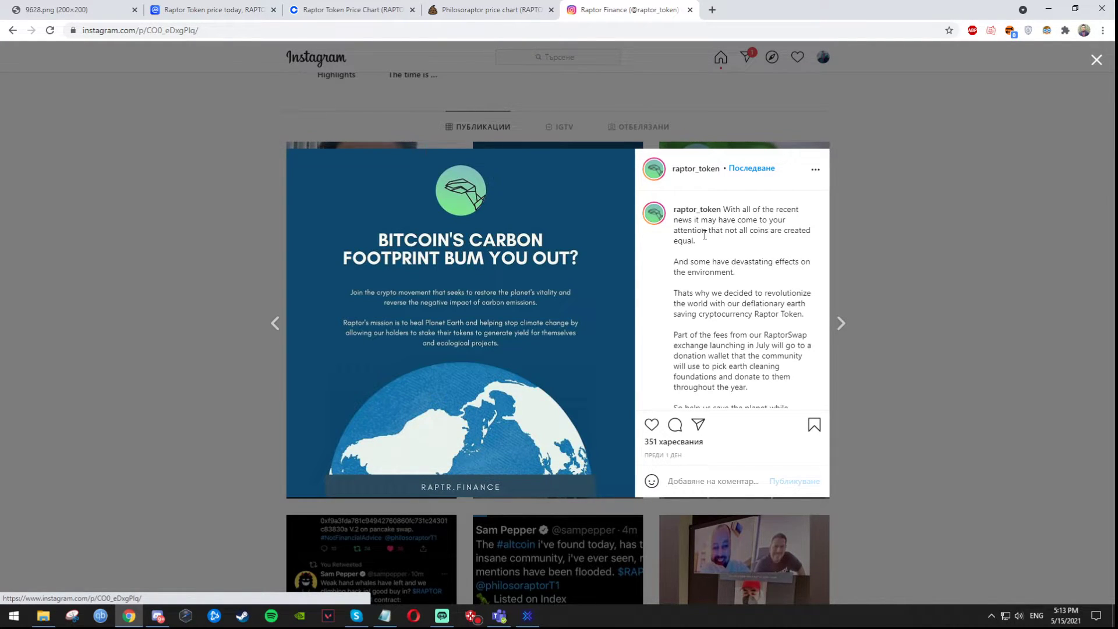
pyautogui.moveTo(720, 245)
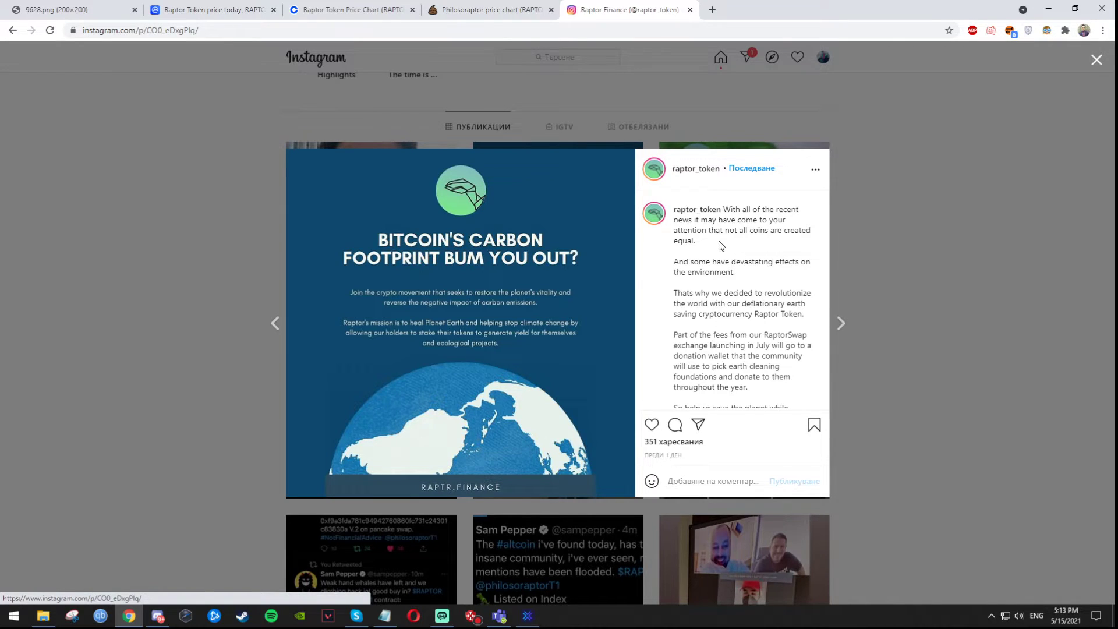
pyautogui.moveTo(778, 266)
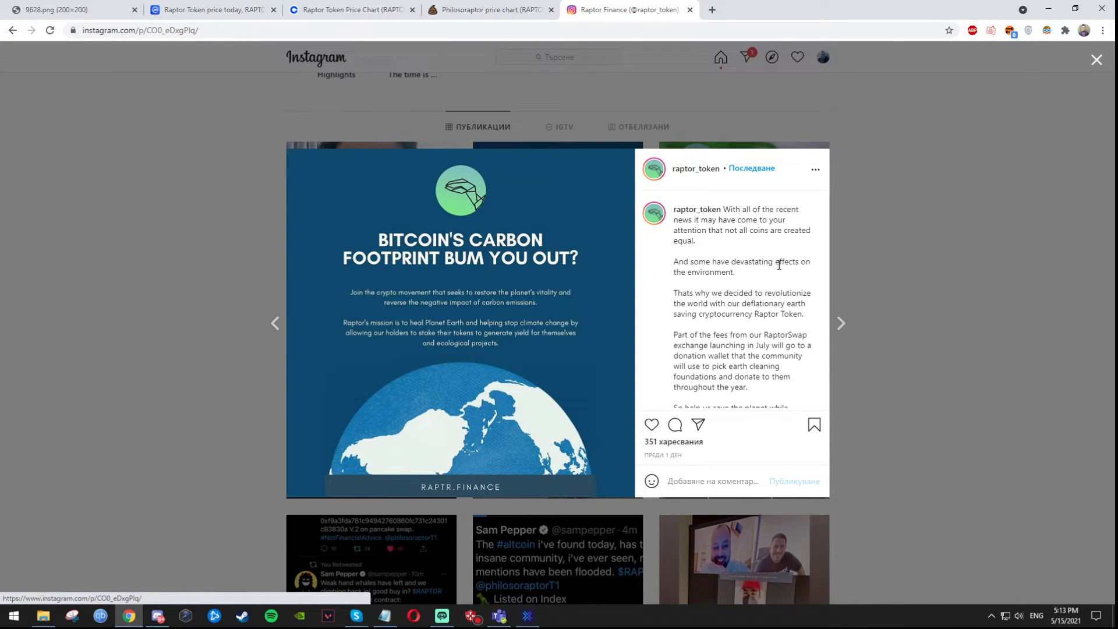
pyautogui.moveTo(743, 279)
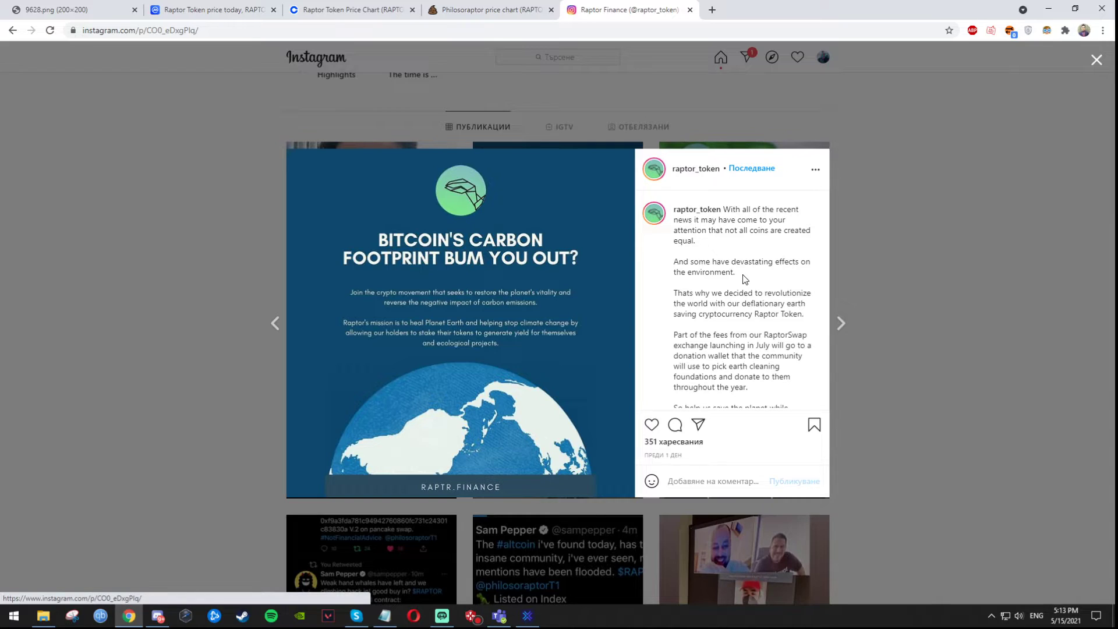
pyautogui.moveTo(696, 209)
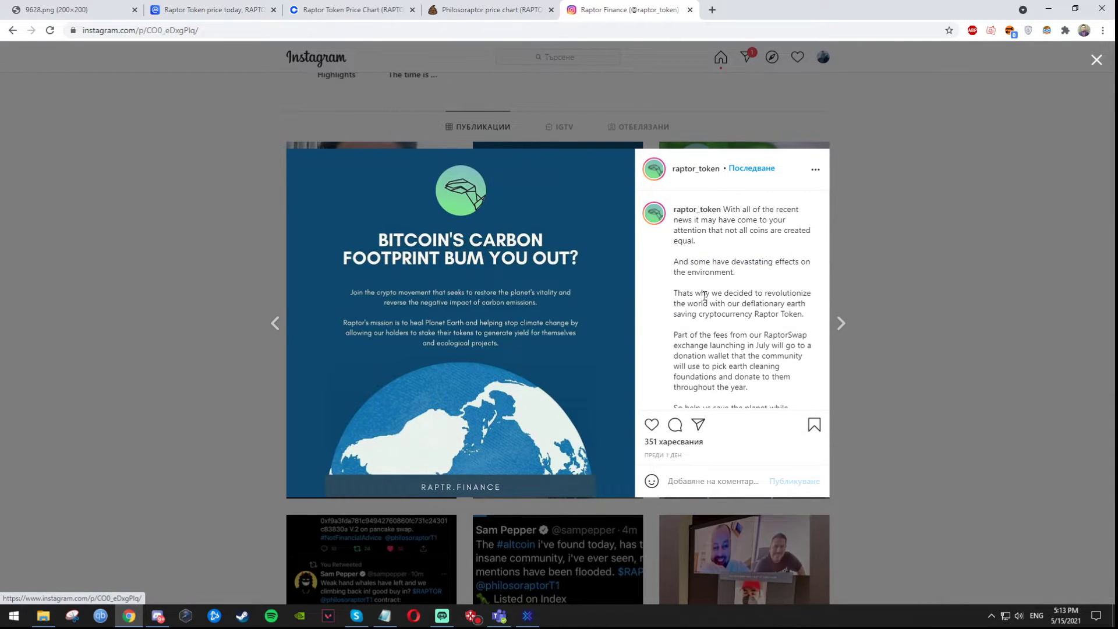
pyautogui.moveTo(721, 293)
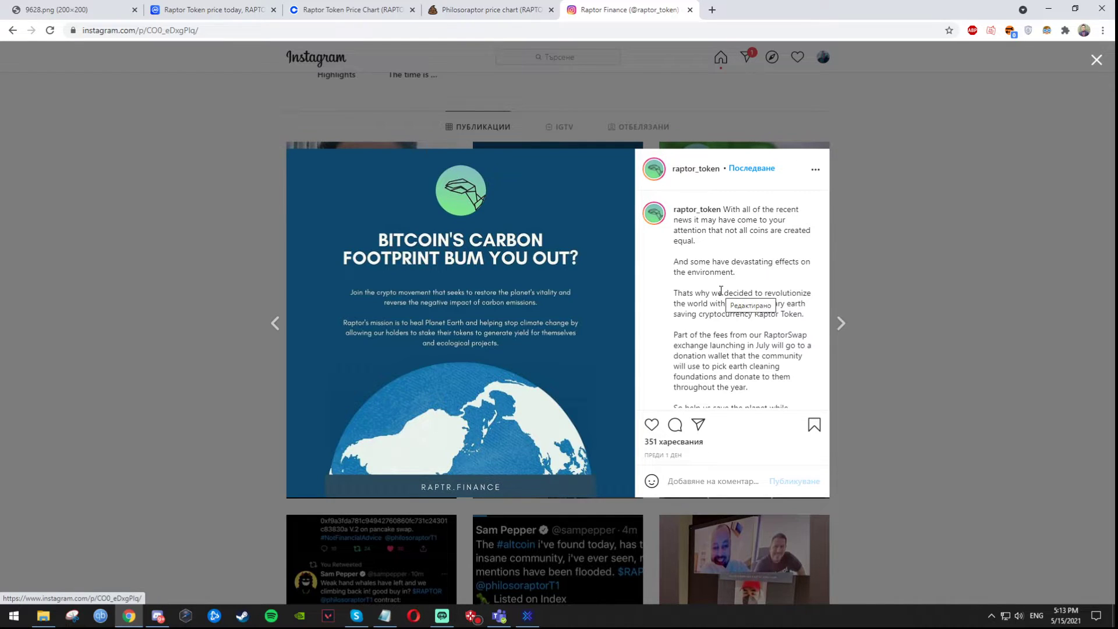
pyautogui.moveTo(722, 292)
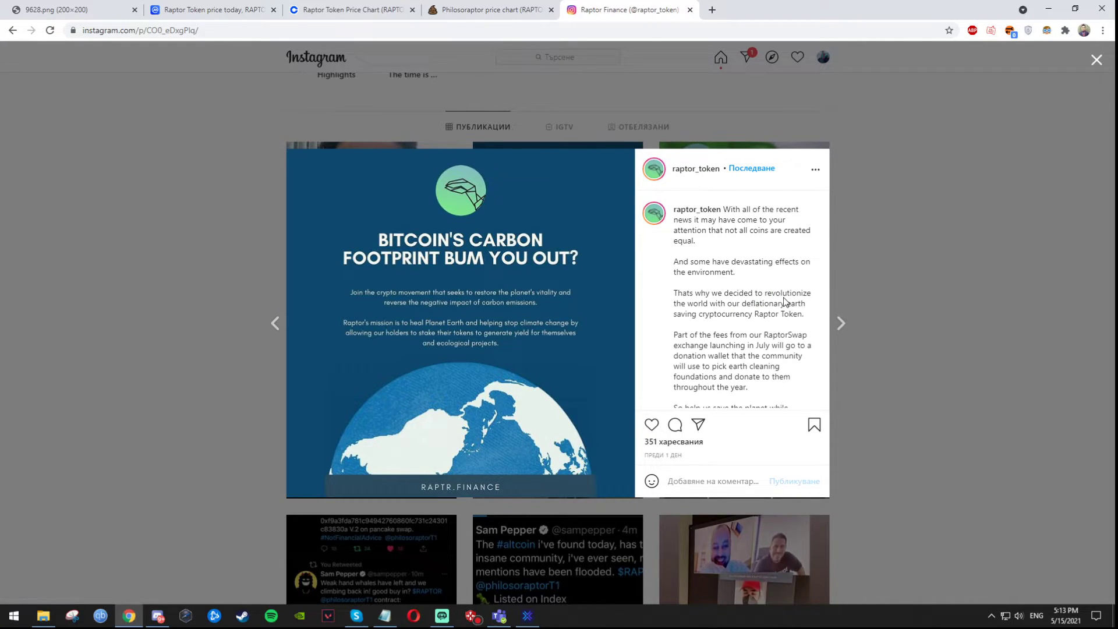
pyautogui.moveTo(706, 327)
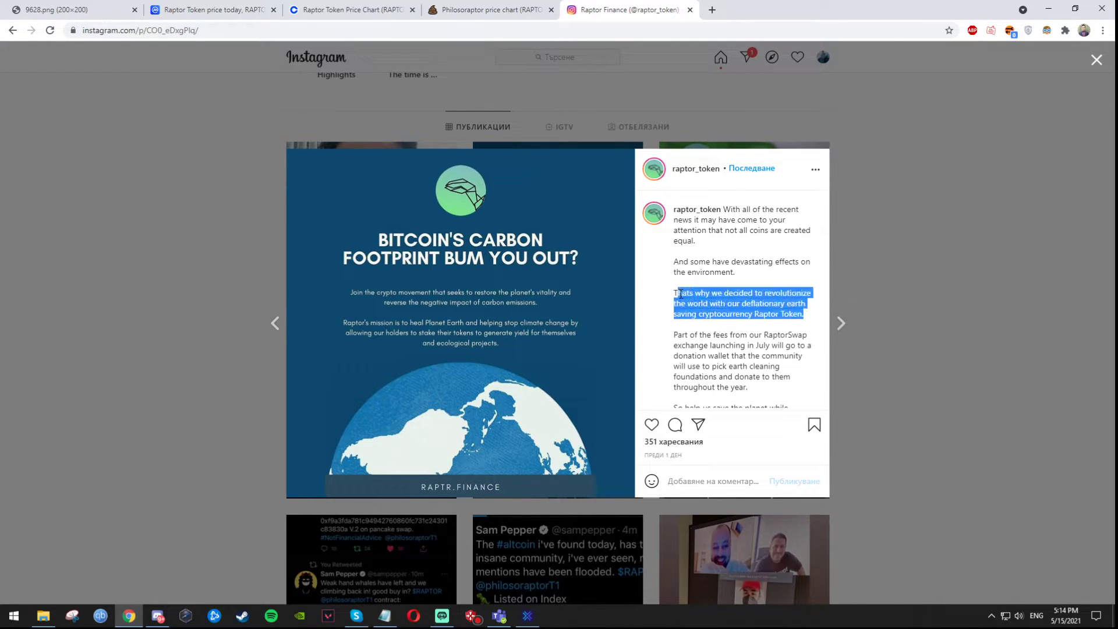
# Read the Bitcoin carbon footprint post's caption through to its end about earning high interest.
pyautogui.click(695, 326)
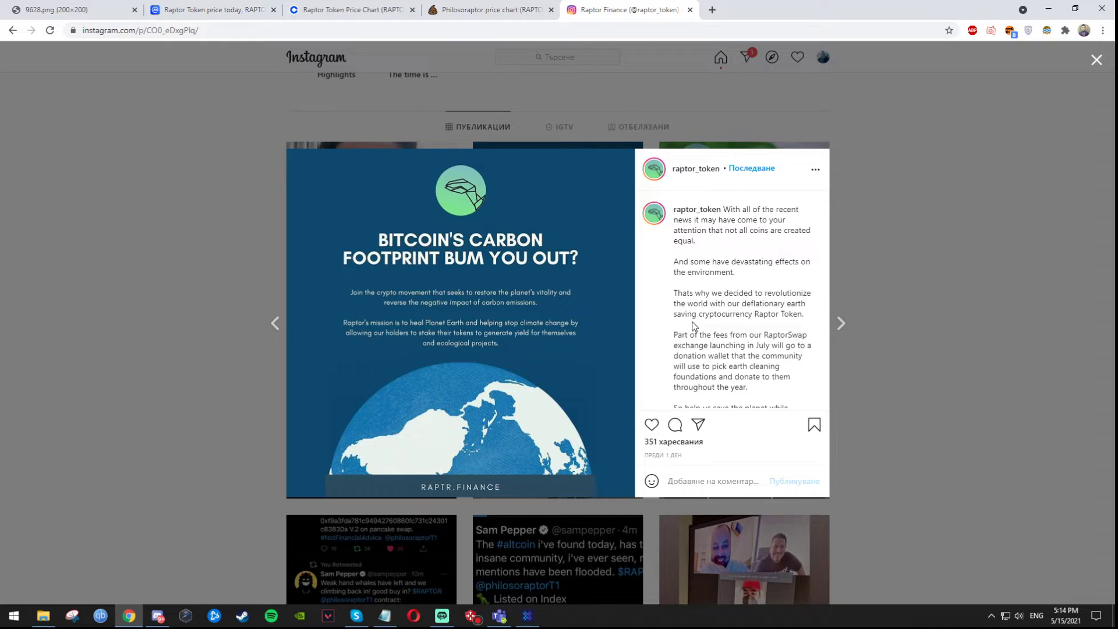
pyautogui.moveTo(662, 318)
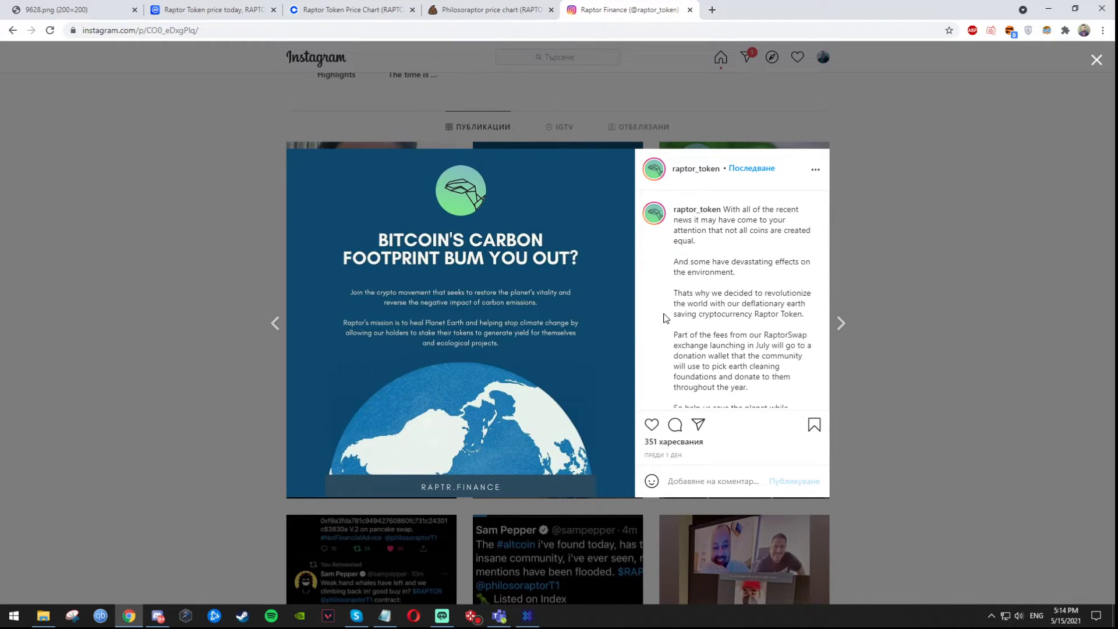
pyautogui.moveTo(732, 356)
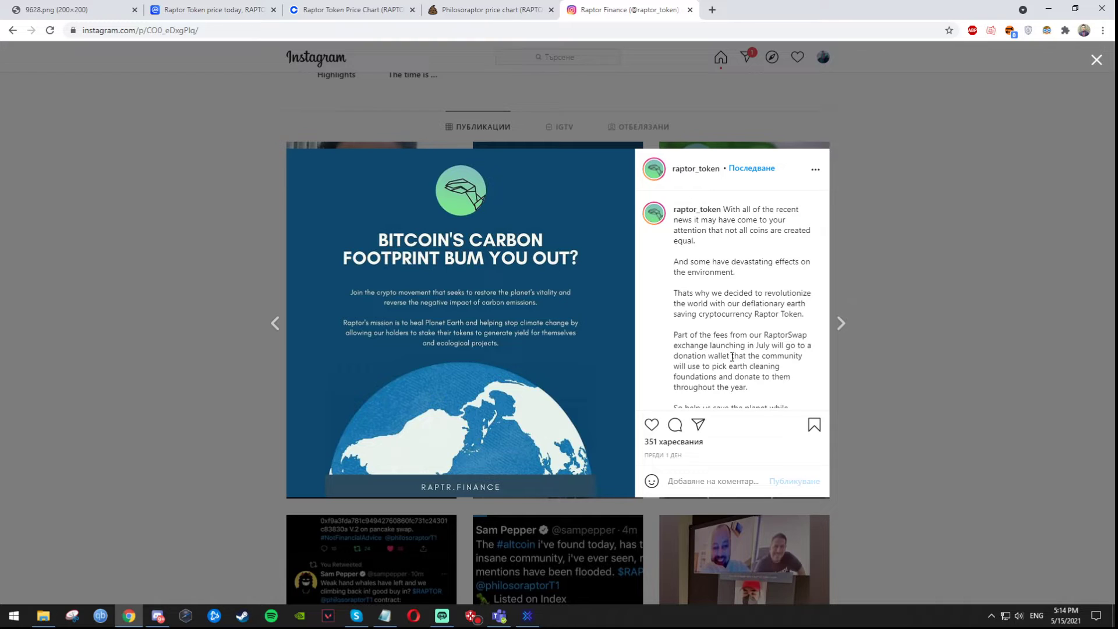
pyautogui.scroll(-3)
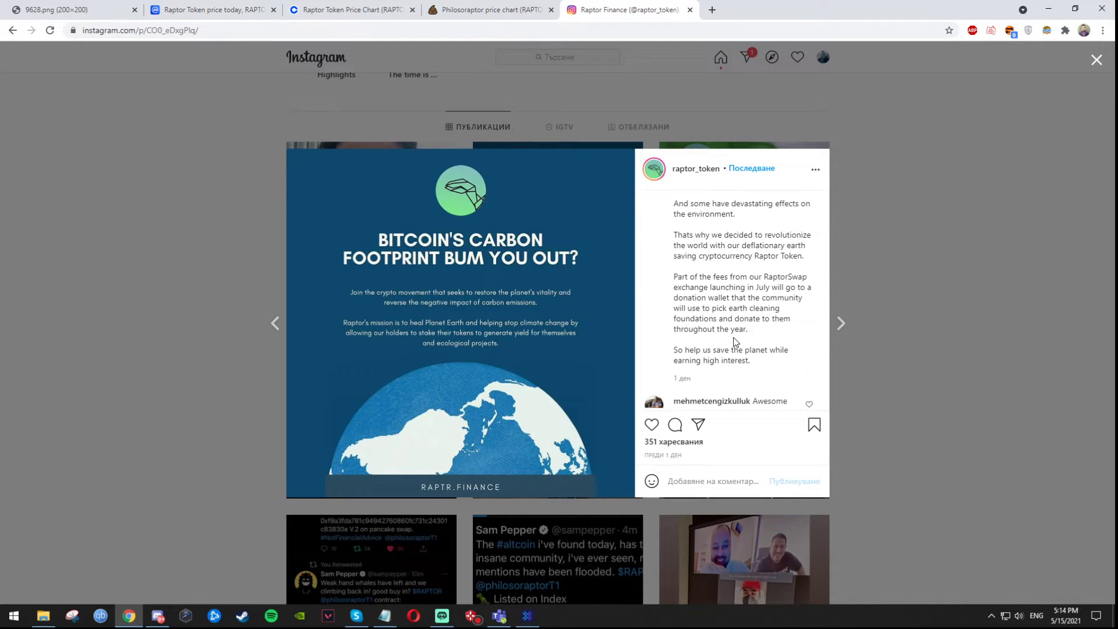
pyautogui.moveTo(711, 286)
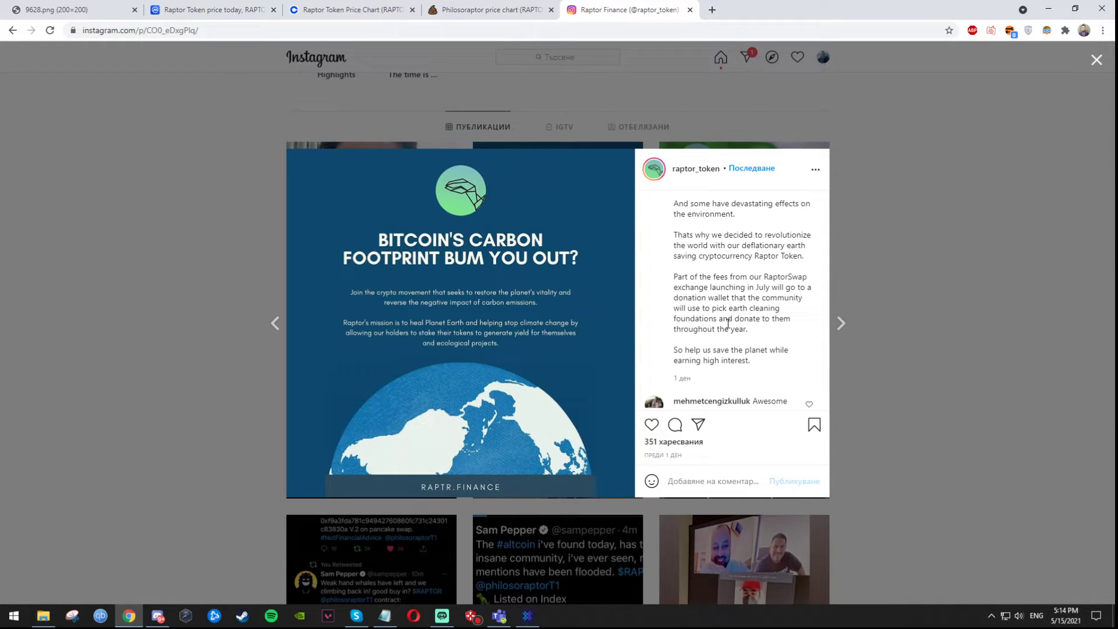
pyautogui.moveTo(762, 336)
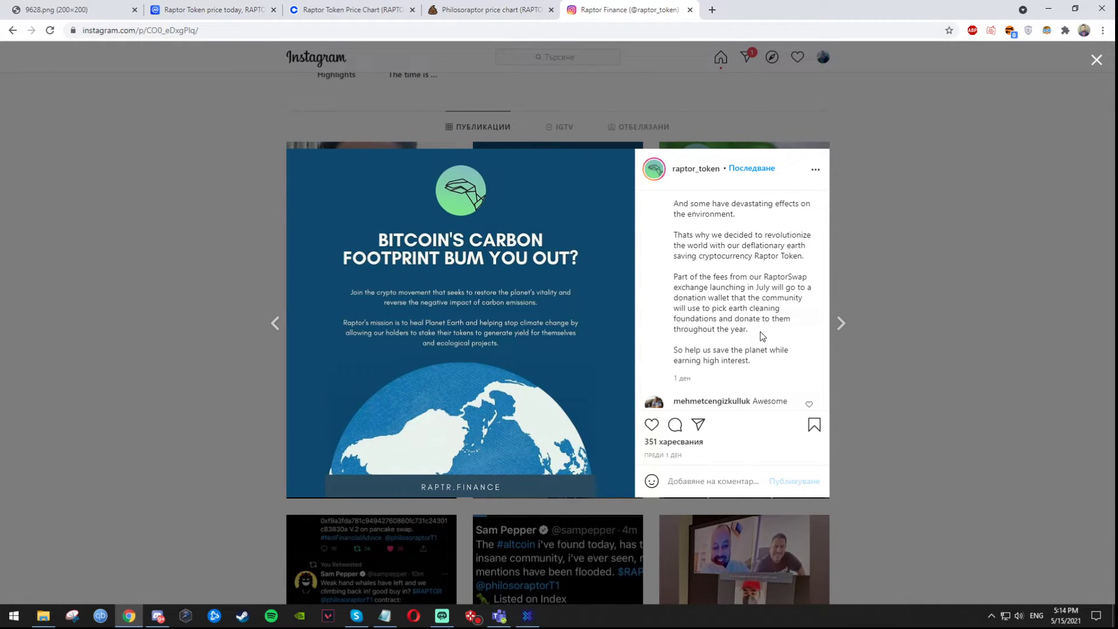
pyautogui.moveTo(765, 389)
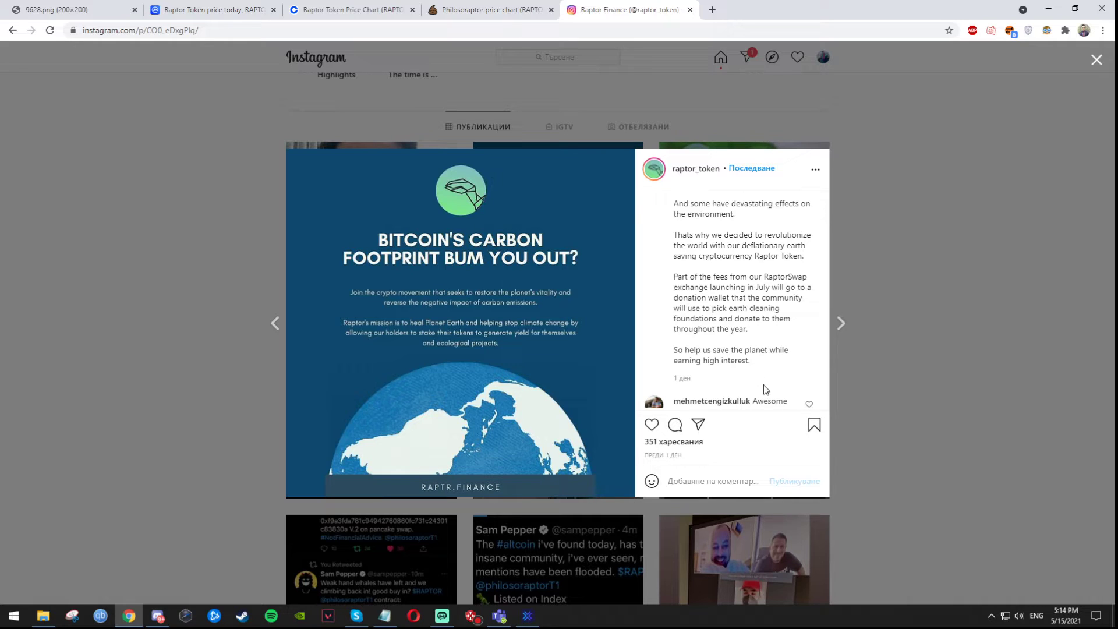
pyautogui.moveTo(230, 348)
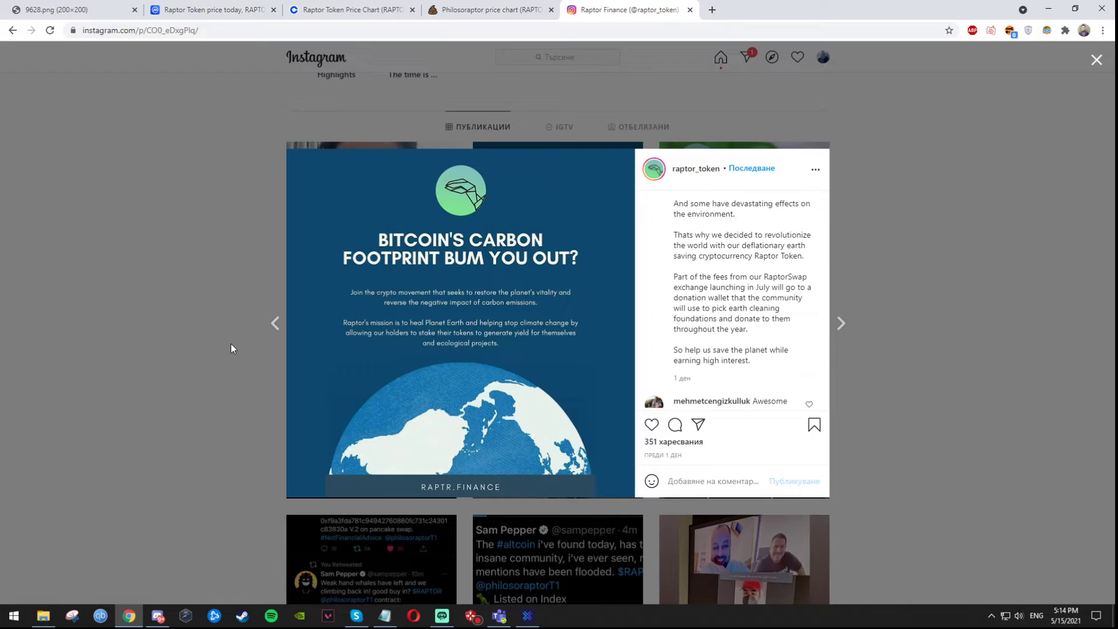
pyautogui.moveTo(645, 377)
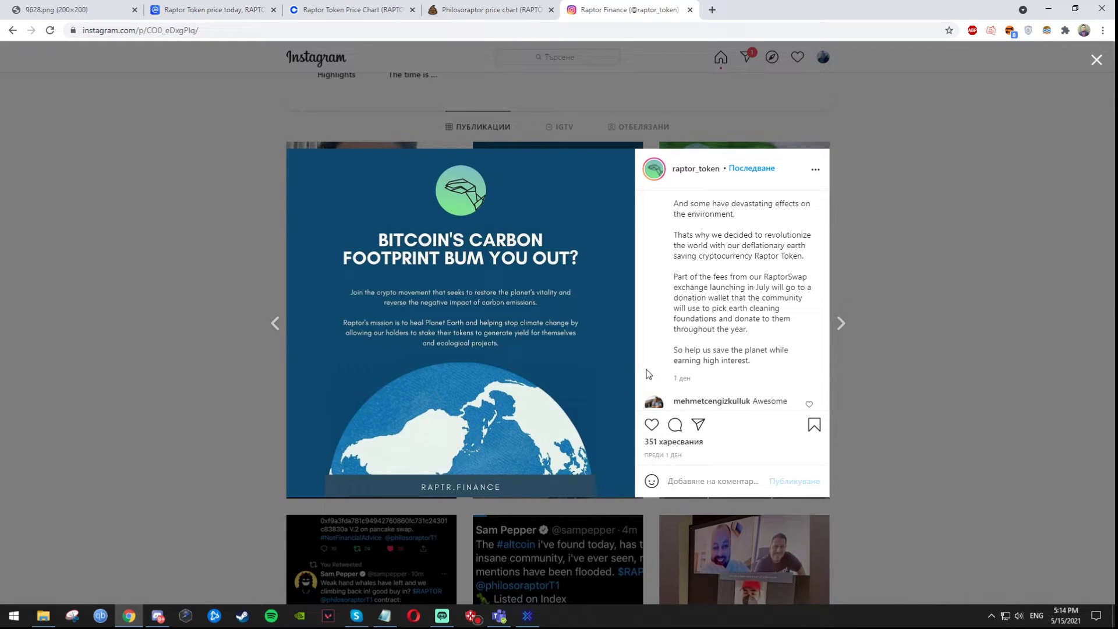
pyautogui.moveTo(258, 292)
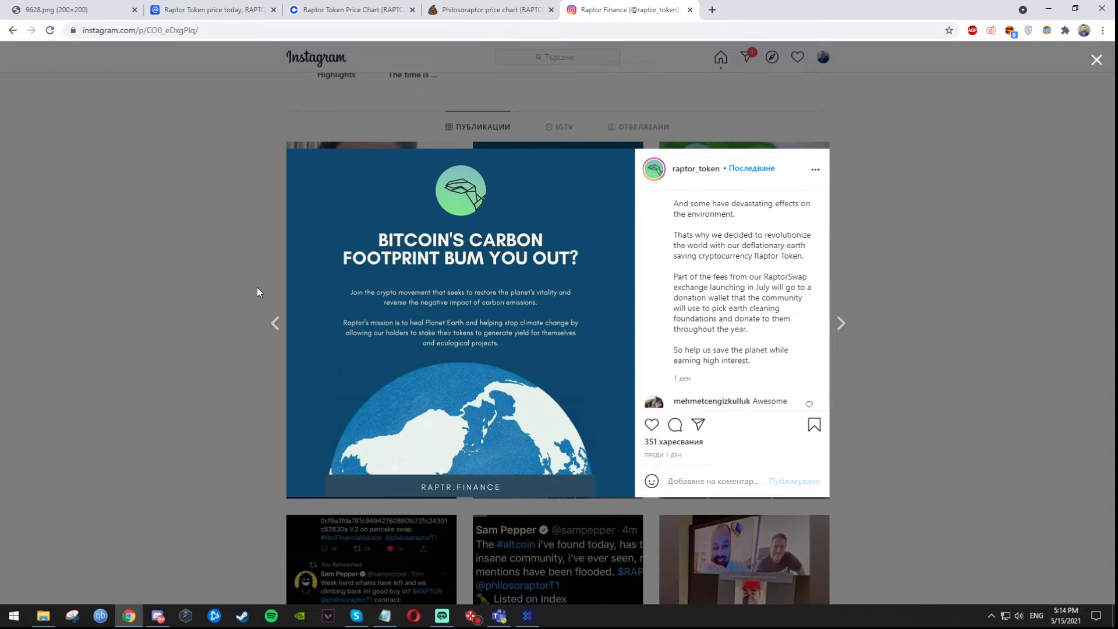
pyautogui.moveTo(713, 307)
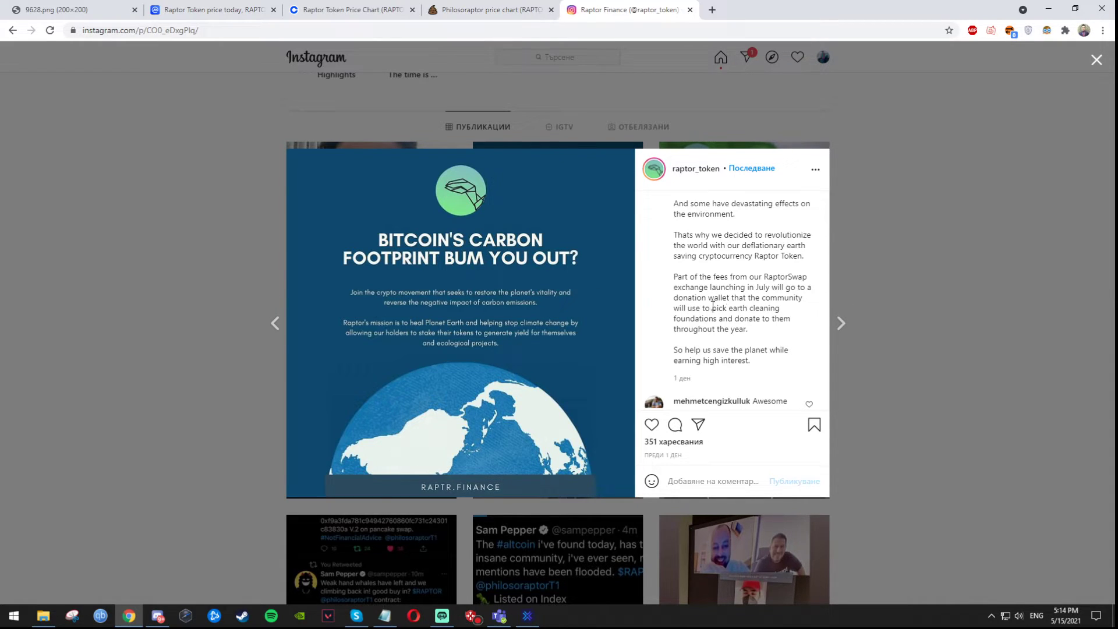
pyautogui.moveTo(265, 242)
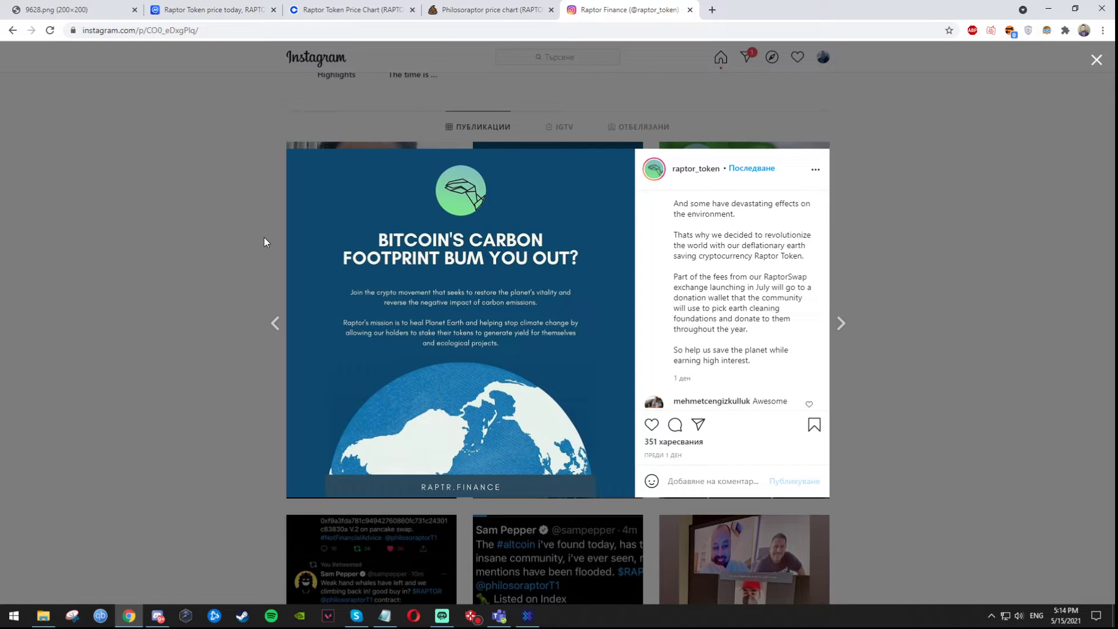
pyautogui.moveTo(637, 268)
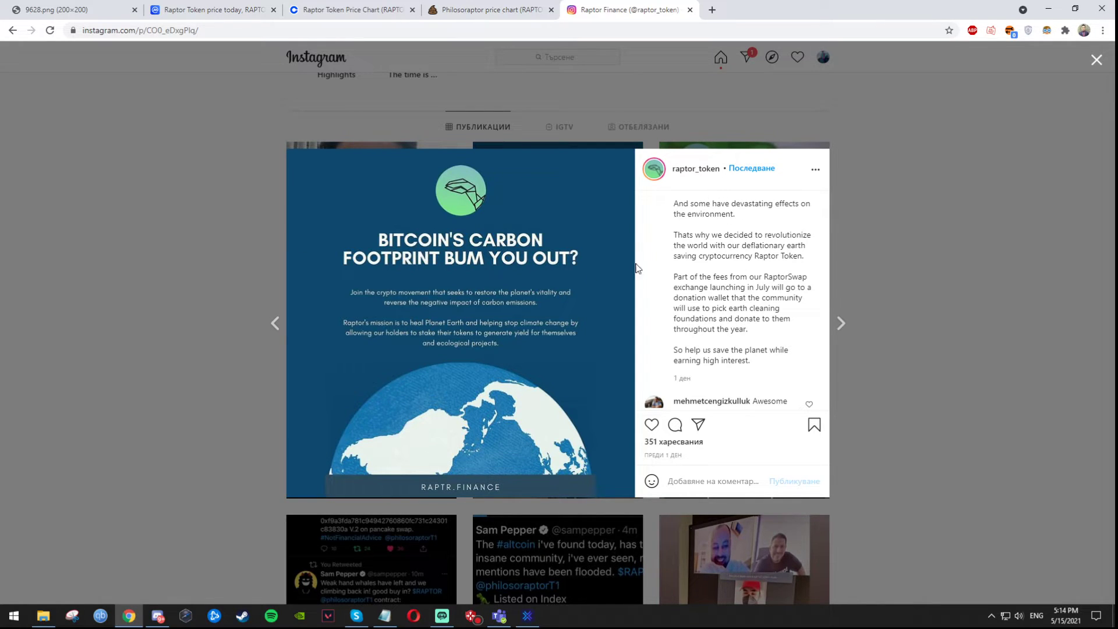
pyautogui.moveTo(251, 246)
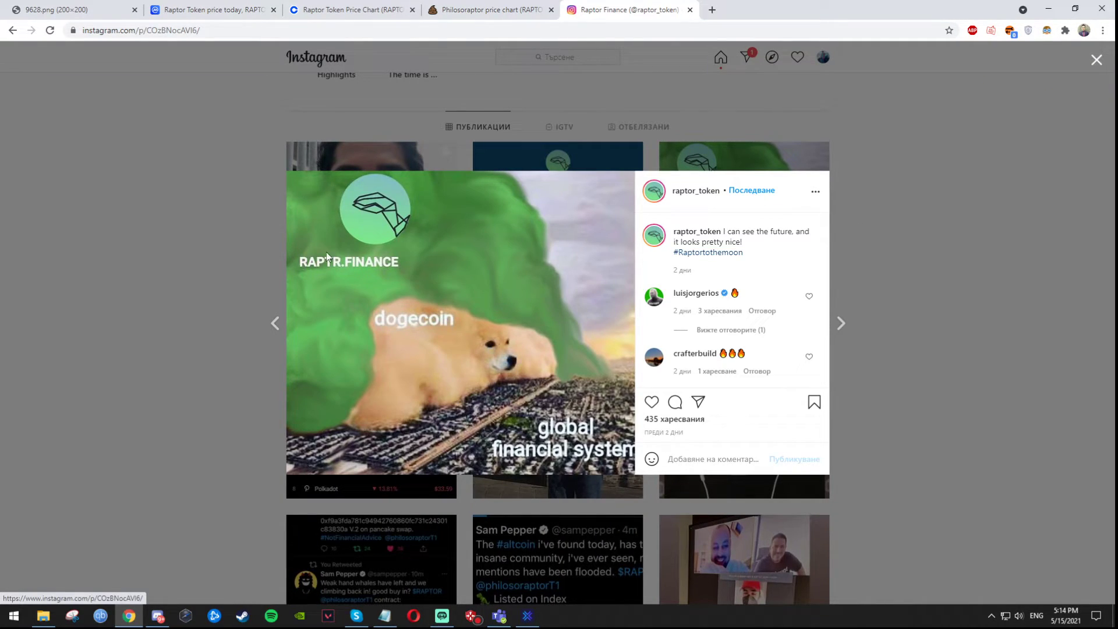
# View the dogecoin and 'HODL TO THE MOON' posts, then return to the raptor_token profile grid.
pyautogui.click(840, 323)
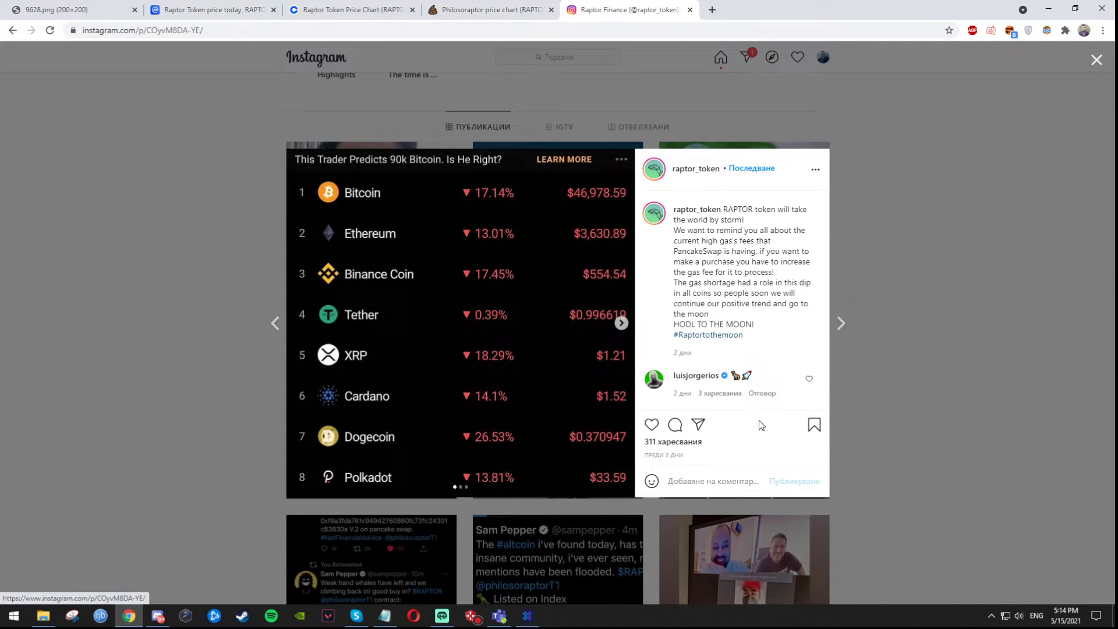
pyautogui.moveTo(759, 232)
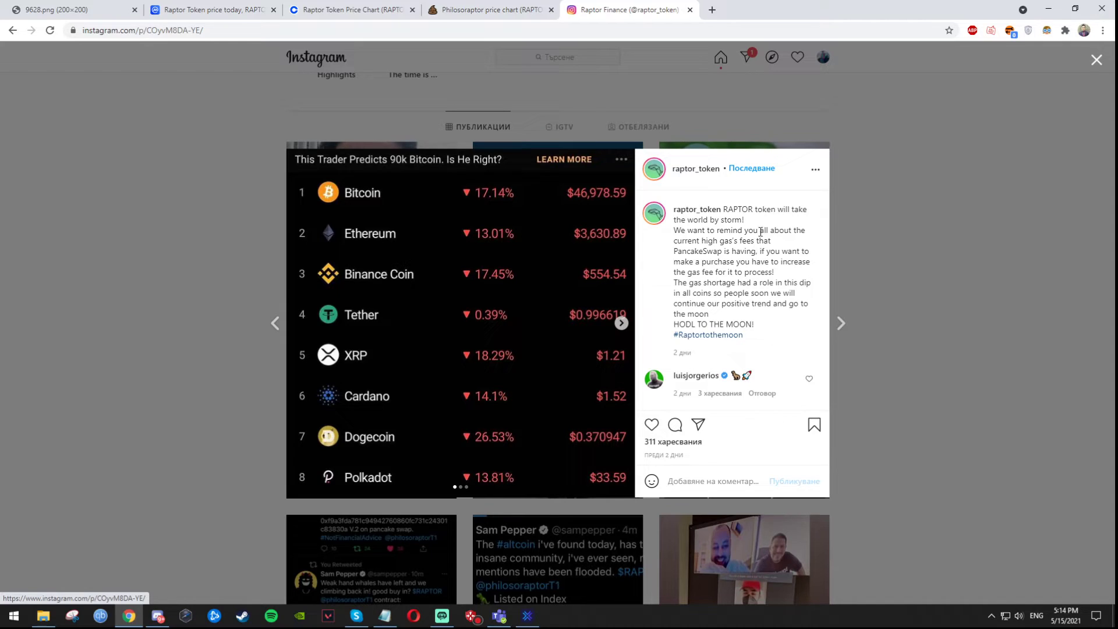
pyautogui.moveTo(736, 240)
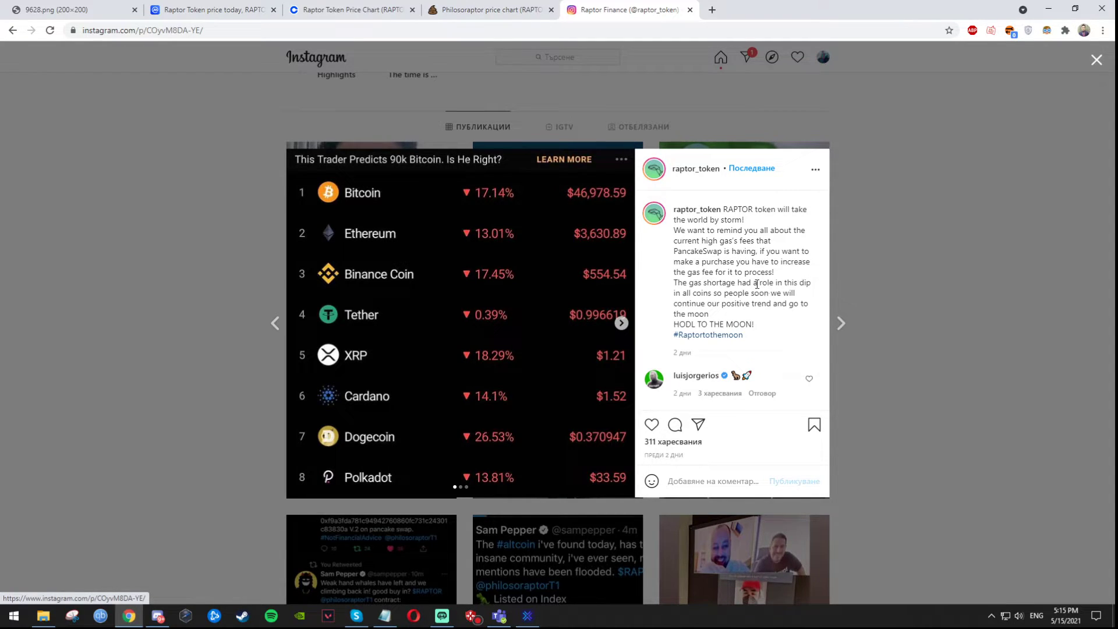
pyautogui.moveTo(710, 281)
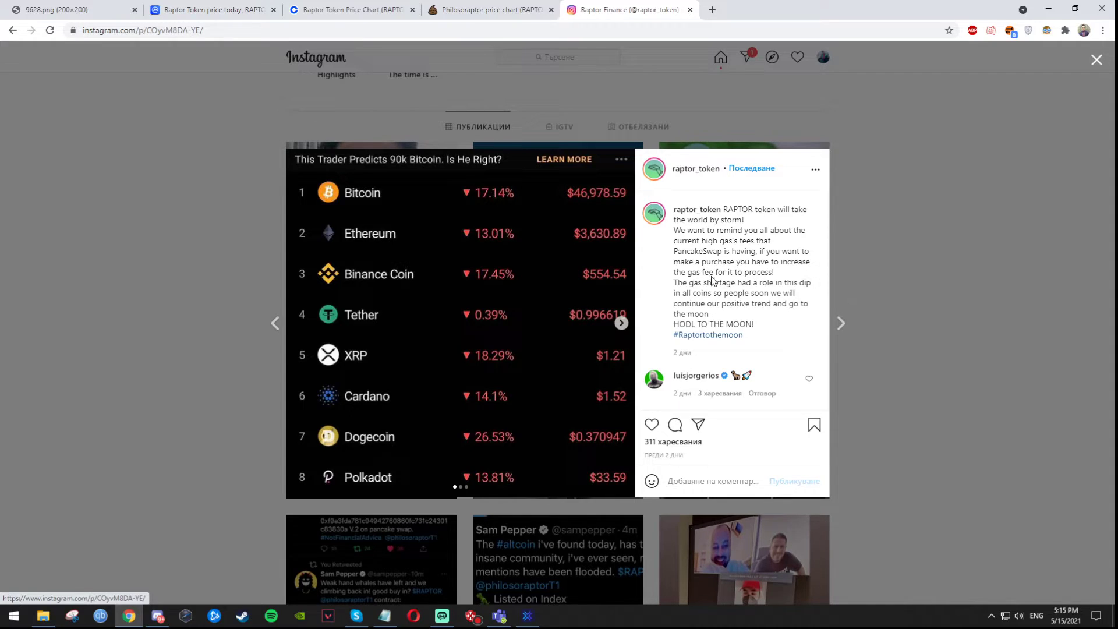
pyautogui.moveTo(764, 336)
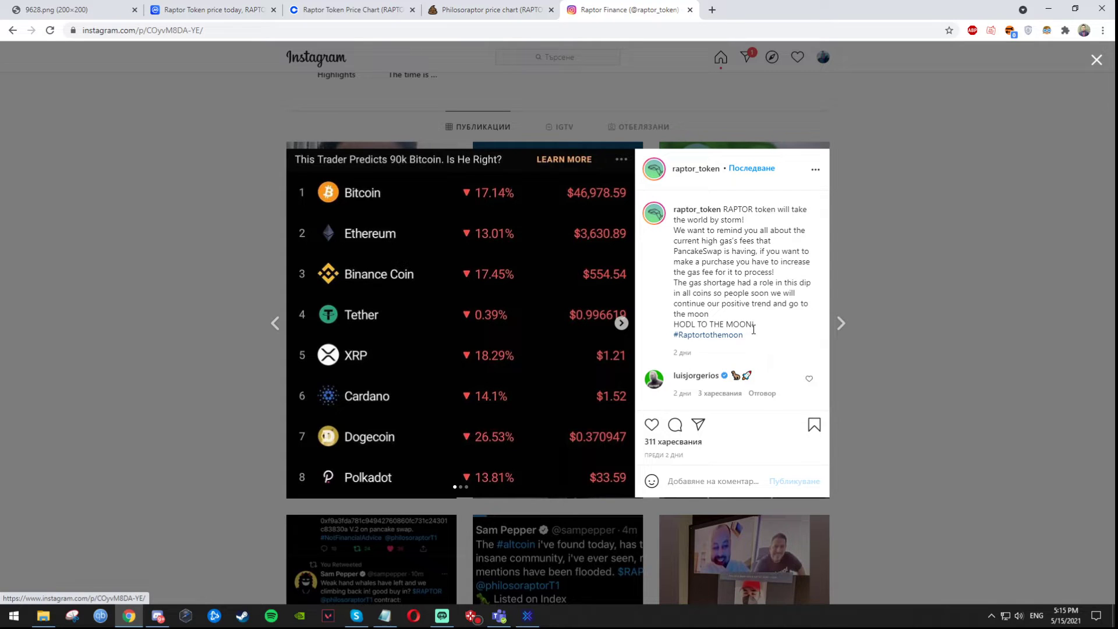
pyautogui.moveTo(780, 291)
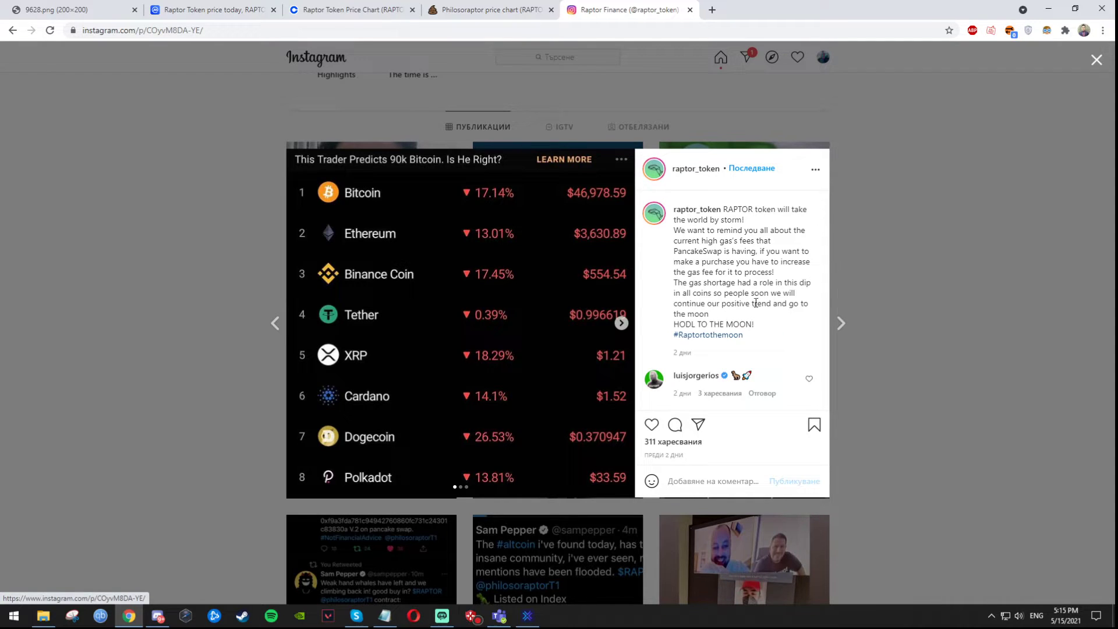
pyautogui.doubleClick(723, 325)
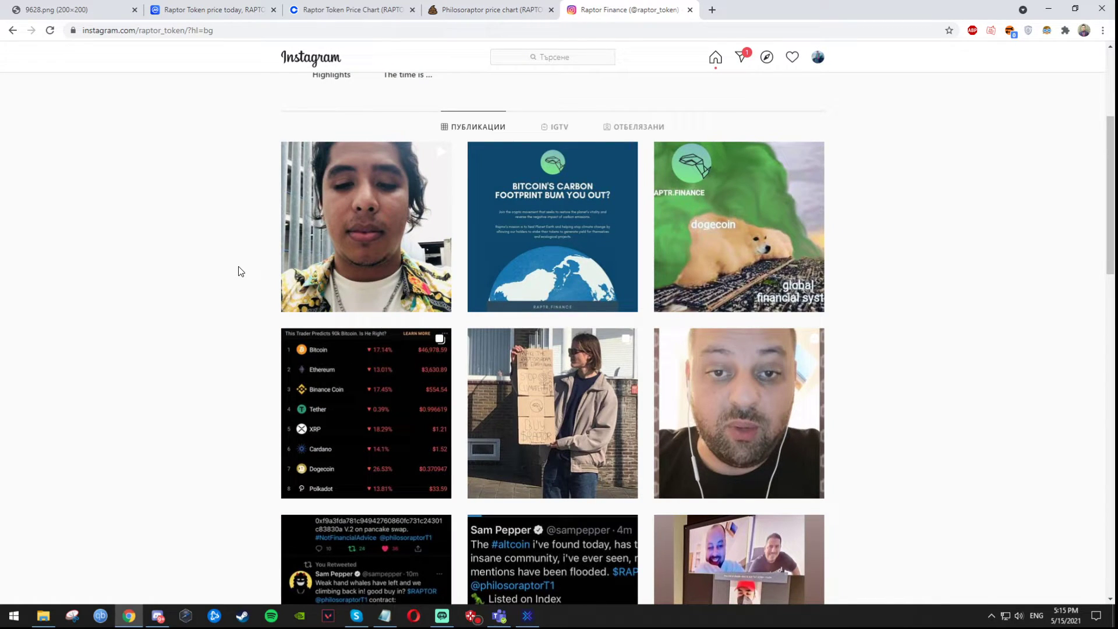
pyautogui.moveTo(201, 292)
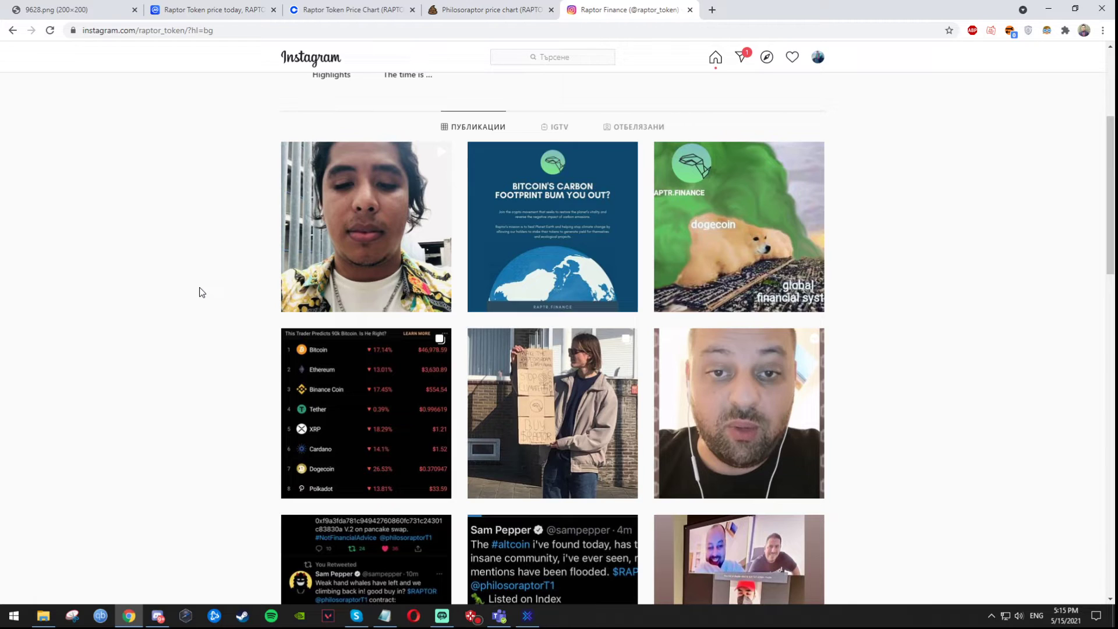
pyautogui.moveTo(881, 231)
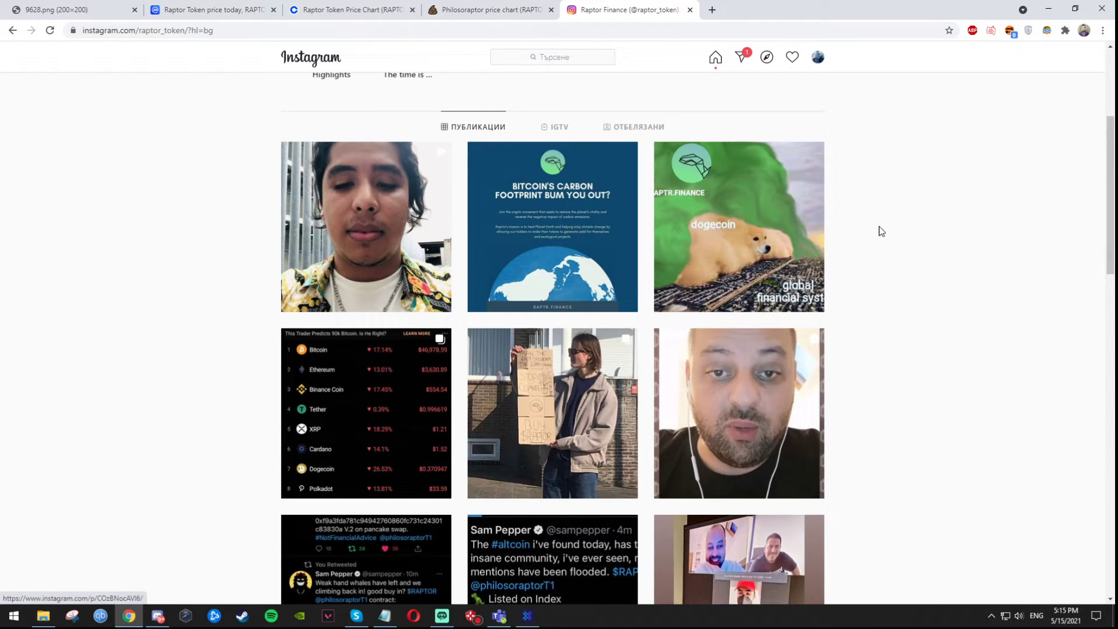
pyautogui.moveTo(888, 258)
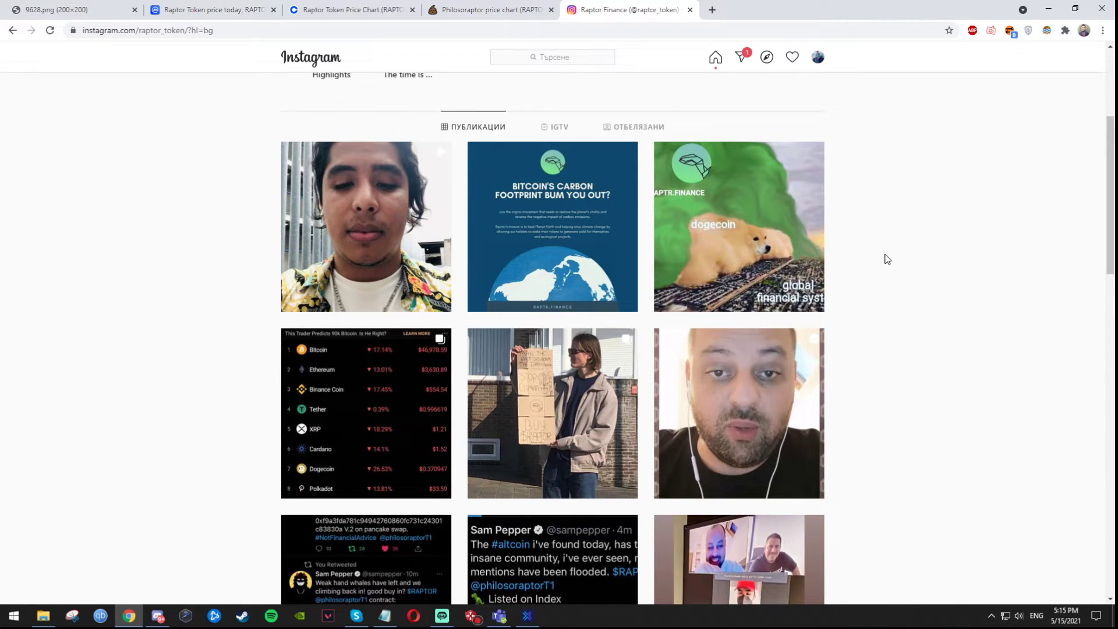
# Reopen the crypto-prices 'HODL TO THE MOON' post from the Raptor Finance profile grid.
pyautogui.click(366, 413)
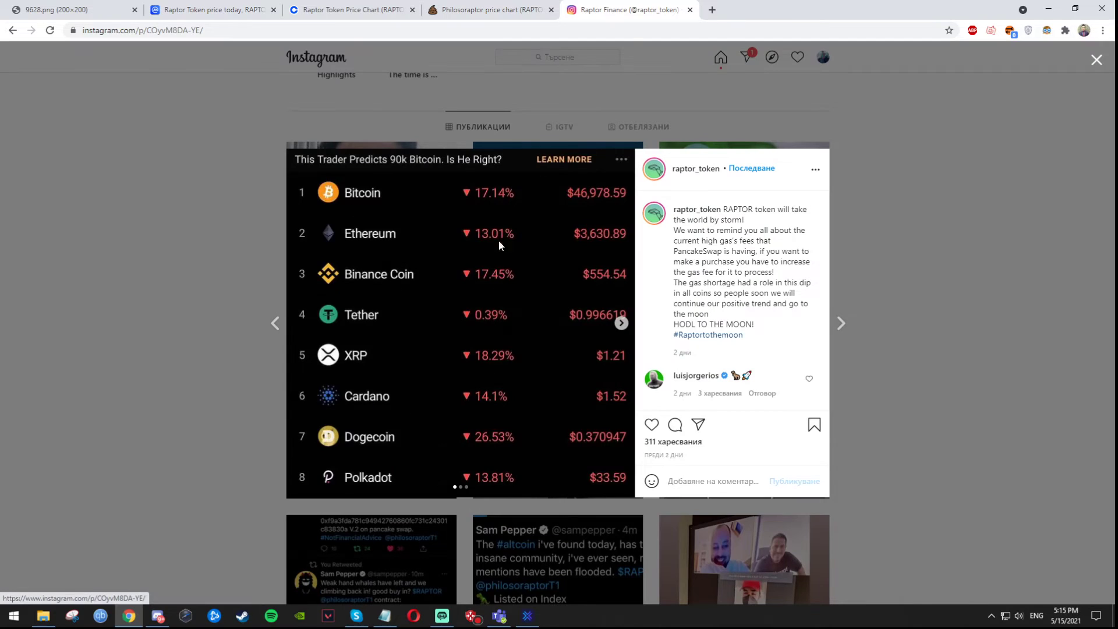
pyautogui.moveTo(370, 335)
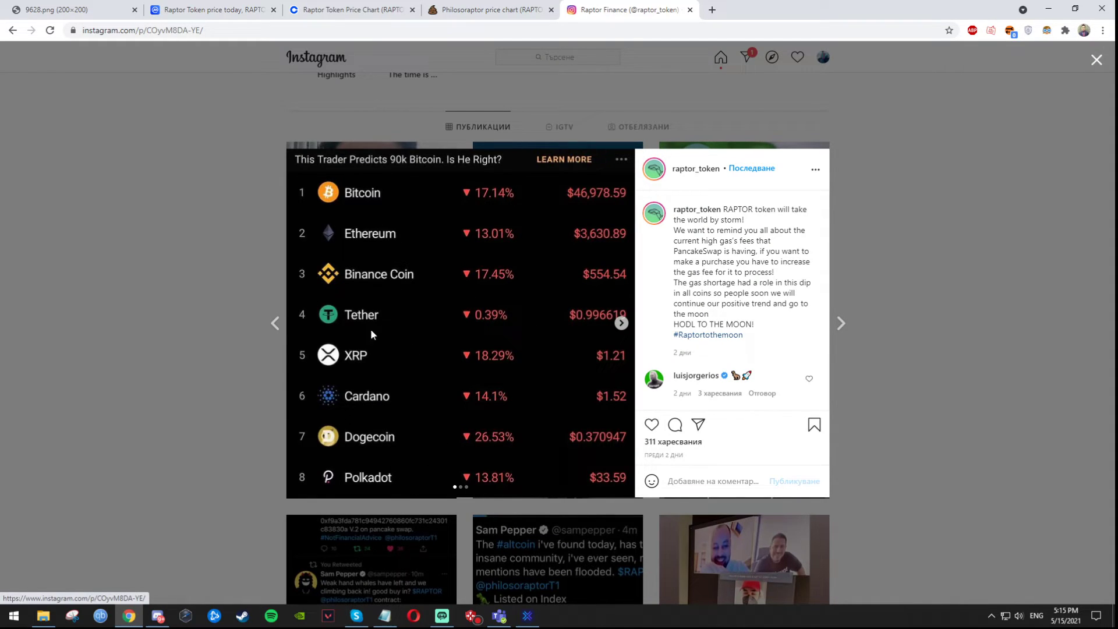
pyautogui.moveTo(444, 411)
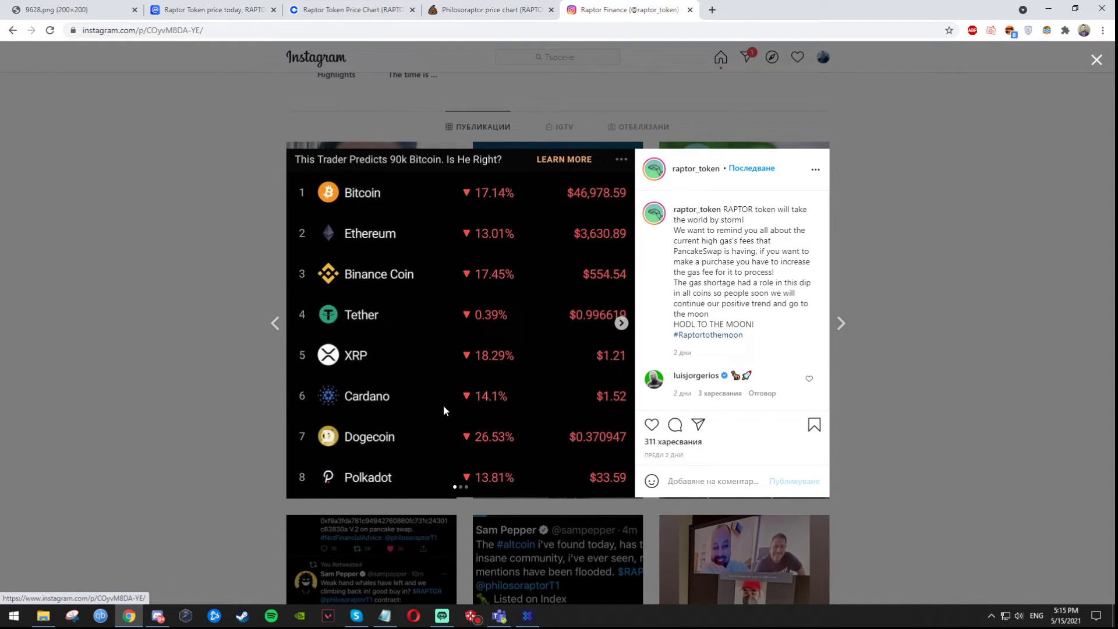
pyautogui.moveTo(459, 396)
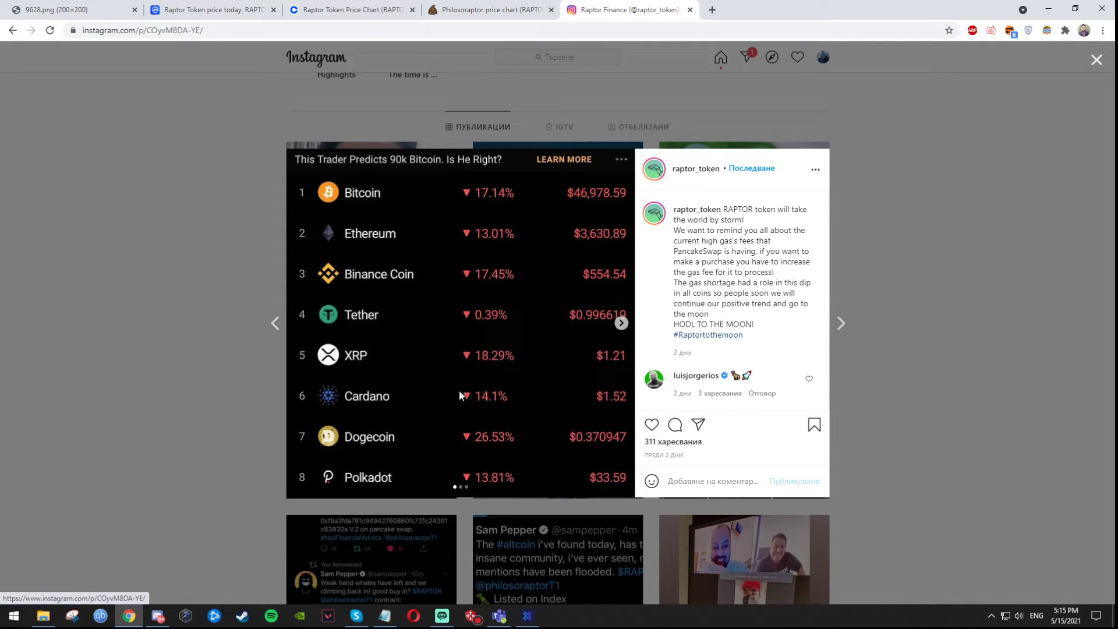
pyautogui.moveTo(364, 378)
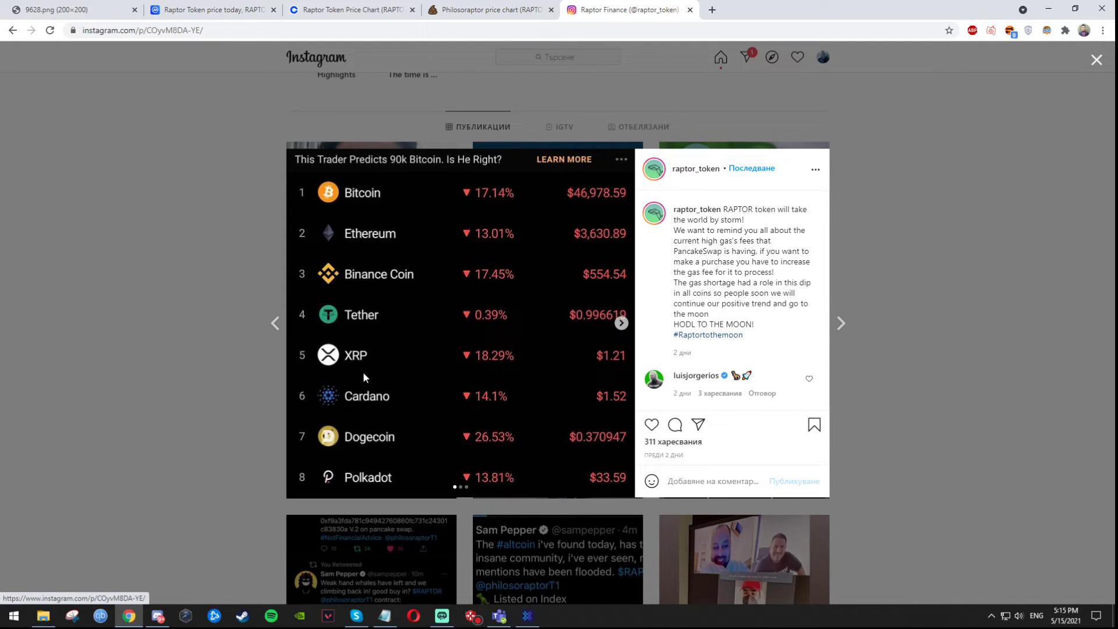
pyautogui.moveTo(443, 422)
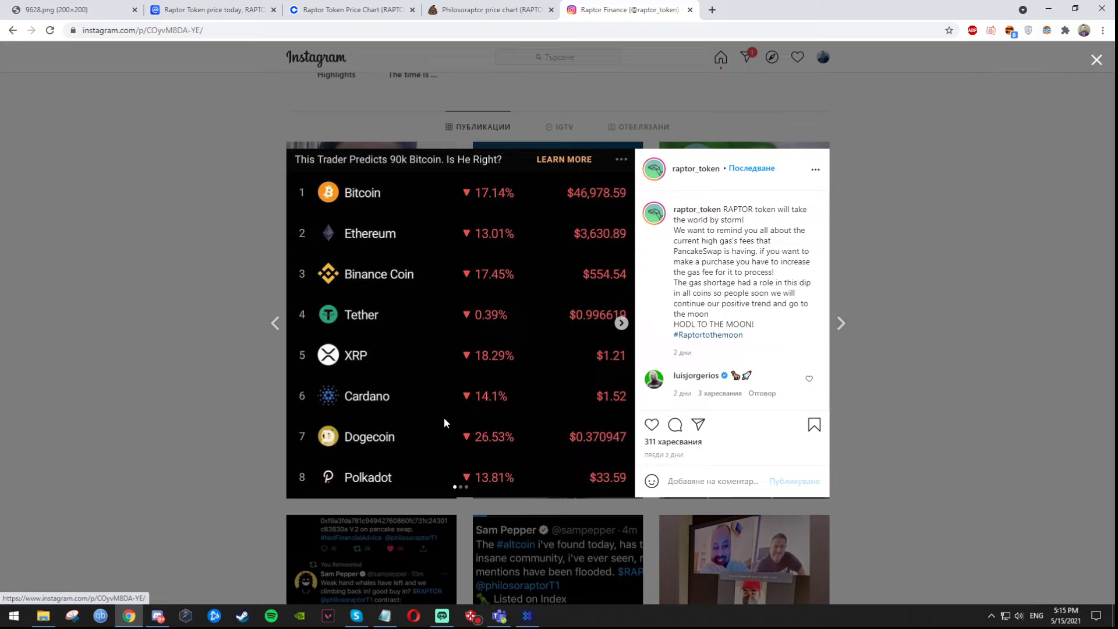
pyautogui.moveTo(396, 255)
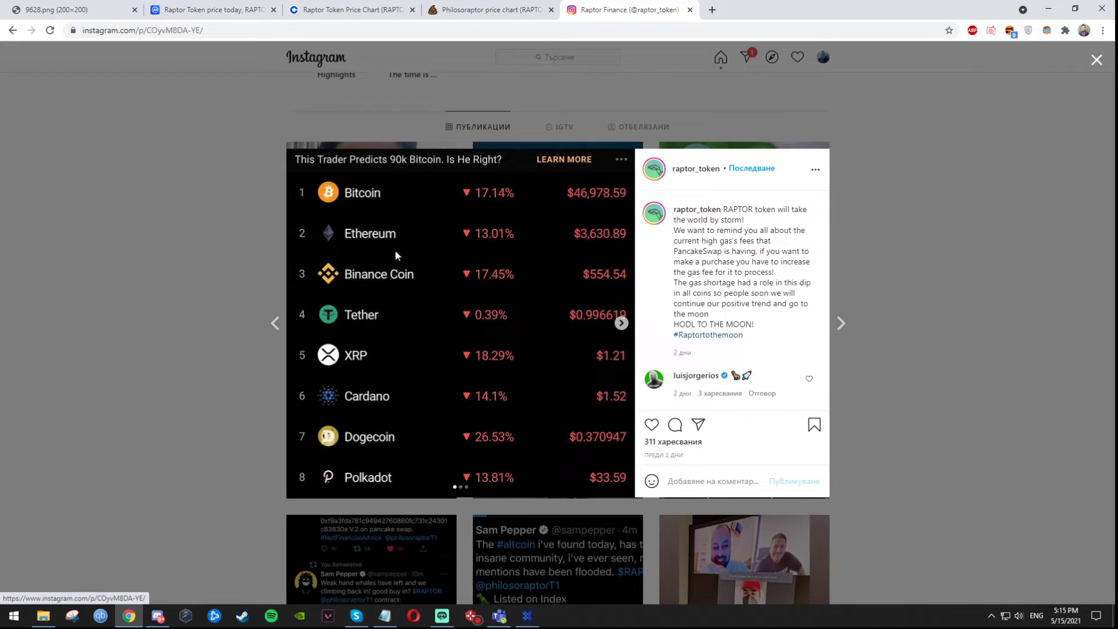
pyautogui.moveTo(504, 339)
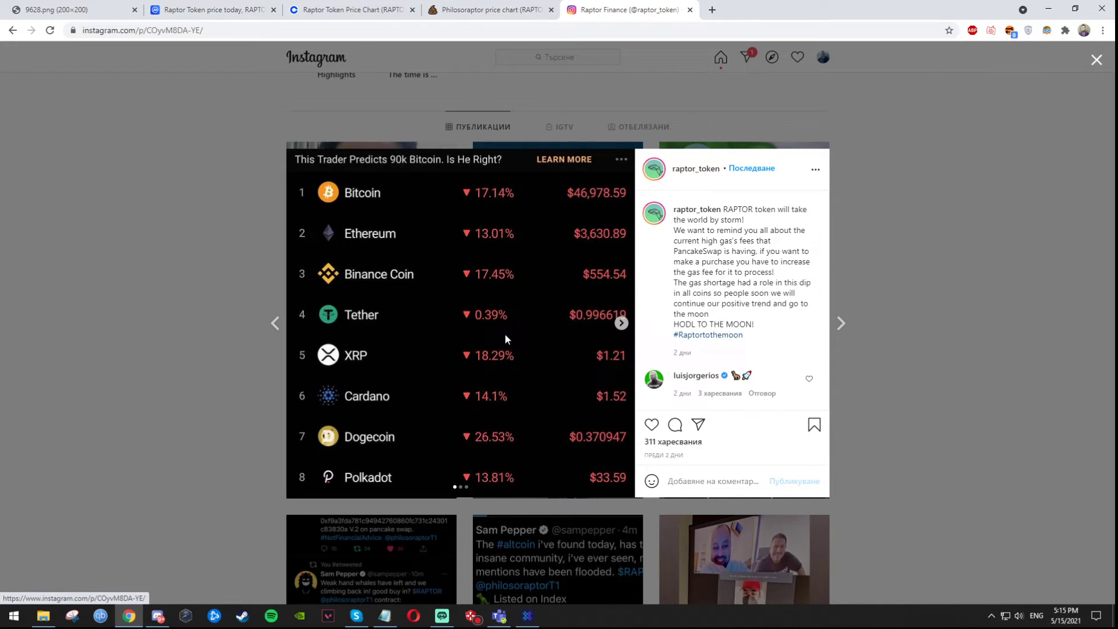
pyautogui.moveTo(461, 358)
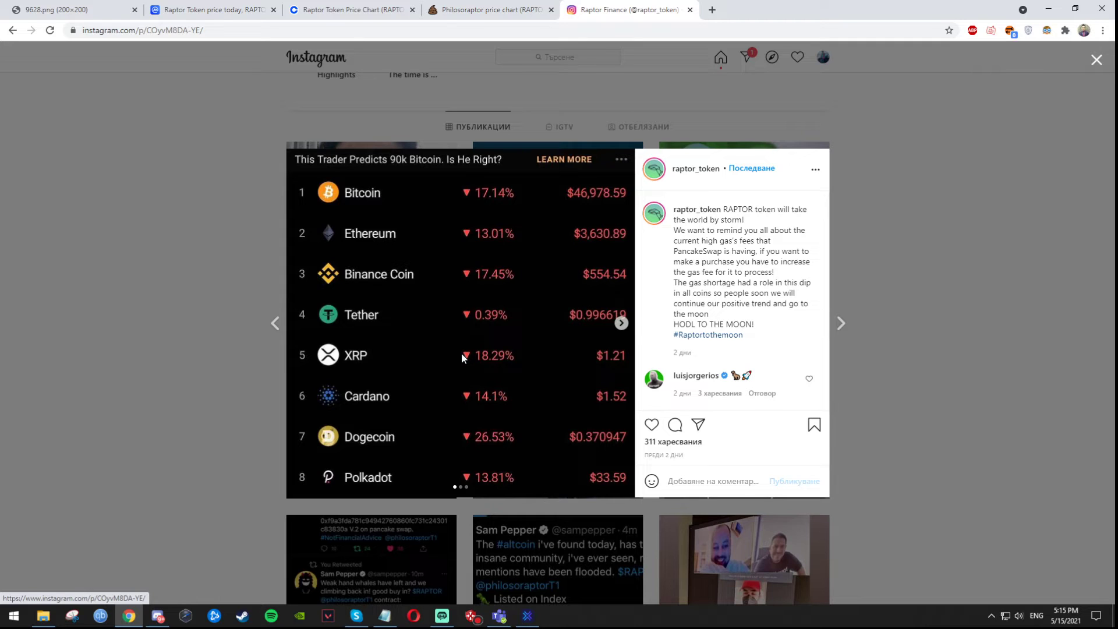
pyautogui.moveTo(201, 289)
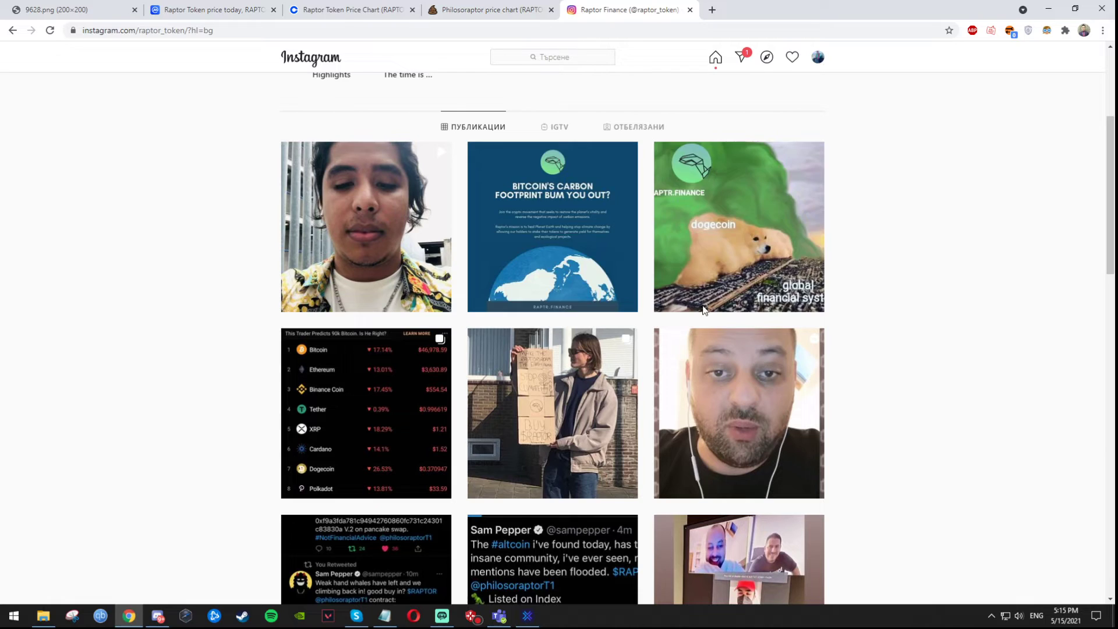
pyautogui.moveTo(349, 9)
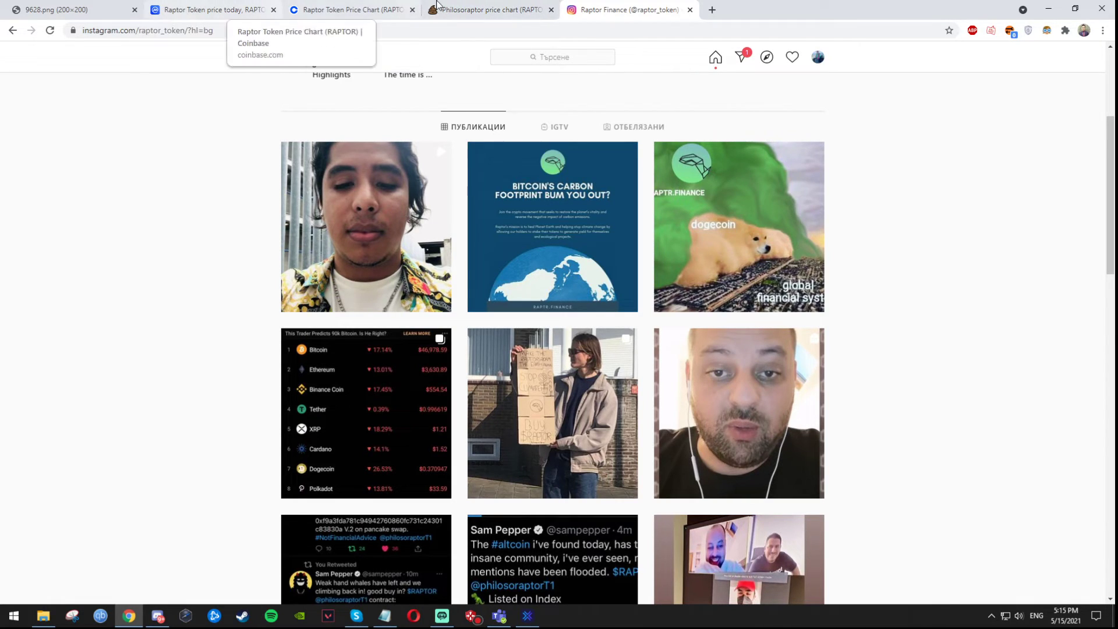
# Compare Raptor Token's Coinbase chart across one-year, one-month and one-week ranges, ending on one month.
pyautogui.click(488, 9)
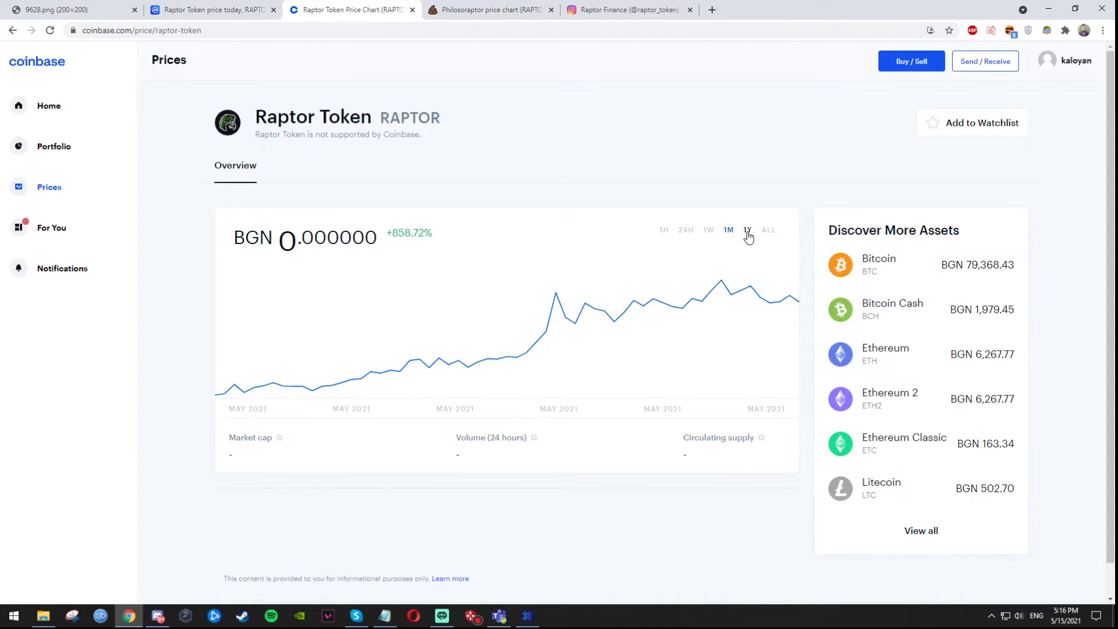
pyautogui.click(747, 229)
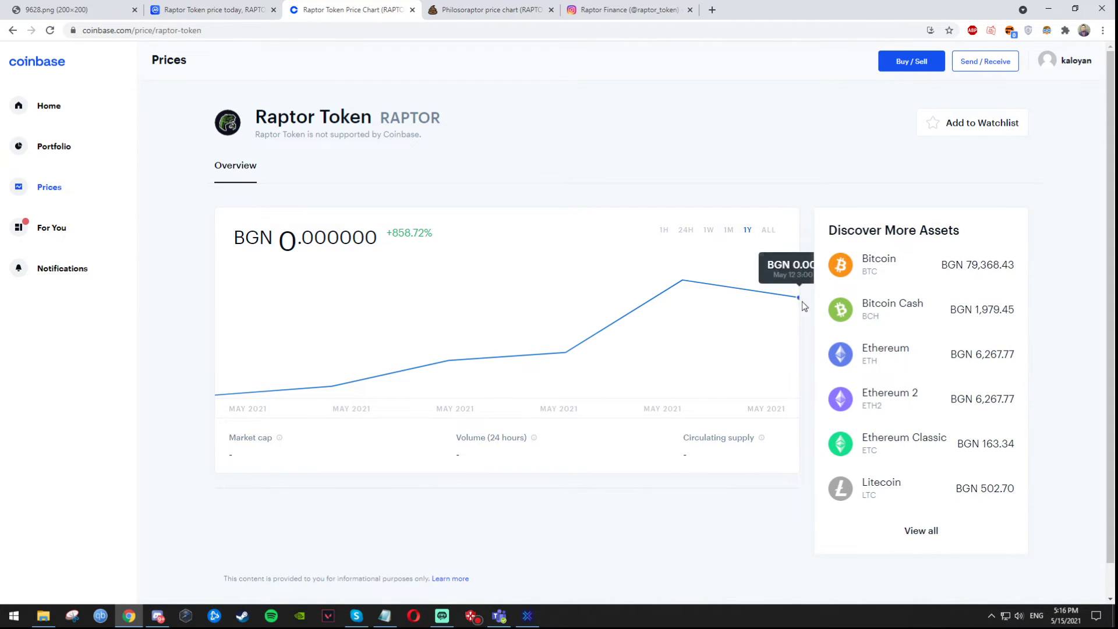
pyautogui.click(728, 229)
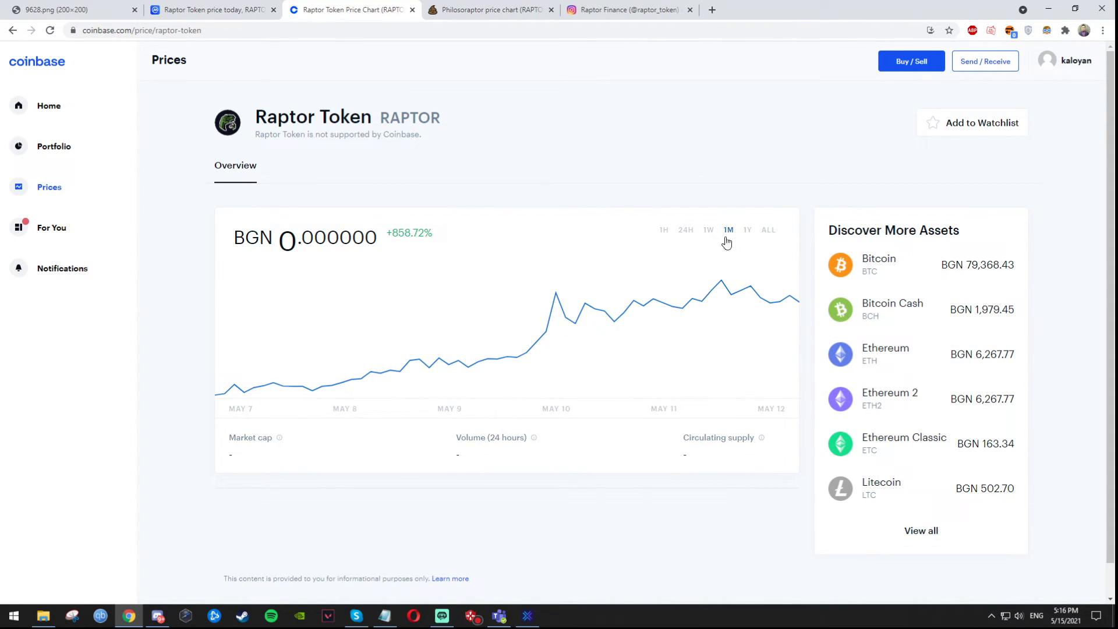
pyautogui.click(707, 230)
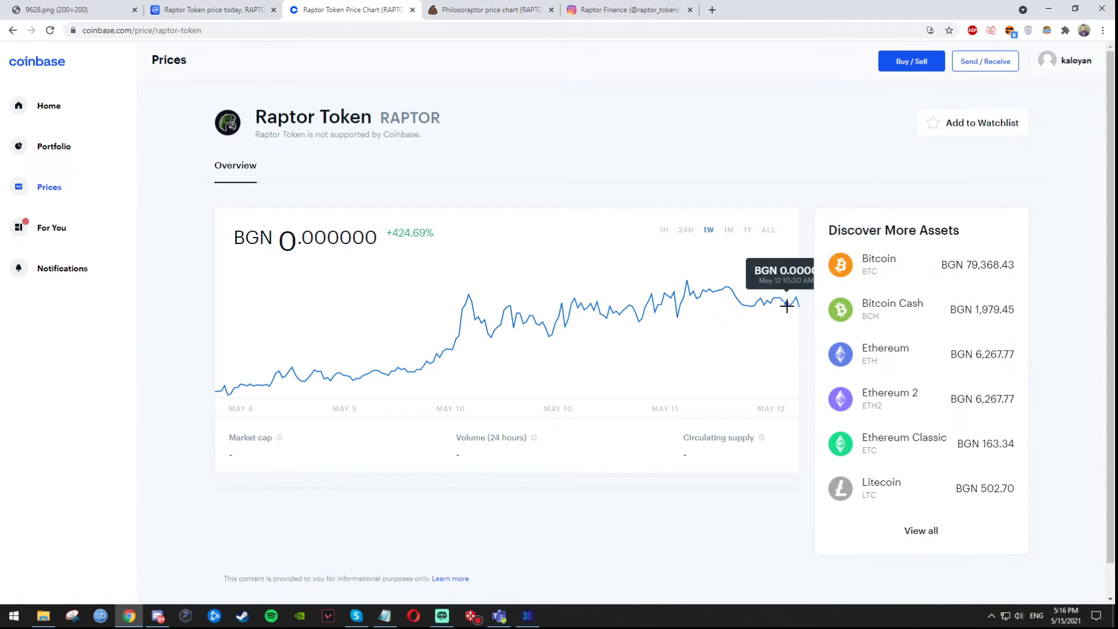
pyautogui.moveTo(490, 336)
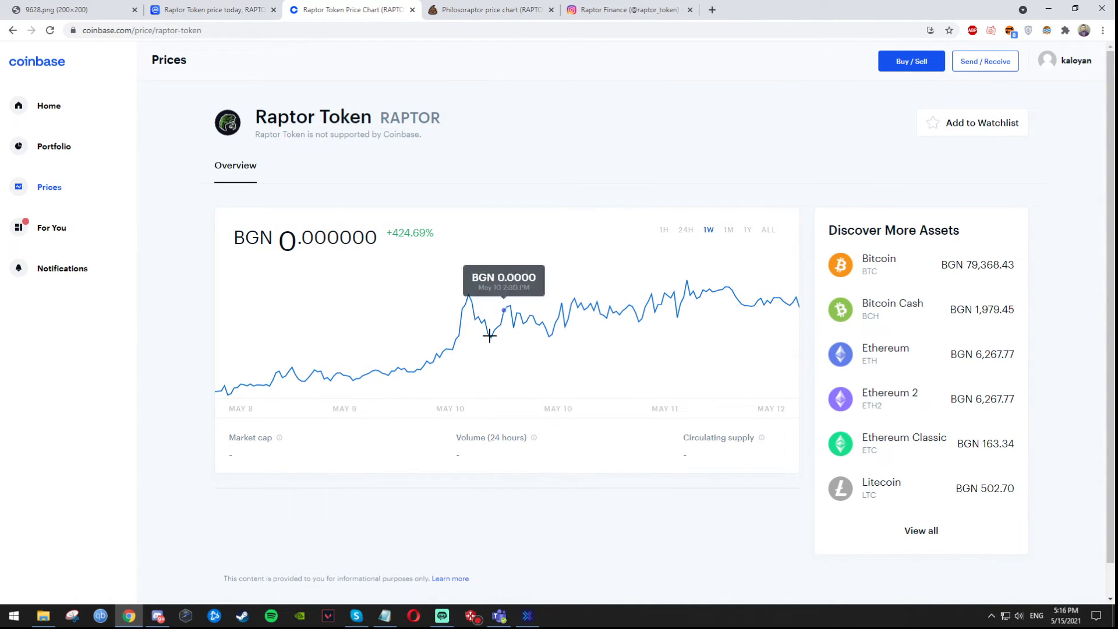
pyautogui.click(728, 229)
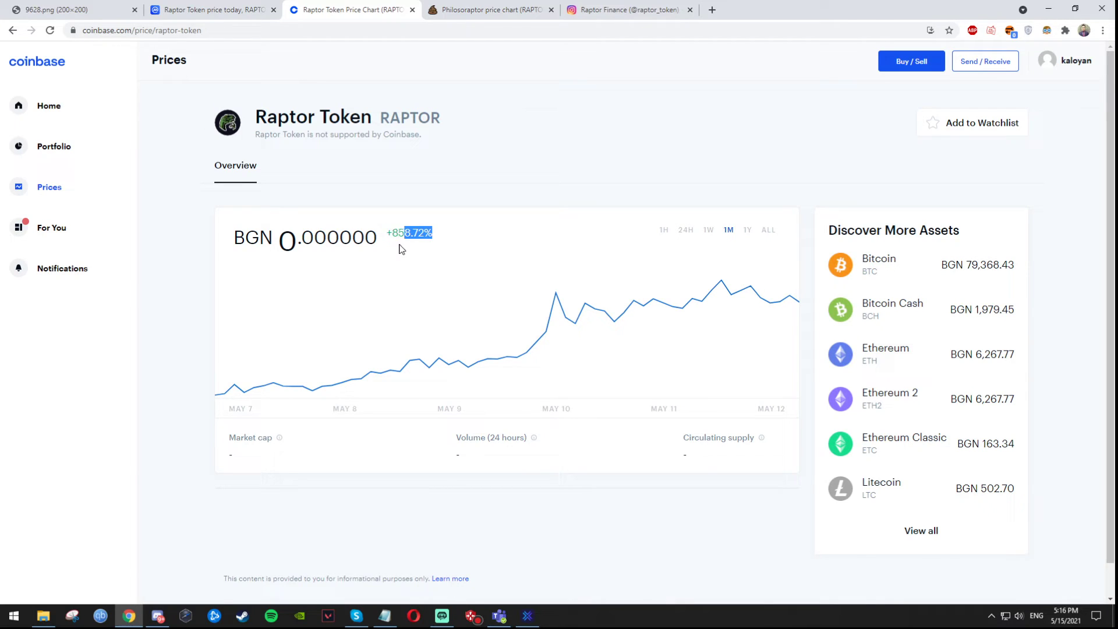
pyautogui.moveTo(473, 307)
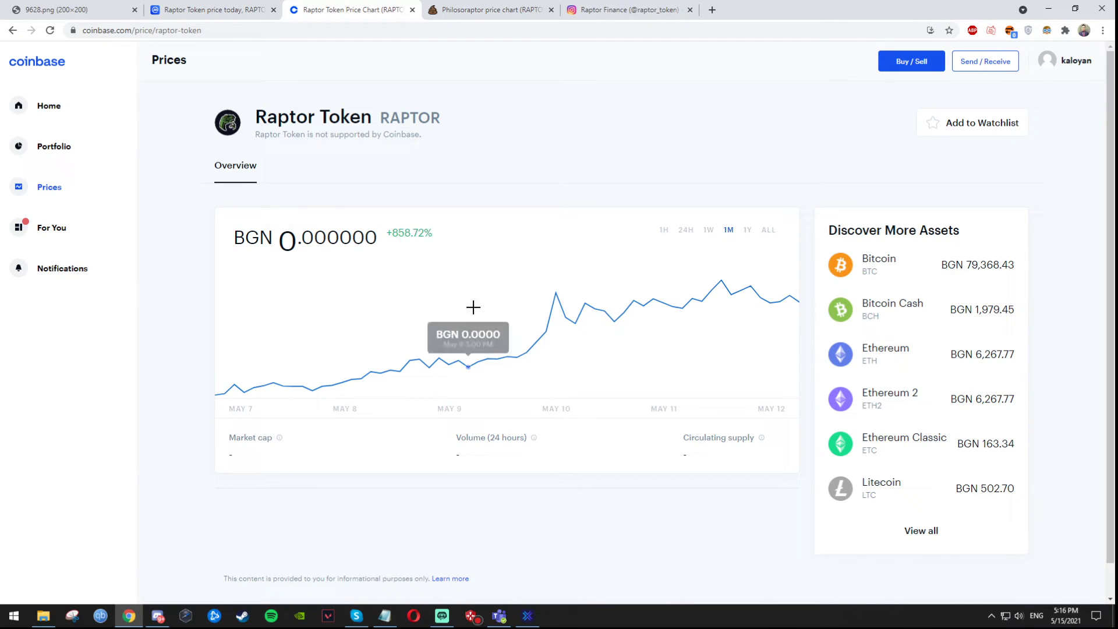
pyautogui.moveTo(418, 249)
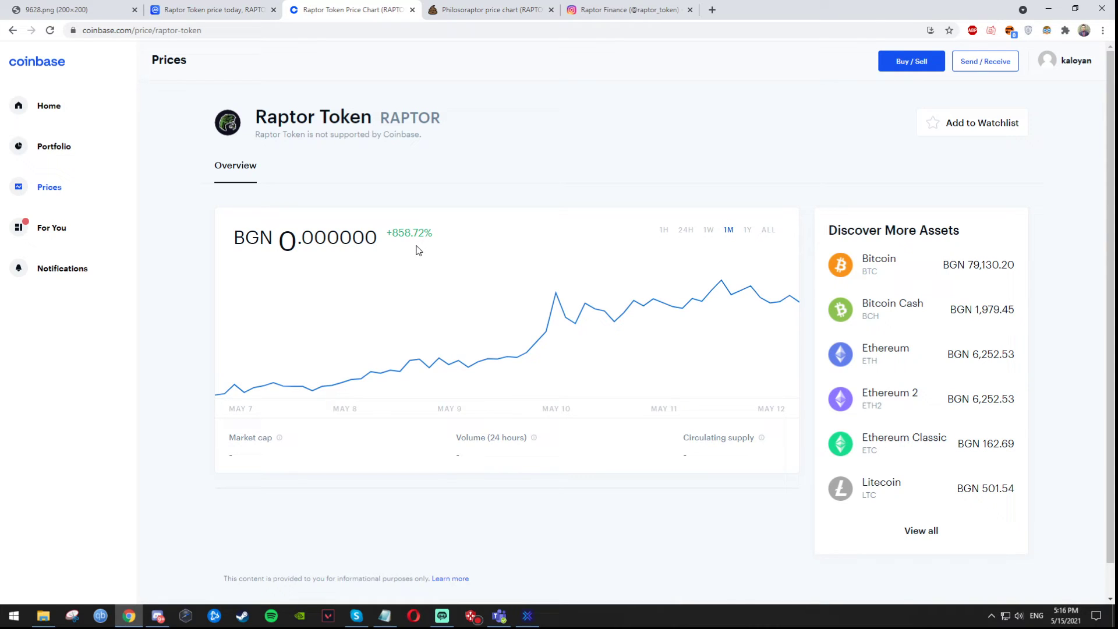
pyautogui.doubleClick(409, 233)
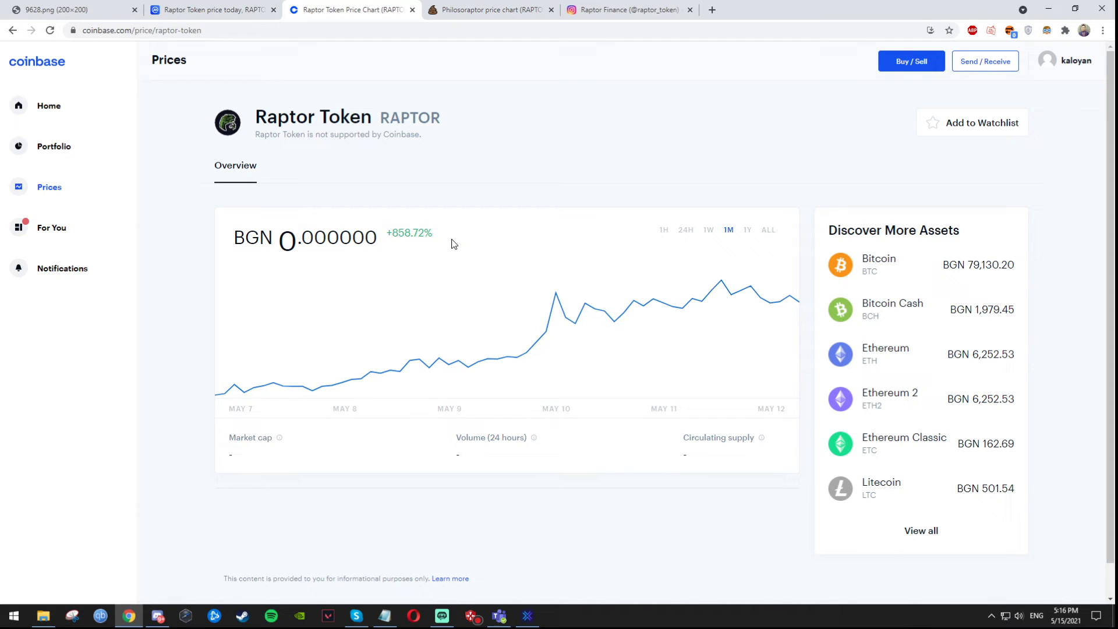
pyautogui.moveTo(459, 244)
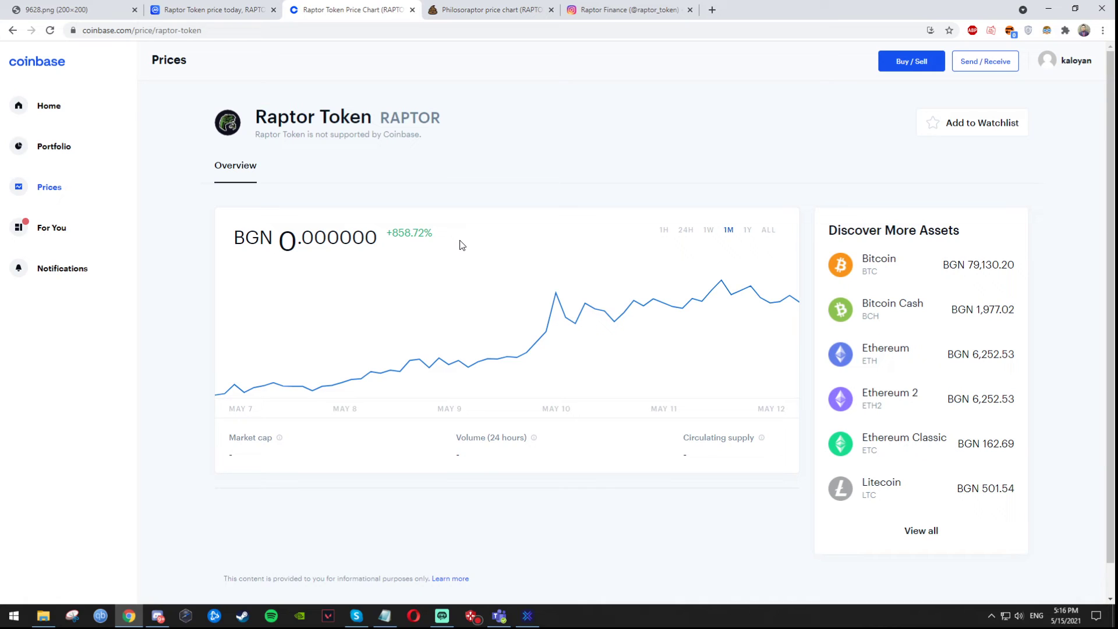
pyautogui.moveTo(802, 301)
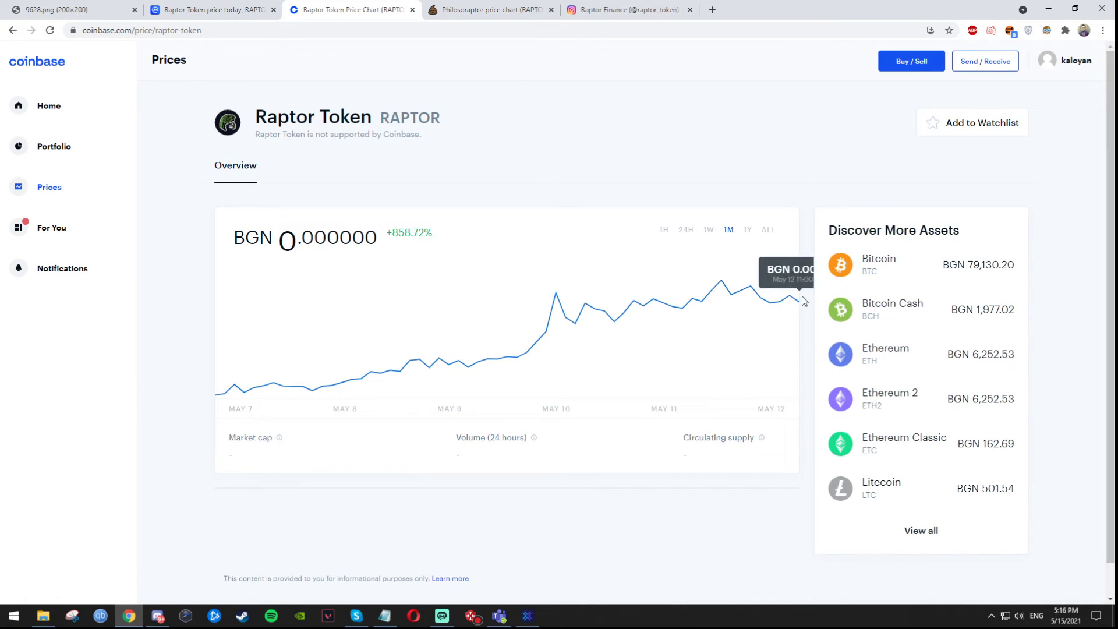
# Return to CoinMarketCap's Raptor Token markets page showing the PancakeSwap WBNB/RAPTOR pair.
pyautogui.click(210, 10)
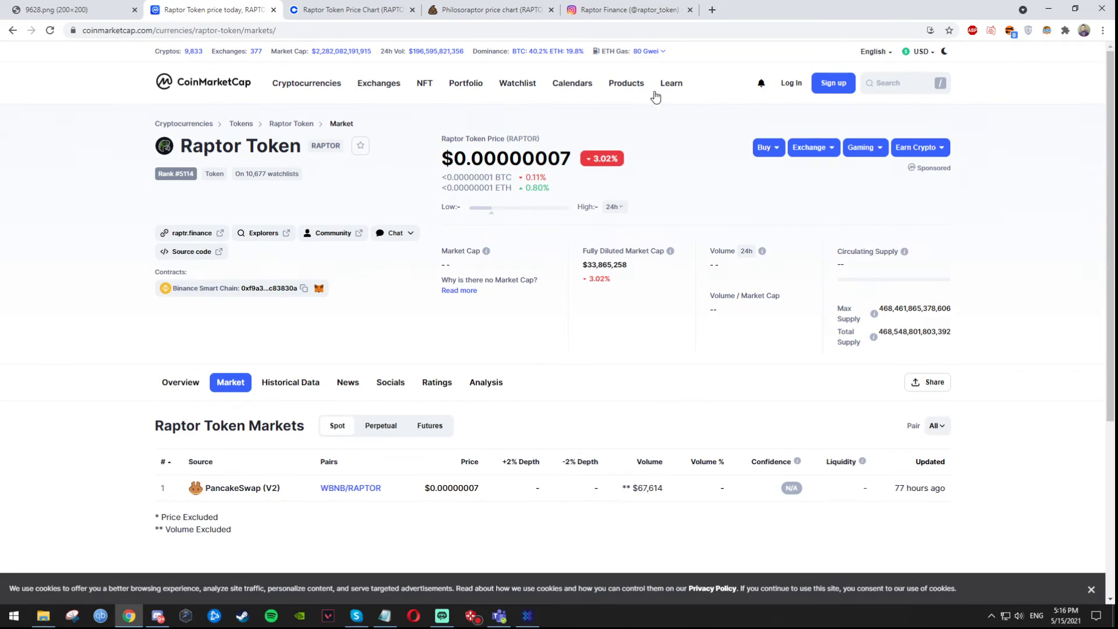
pyautogui.moveTo(650, 358)
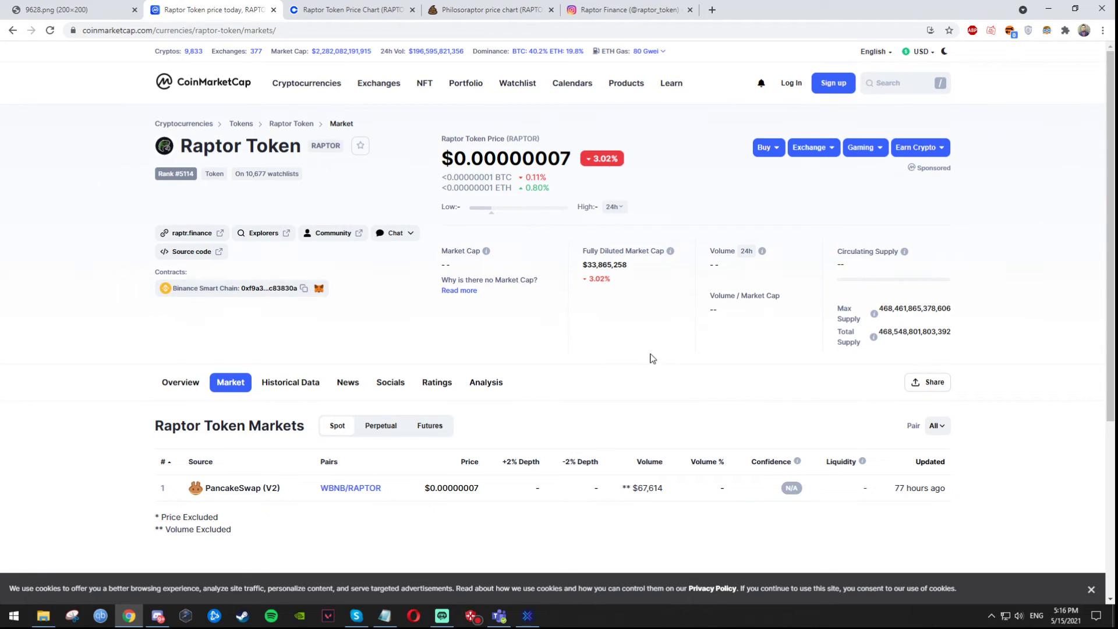
pyautogui.moveTo(642, 354)
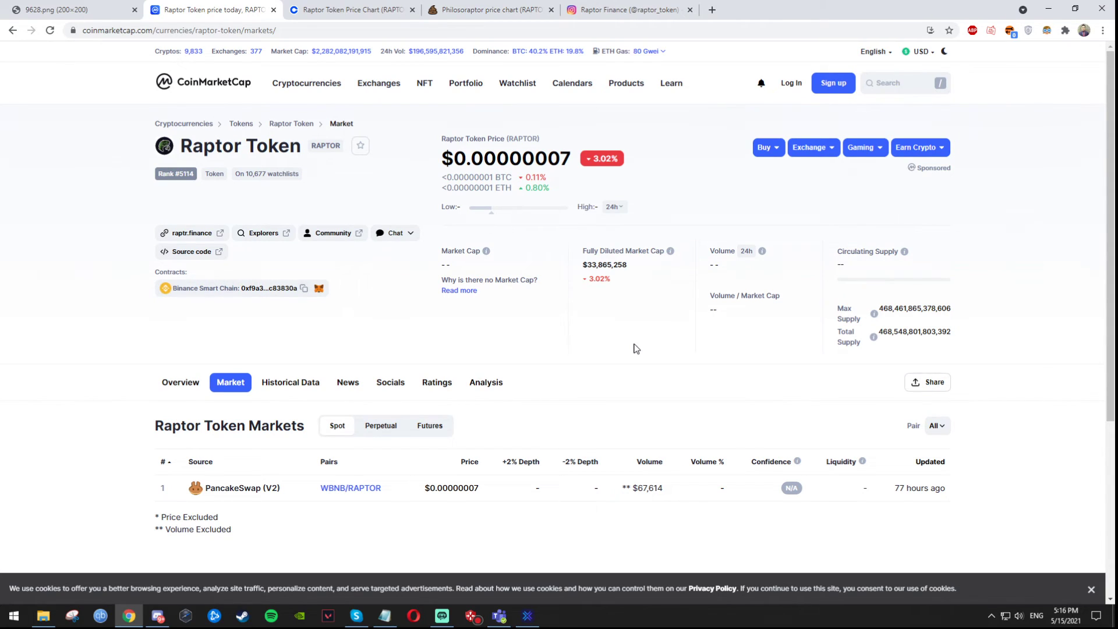
pyautogui.moveTo(630, 343)
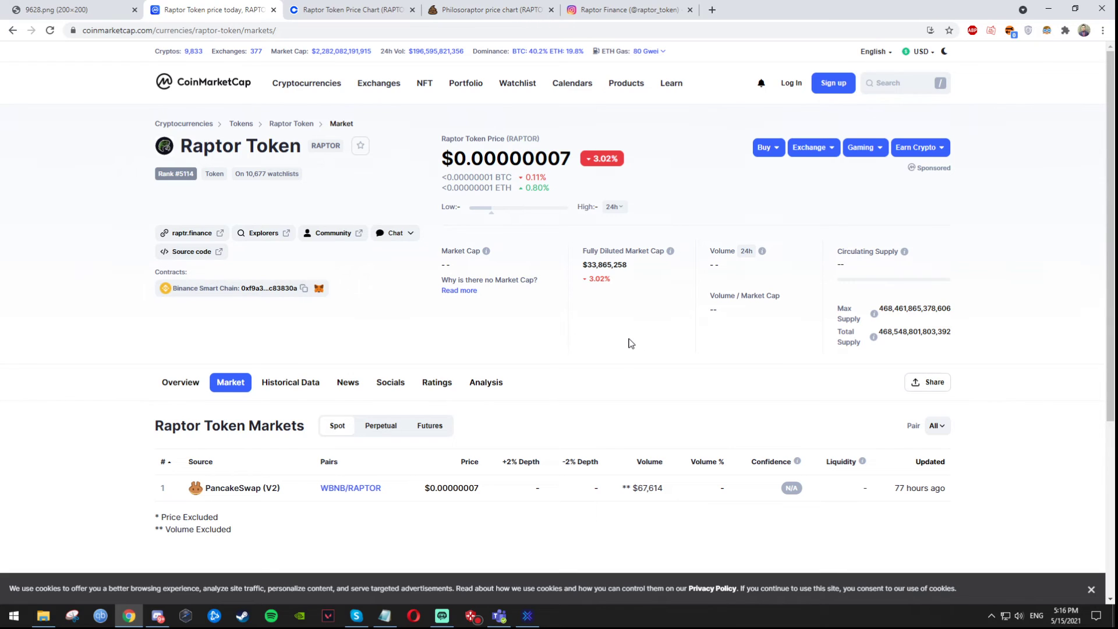